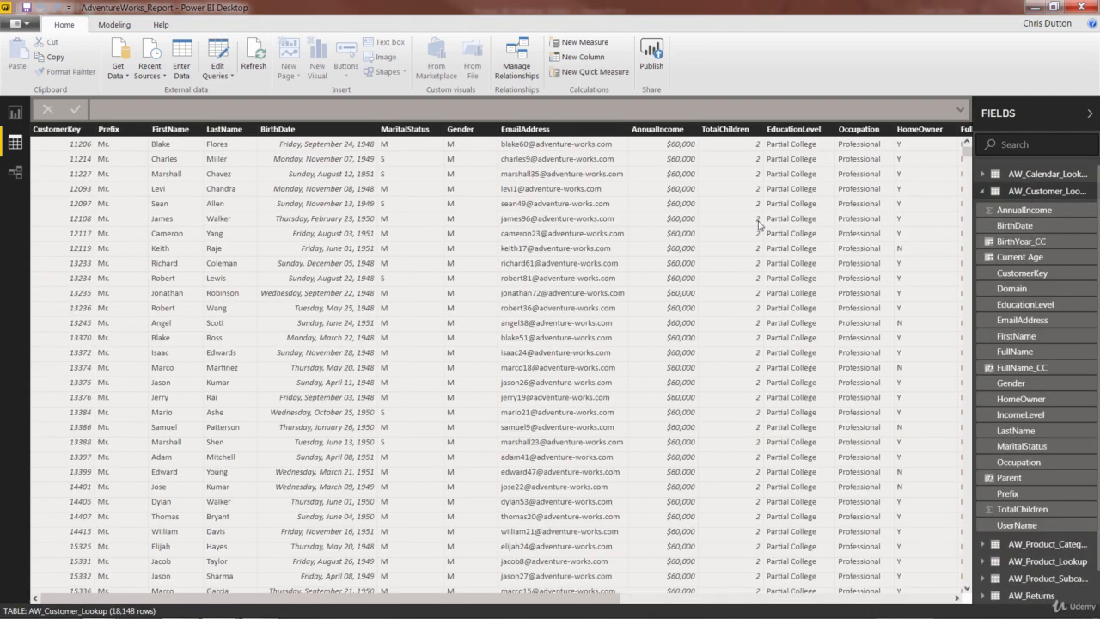
- Start a Customer Priority column testing Current Age under 50 in AW_Customer_Lookup
right_click(524, 129)
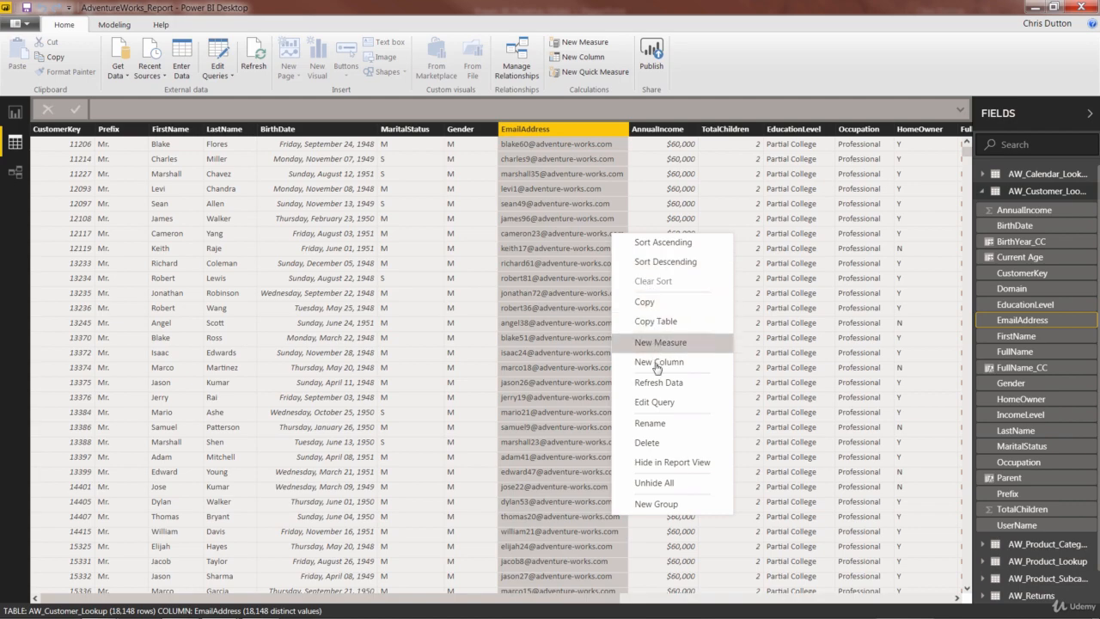
click(658, 361)
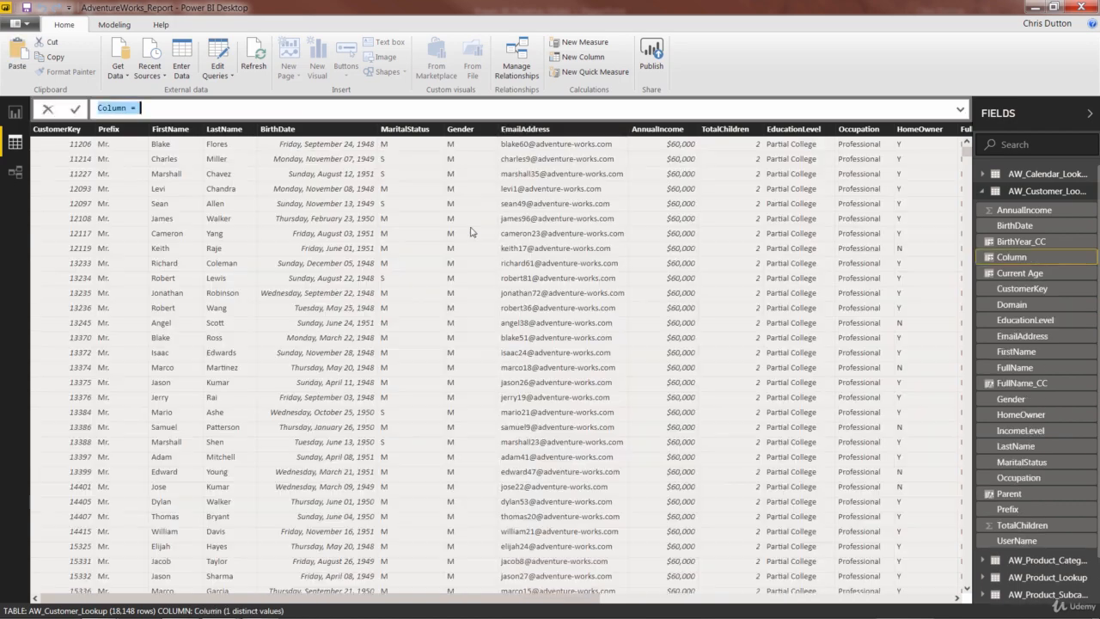
text(Customer Priori)
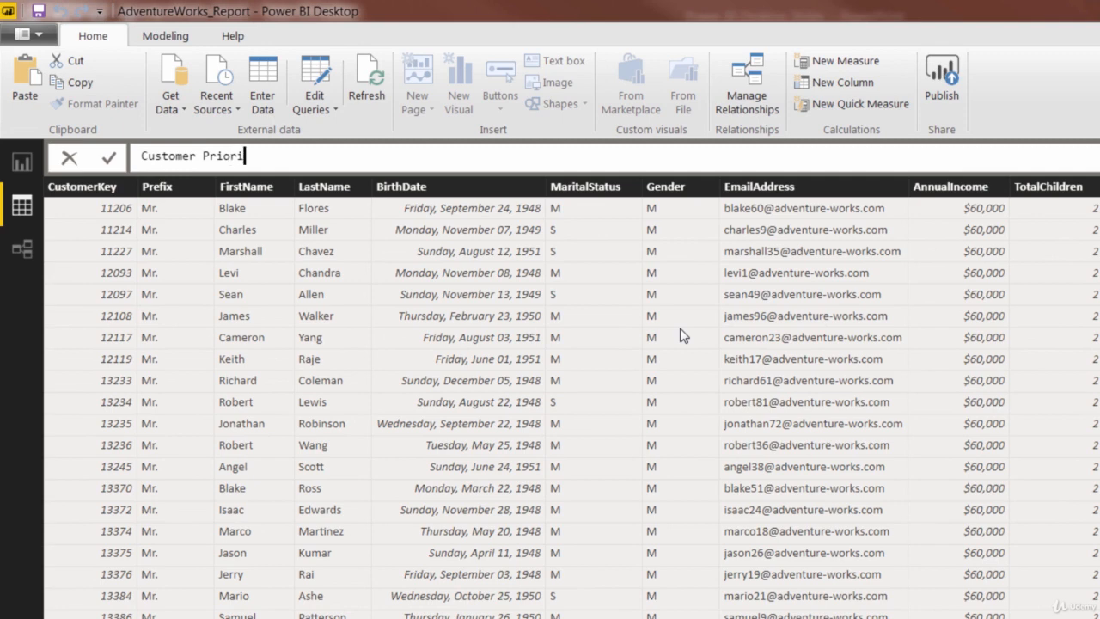
text(ty =)
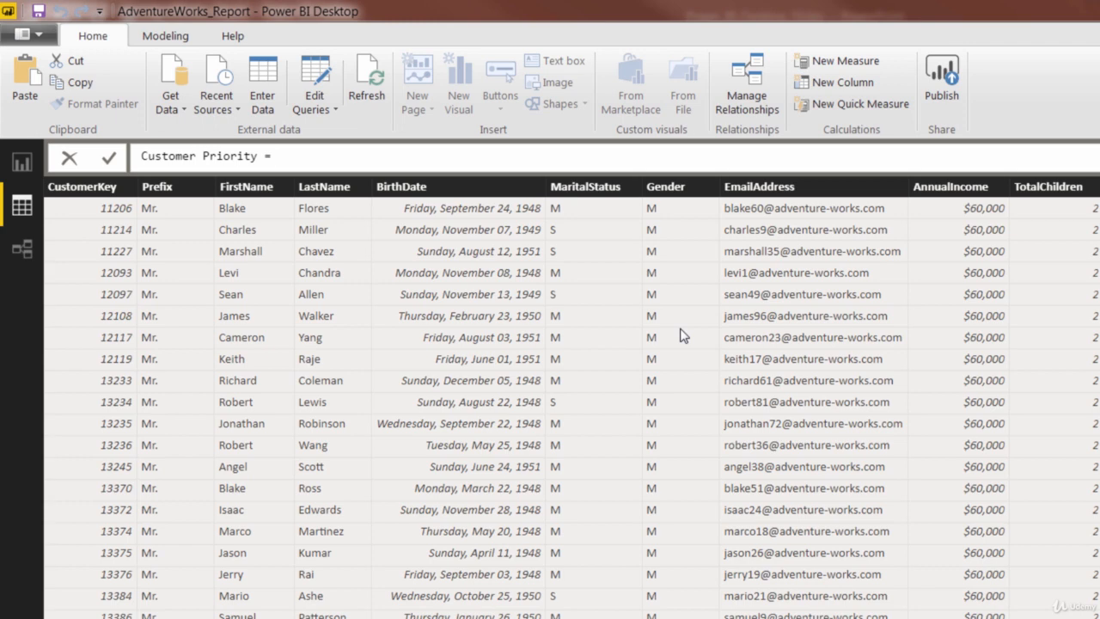
text(IF()
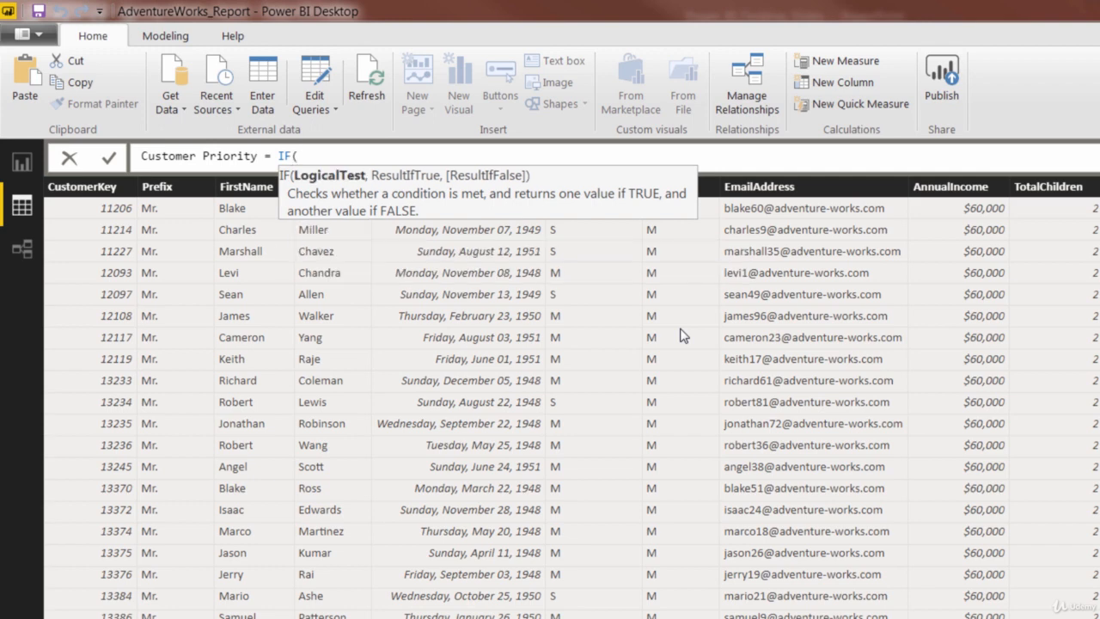
text(current Age]<)
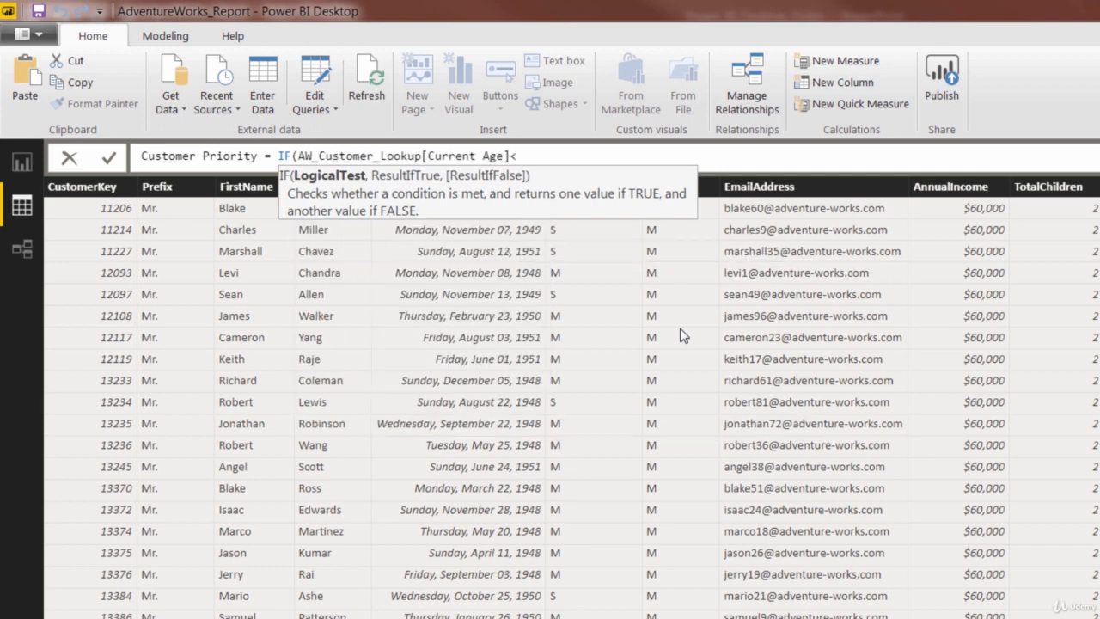
text(50)
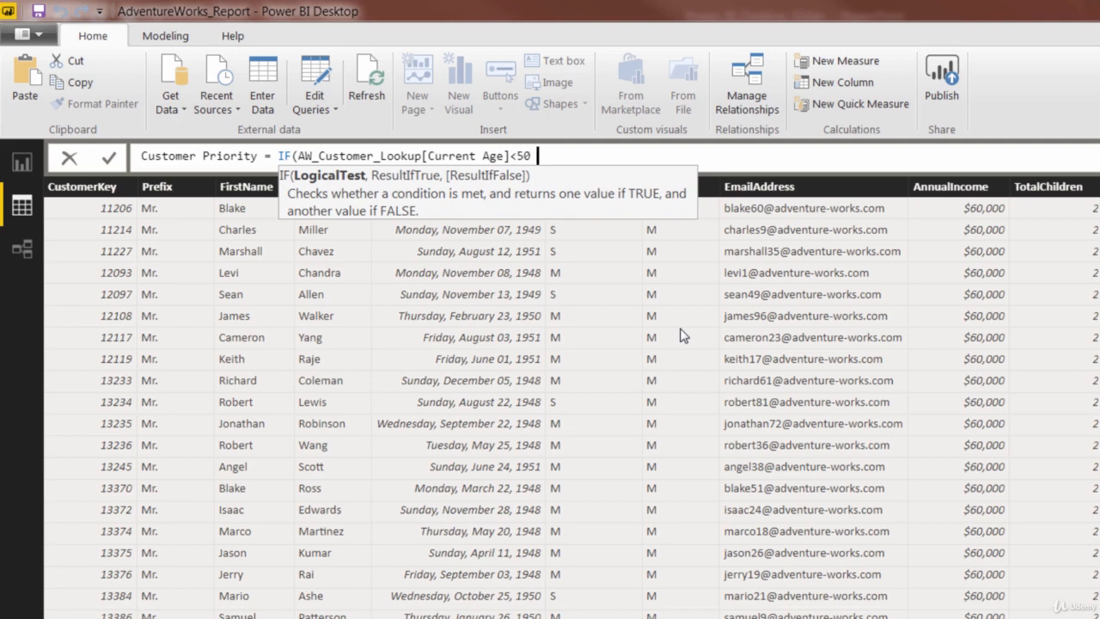
text(&&)
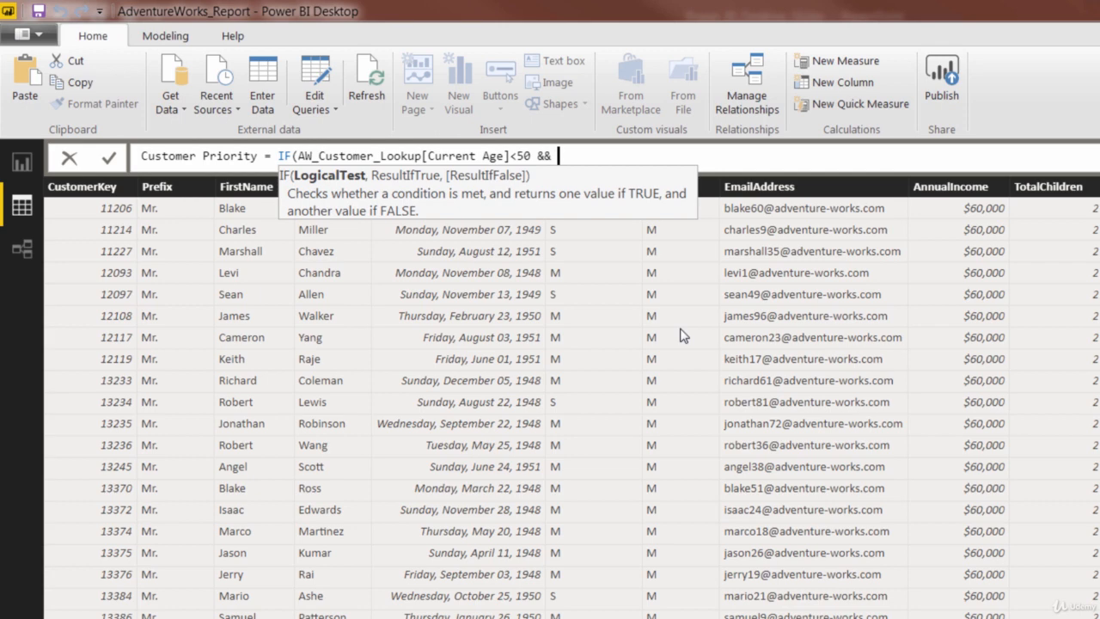
- Complete the condition with AnnualIncome over 100000 returning "Priority", else "Standard"
text(income)
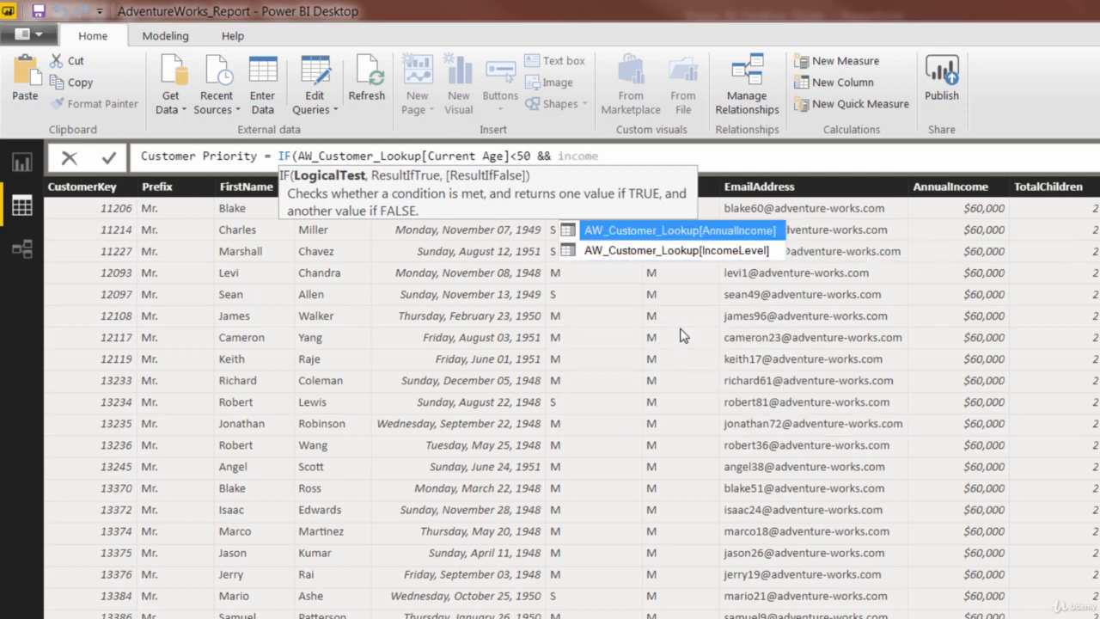
click(679, 230)
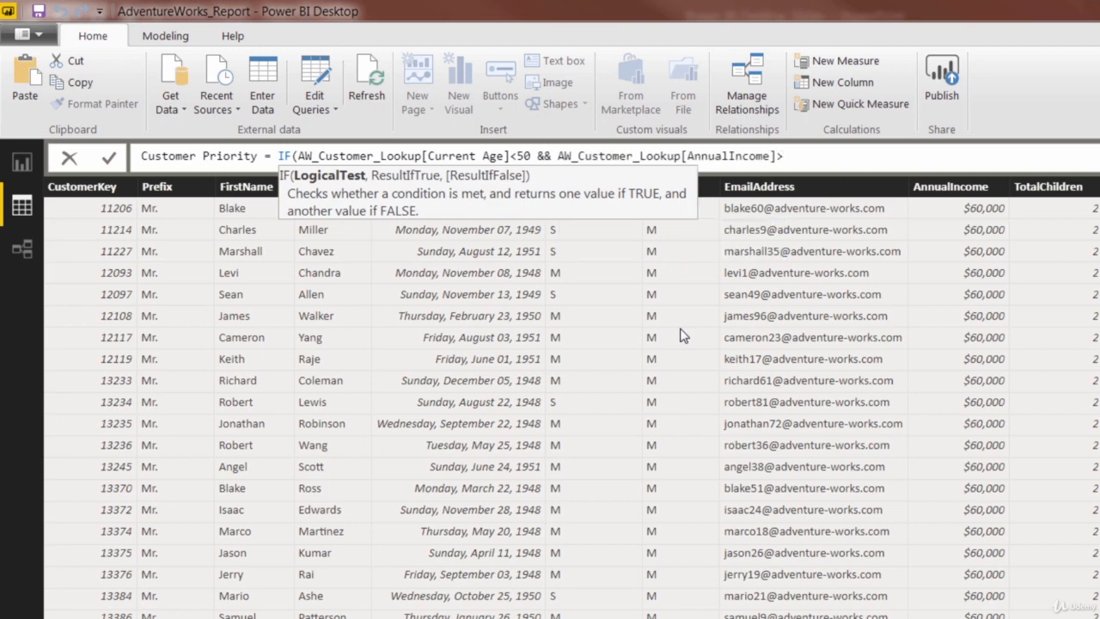
text(>100000,)
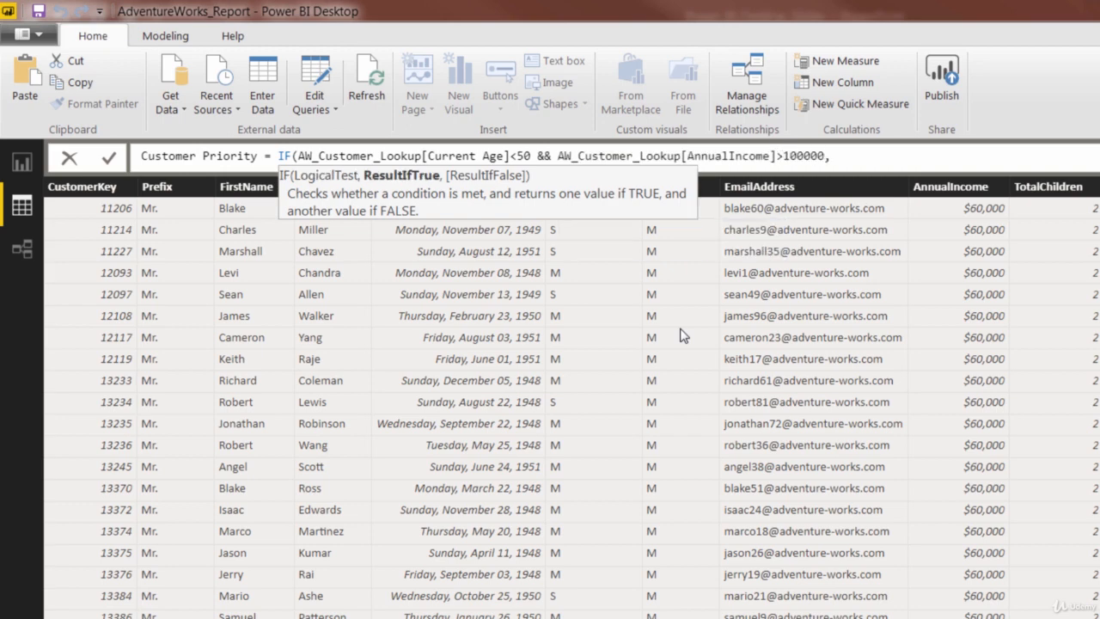
text(,"Pri)
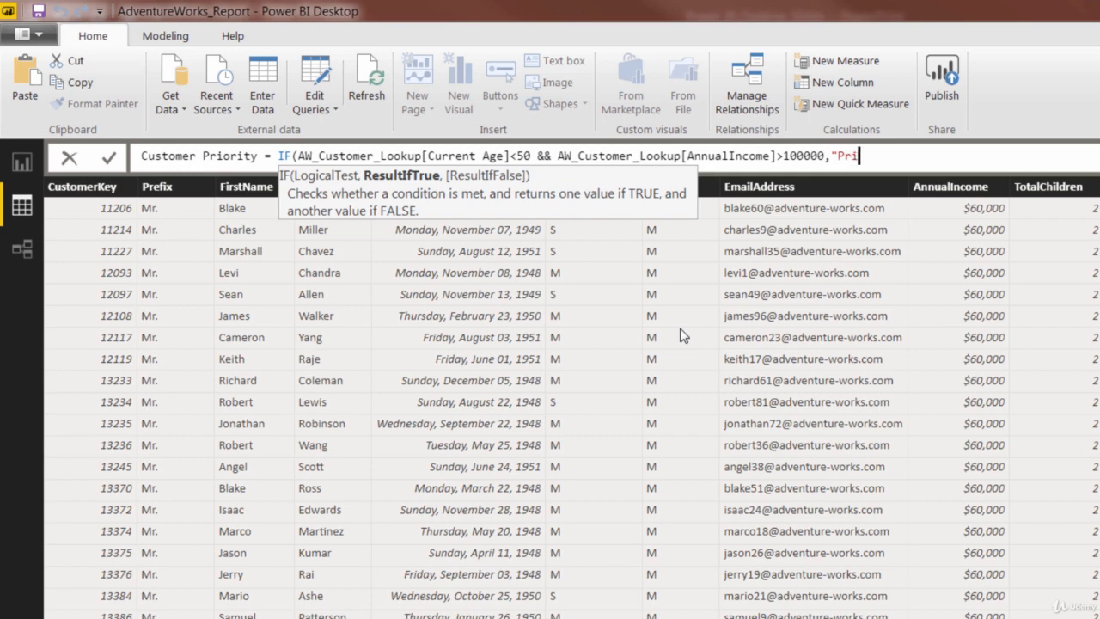
text(ority","Standard"))
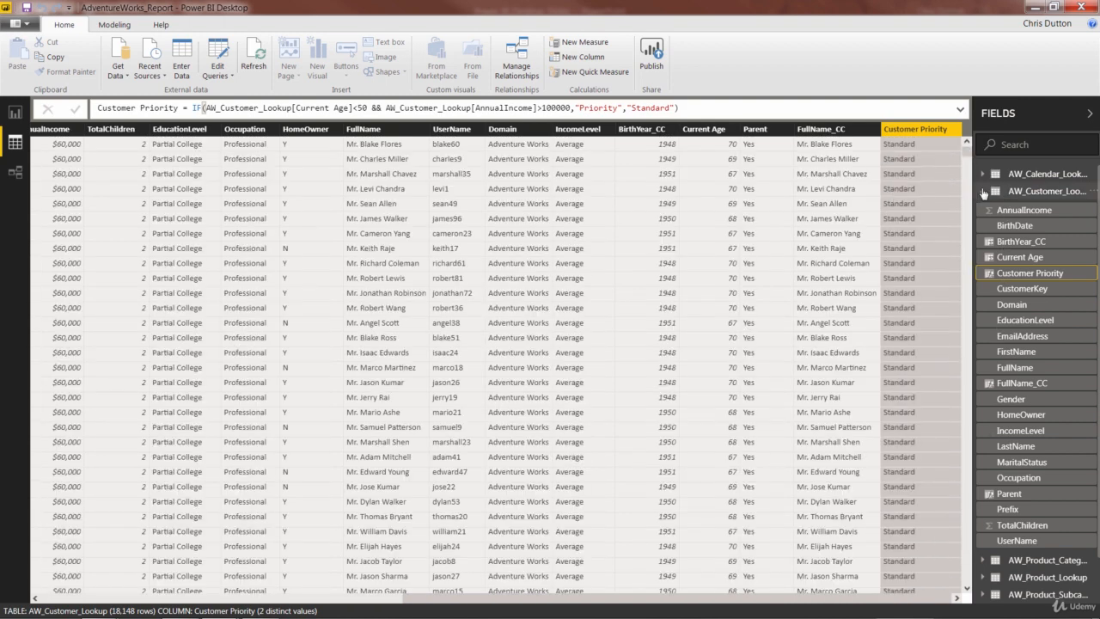
- Start a Price Point column in AW_Product_Lookup labelling ProductPrice over 500 as "High"
click(983, 191)
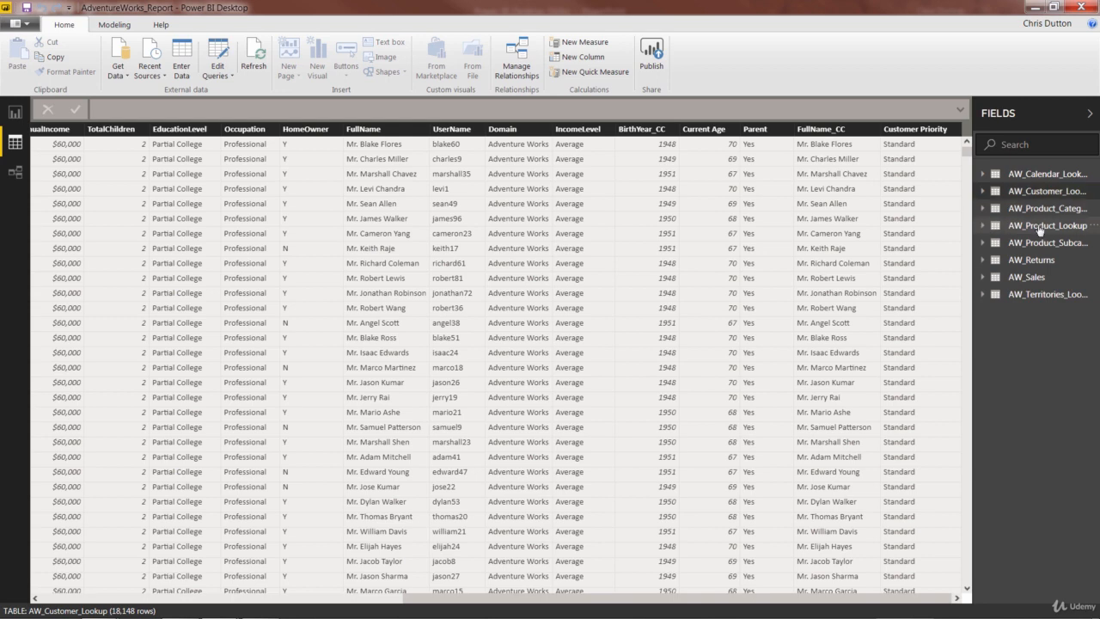
click(1046, 226)
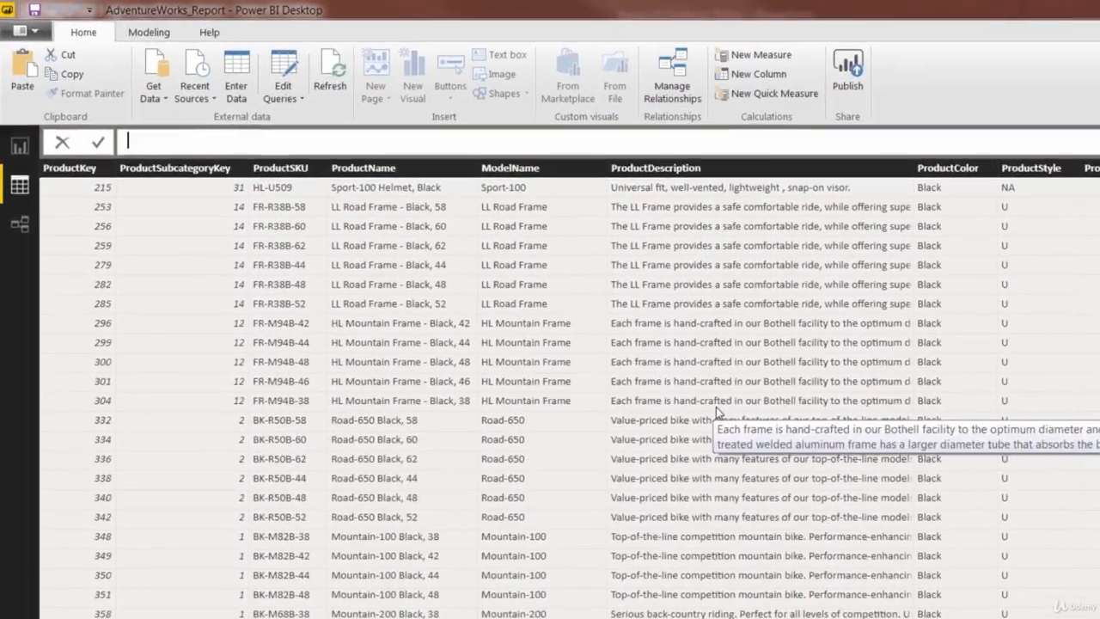
text(Price Point =)
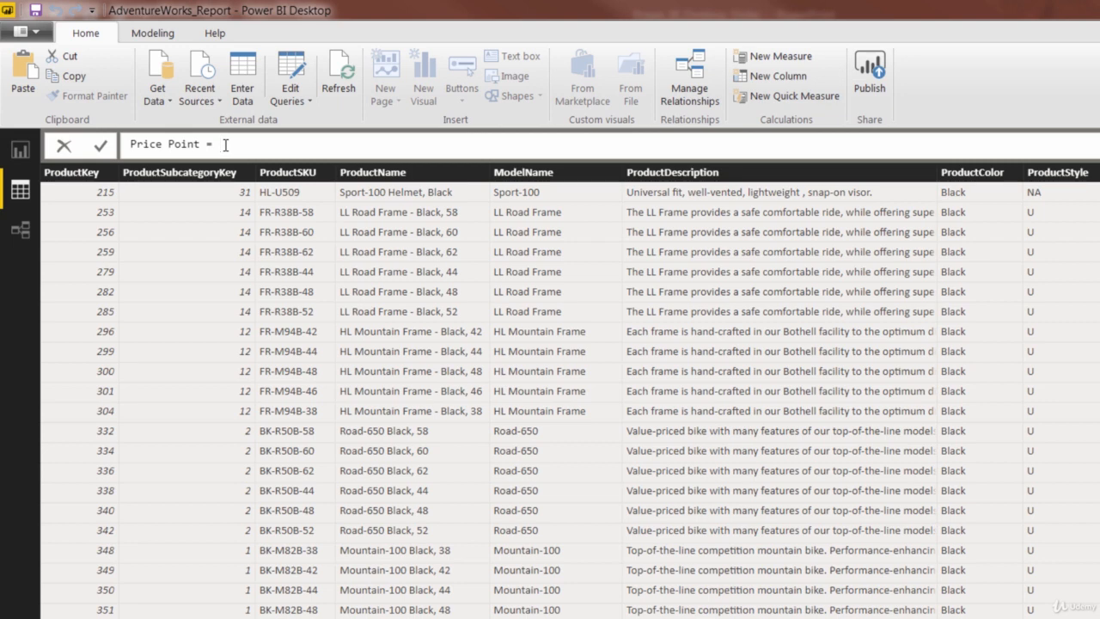
text(IF()
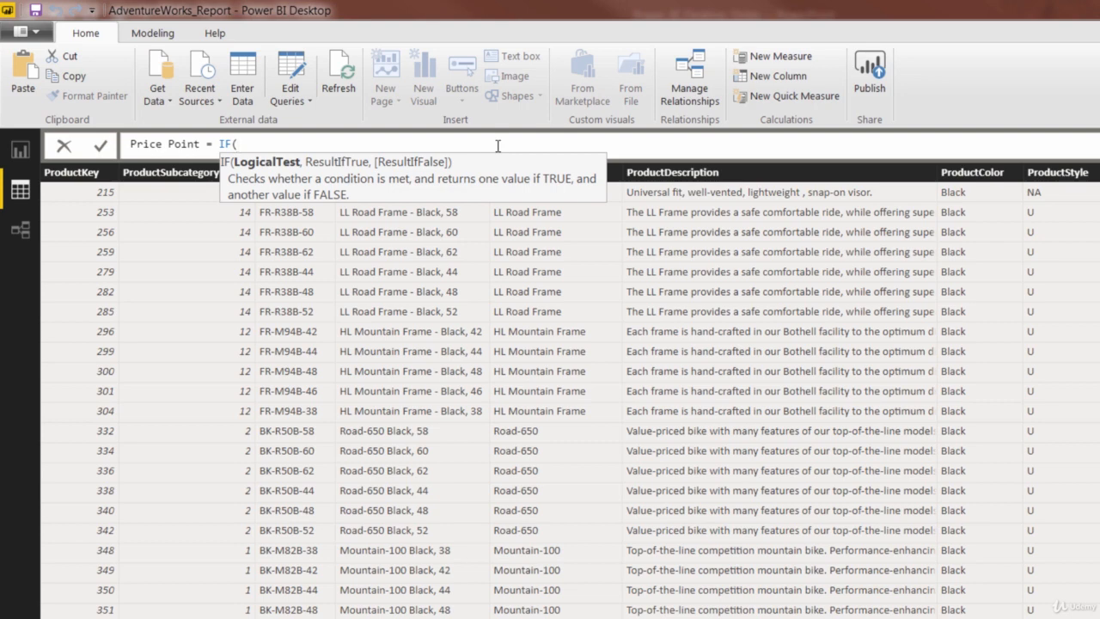
text(pri)
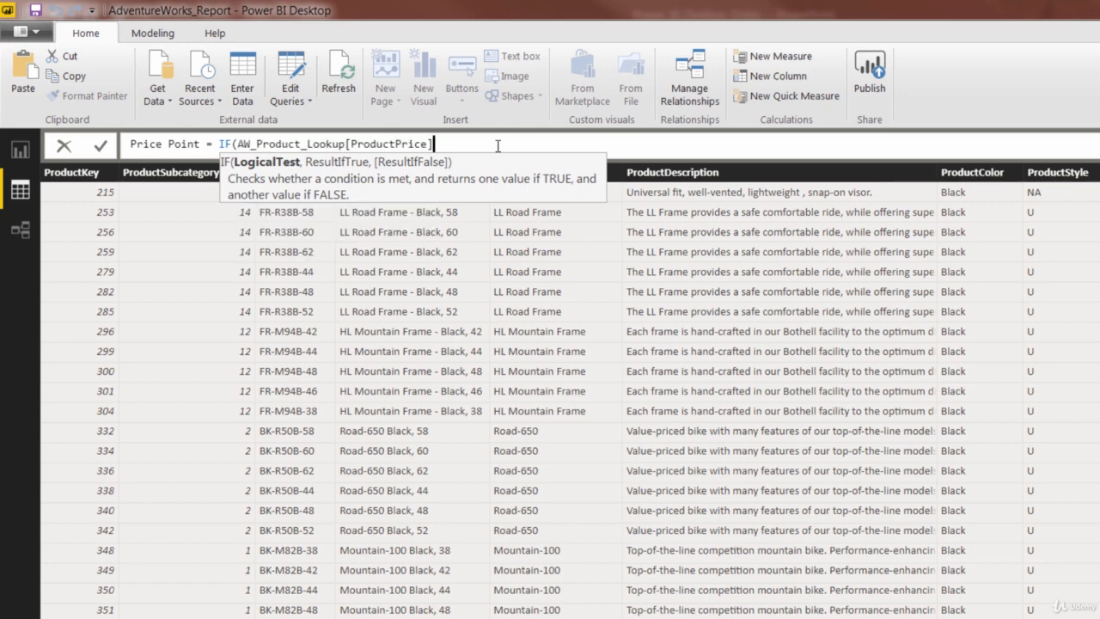
text(>)
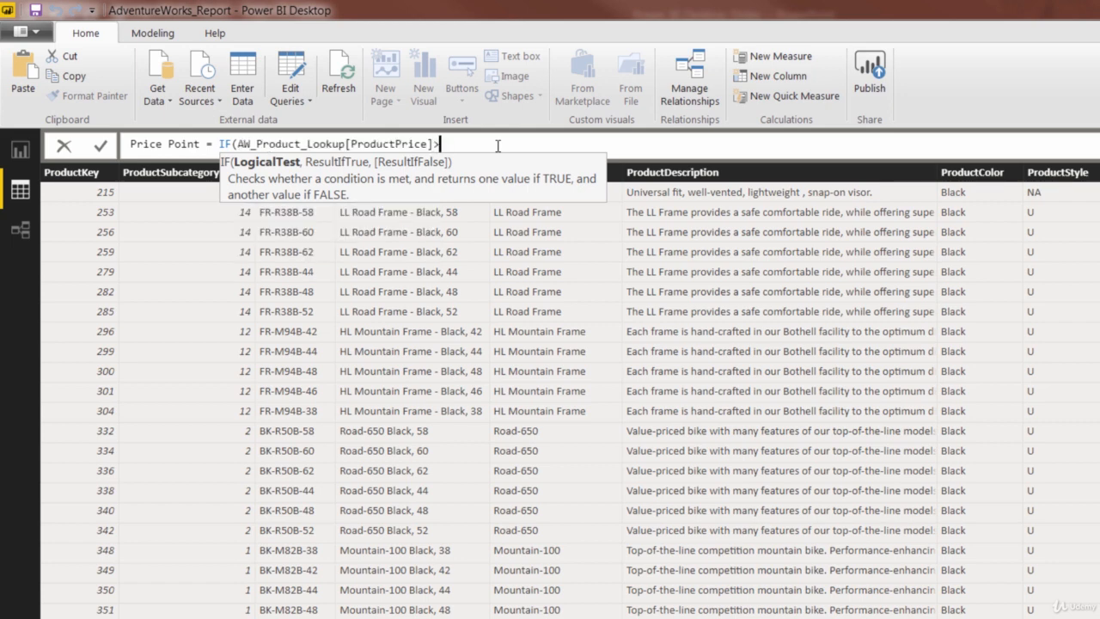
text(500,)
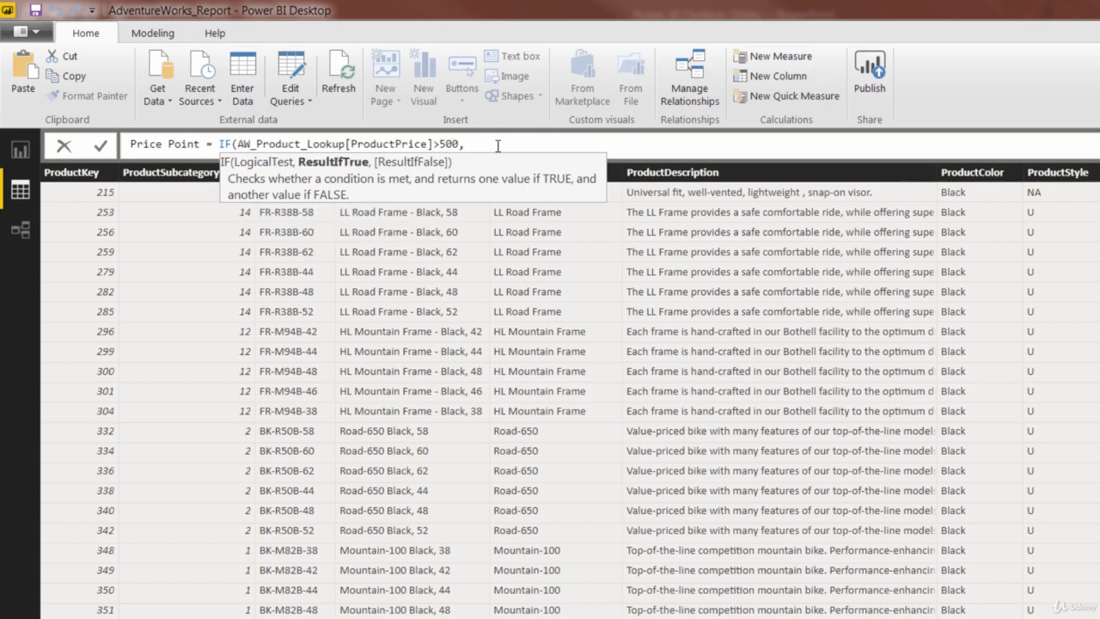
text("H)
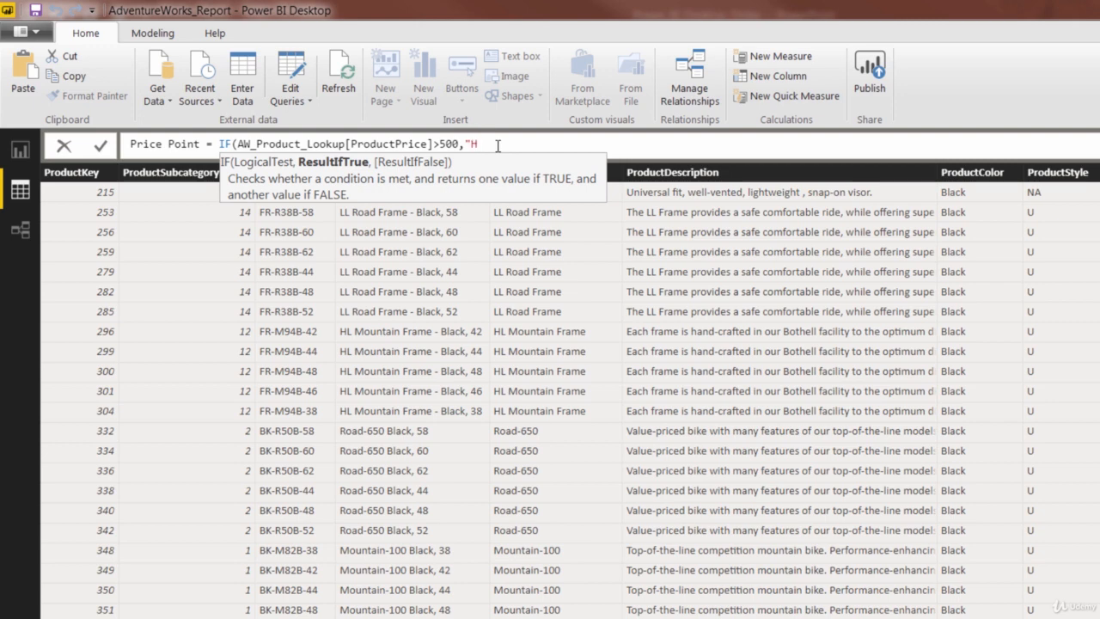
text(igh)
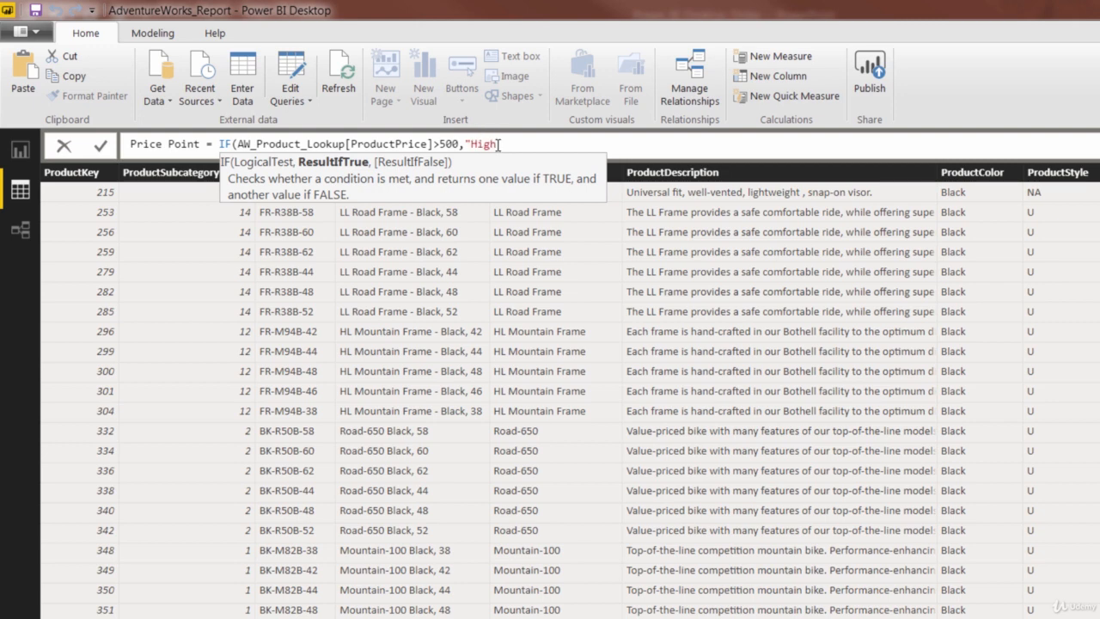
text(,)
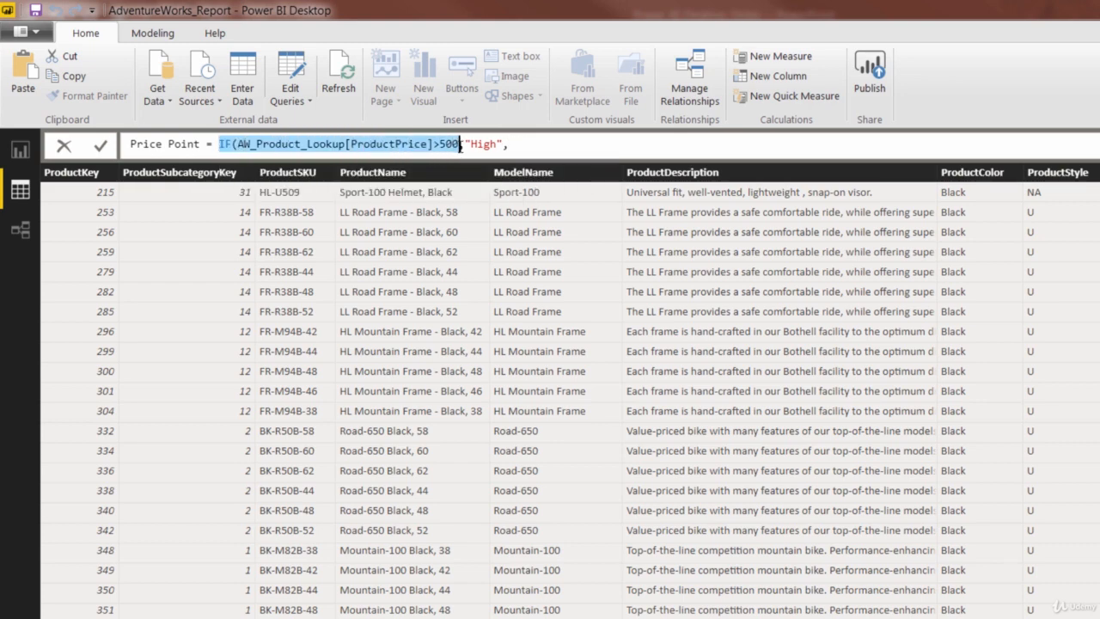
- Nest a second IF: ProductPrice over 100 is "Mid-Range", otherwise "Low"
text(IF(AW_Product_Lookup[ProductPrice]>500)
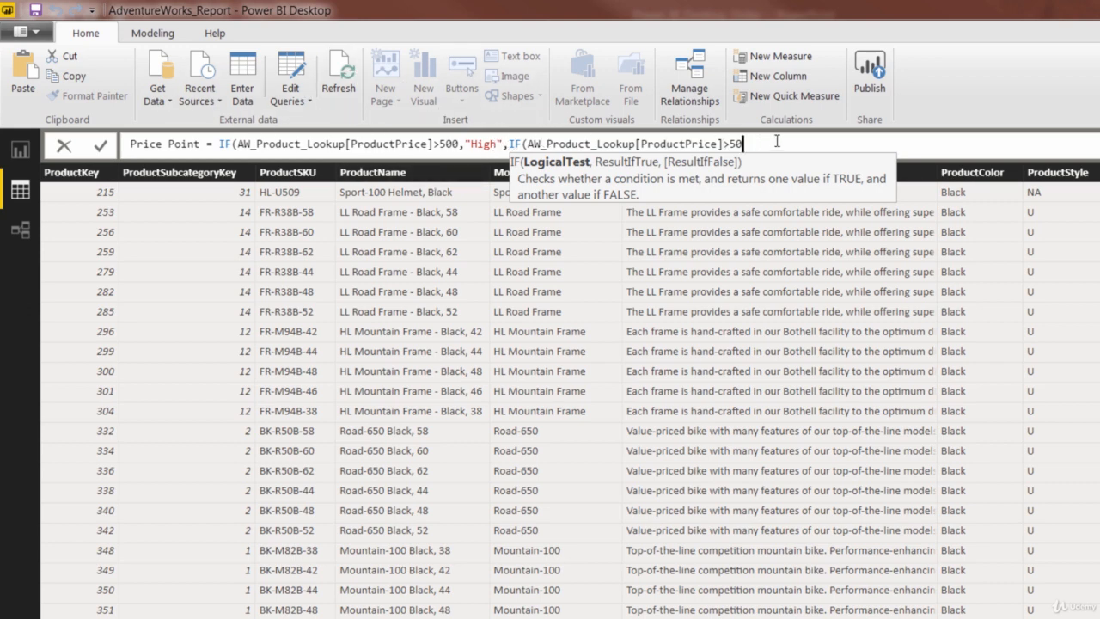
text(1)
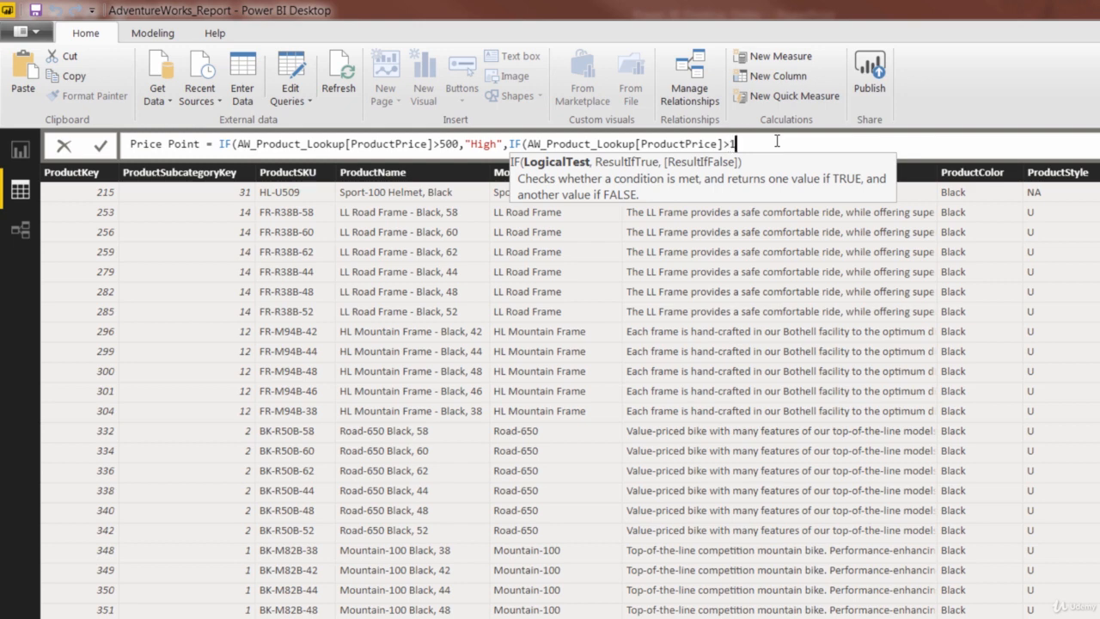
text(00)
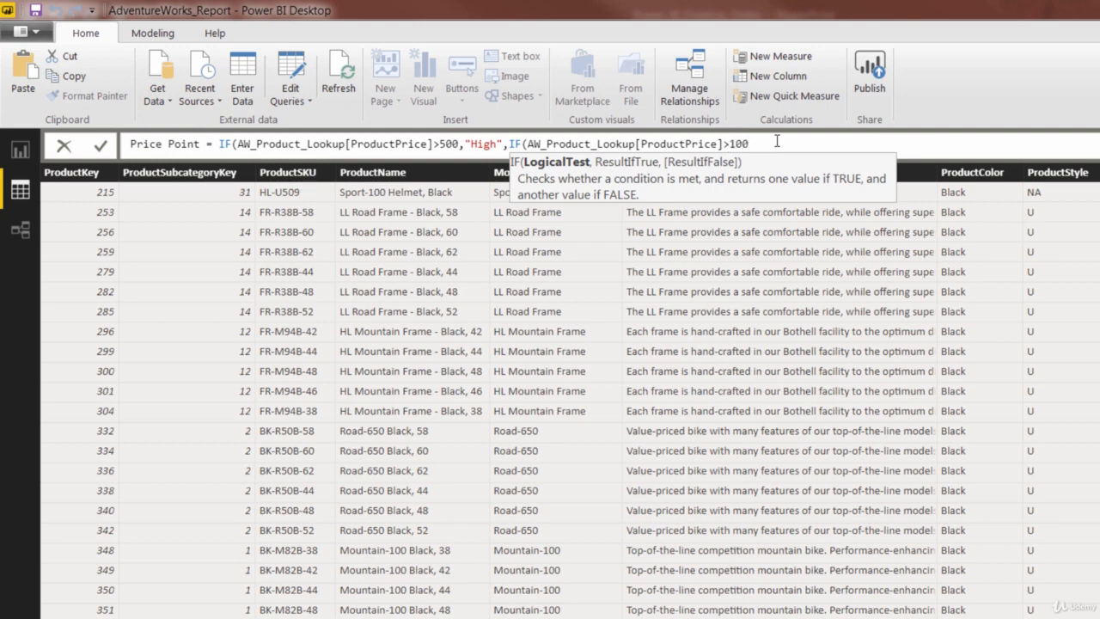
text(,"Mid-Range",)
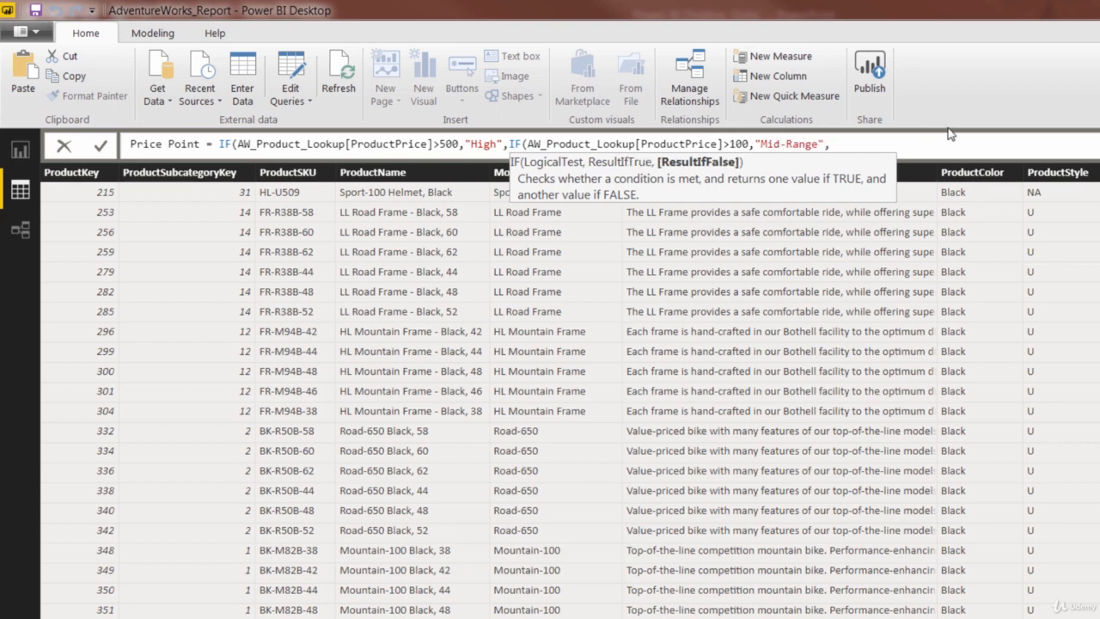
text(")
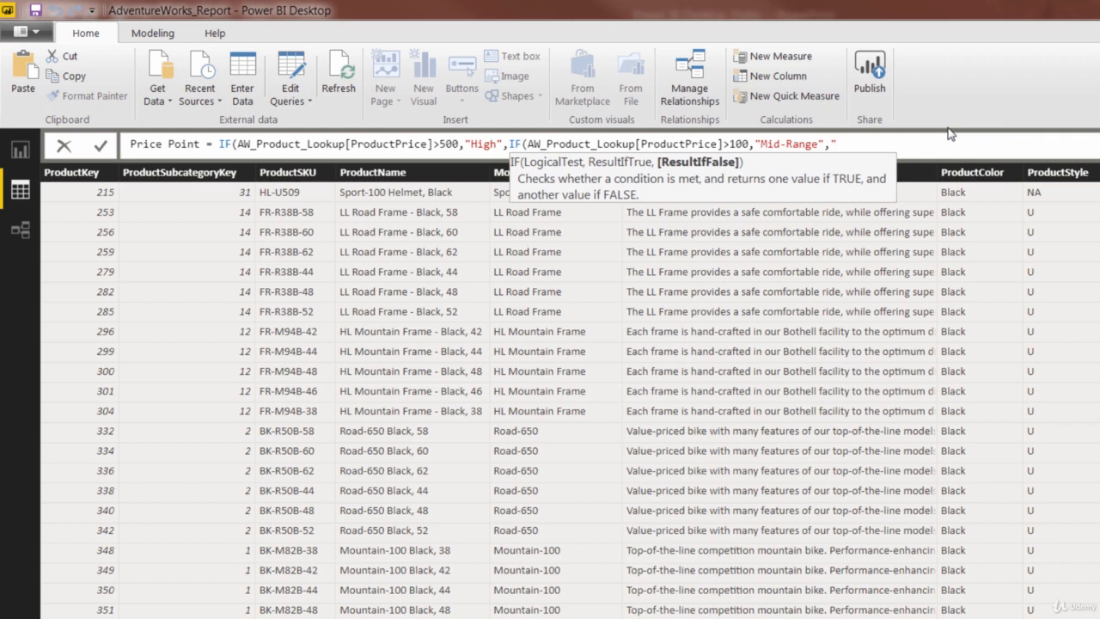
text("Low"))
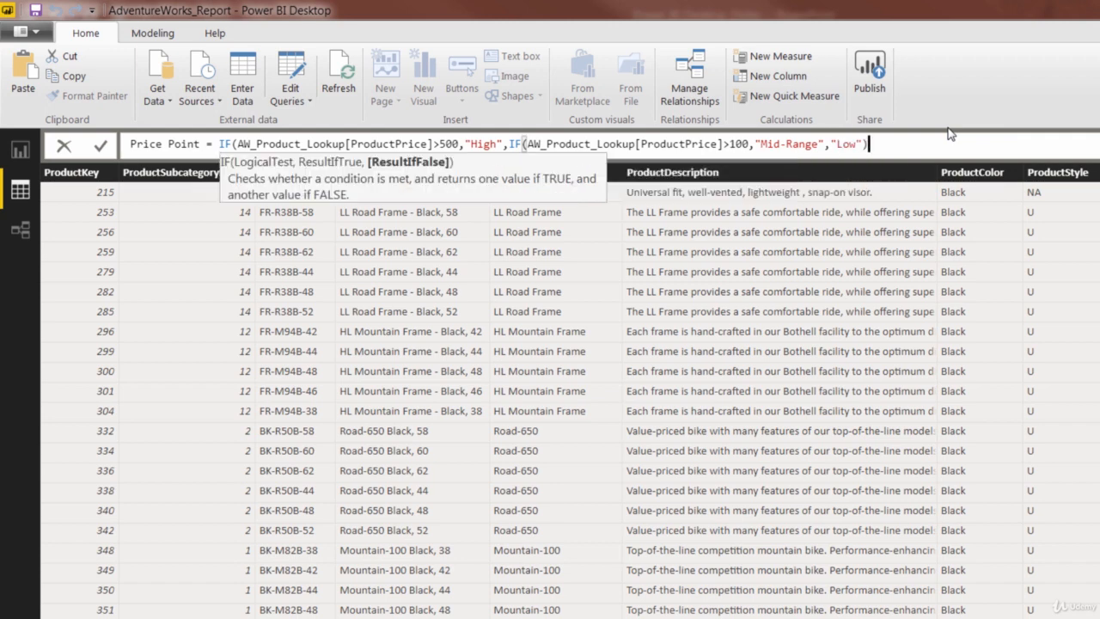
mouse_move(542, 110)
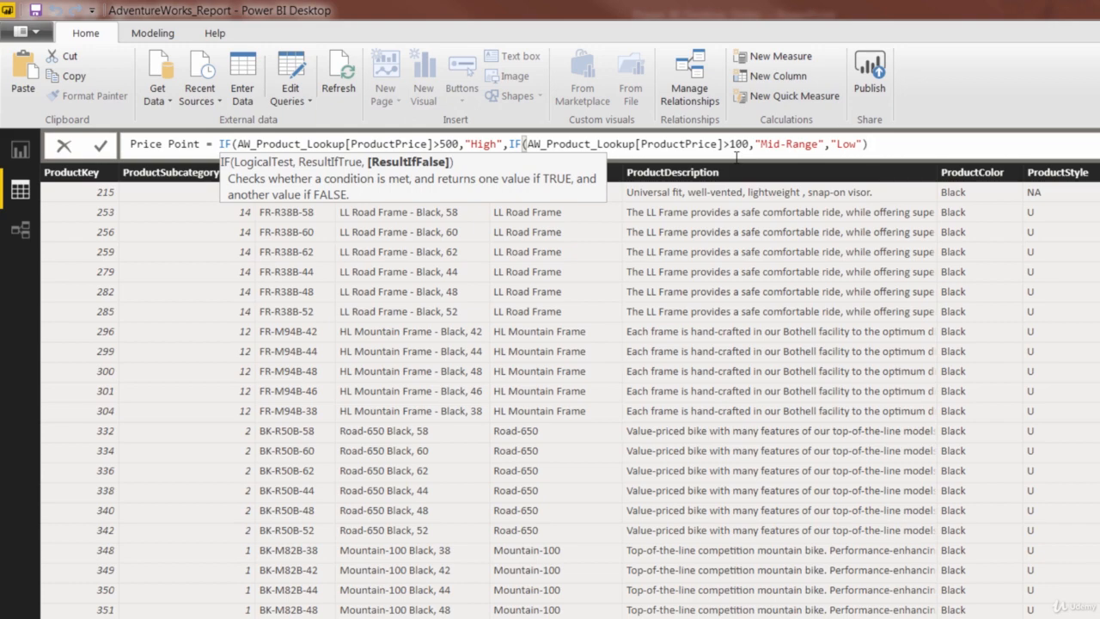
mouse_move(788, 97)
text())
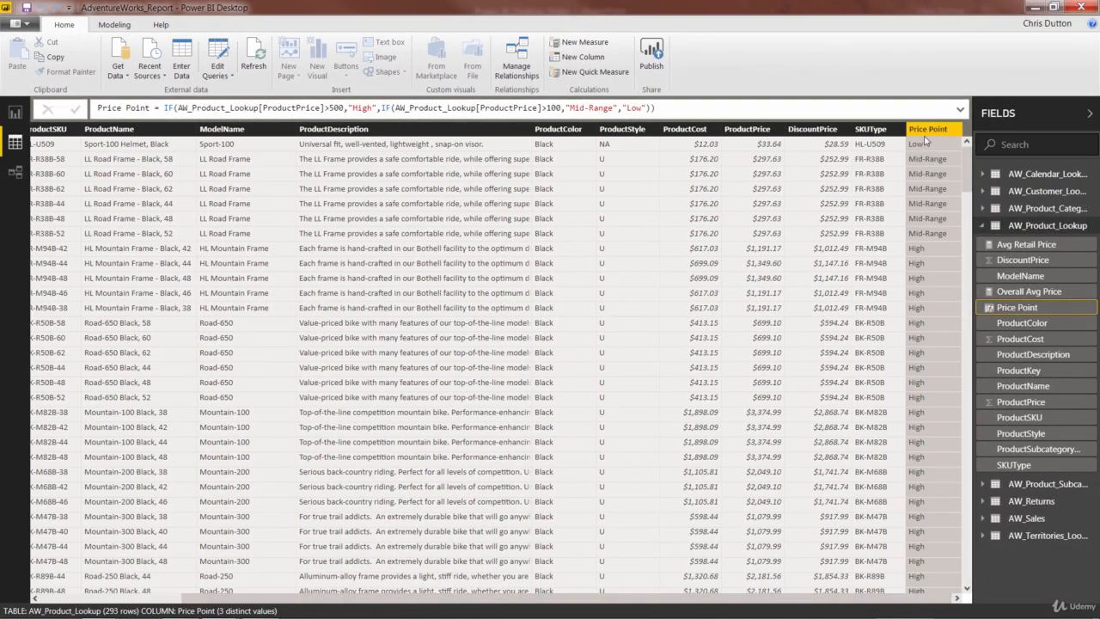
mouse_move(761, 303)
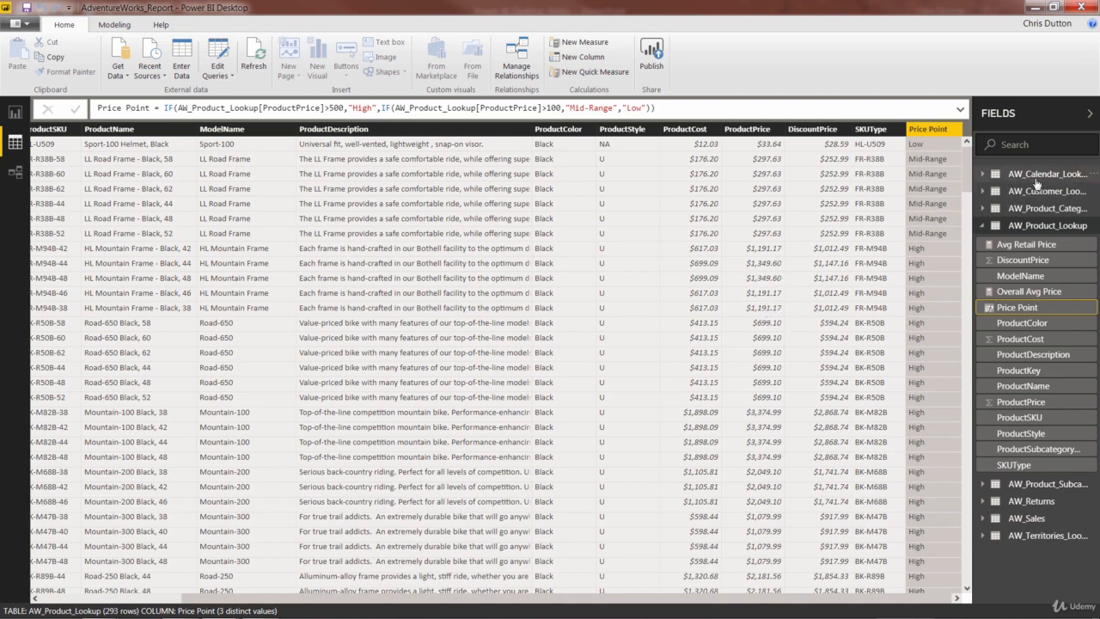
- Create a Short Day column in AW_Calendar_Lookup using LEFT(Day Name, 3)
click(1046, 174)
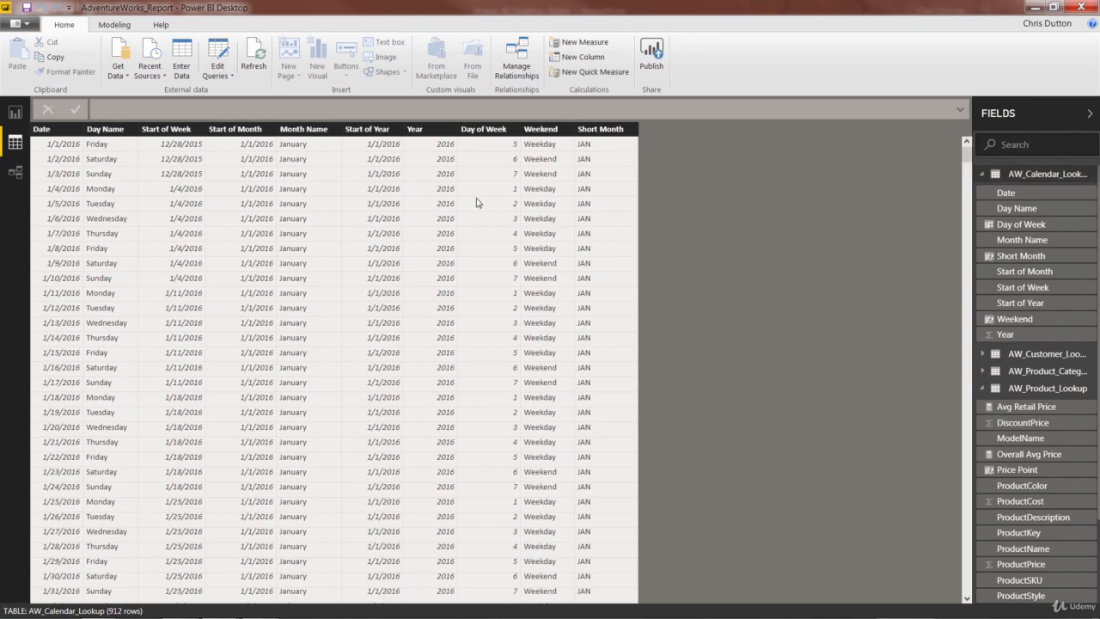
right_click(485, 127)
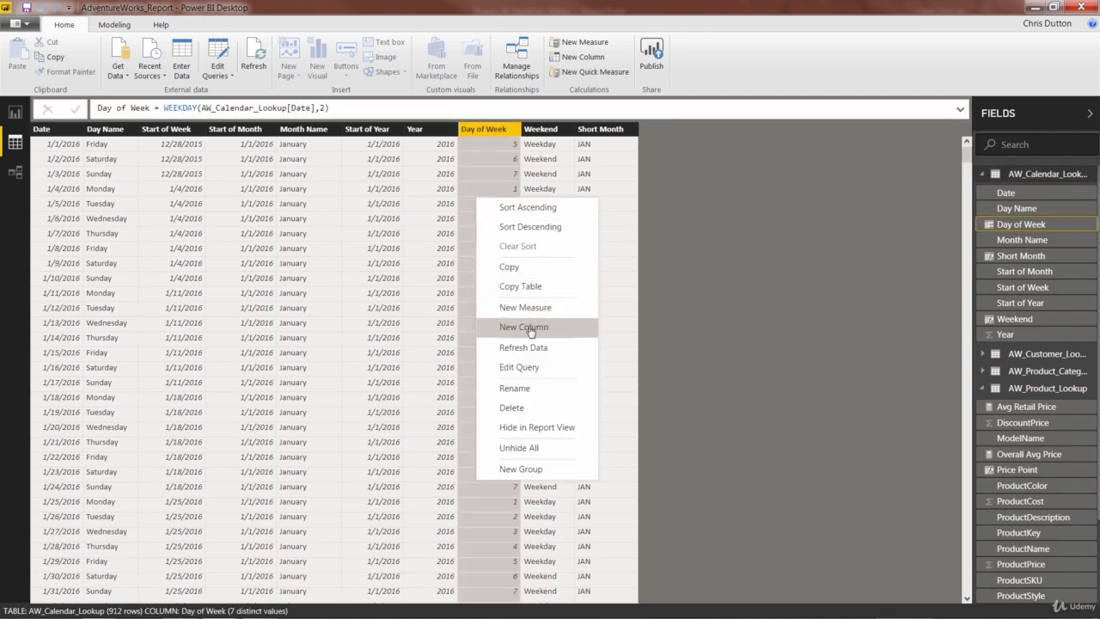
click(522, 326)
text(Short Day)
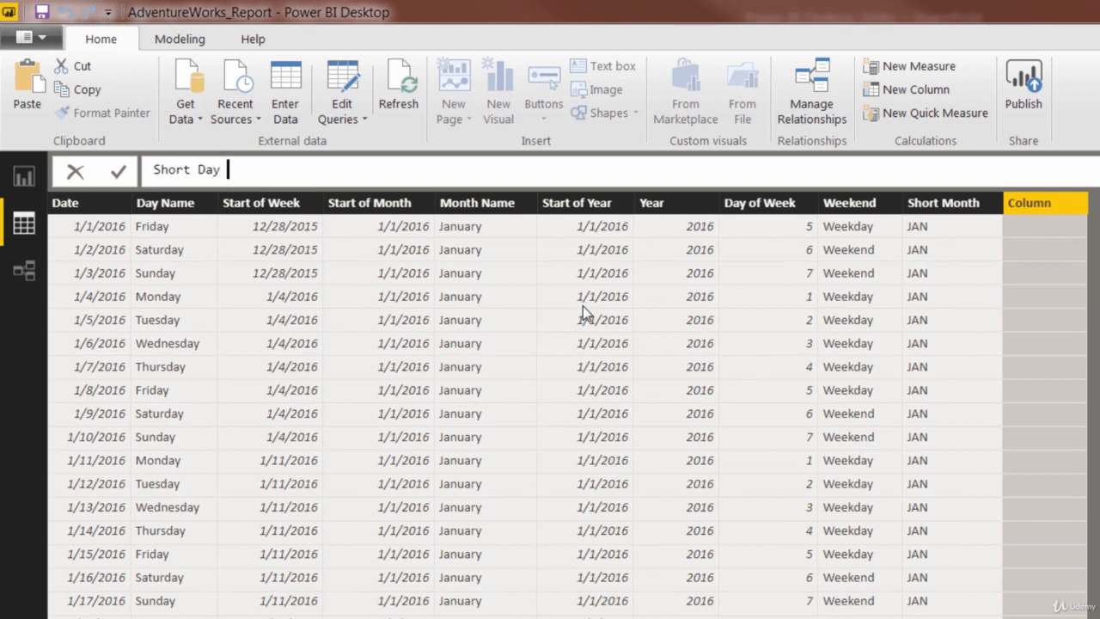
text(=)
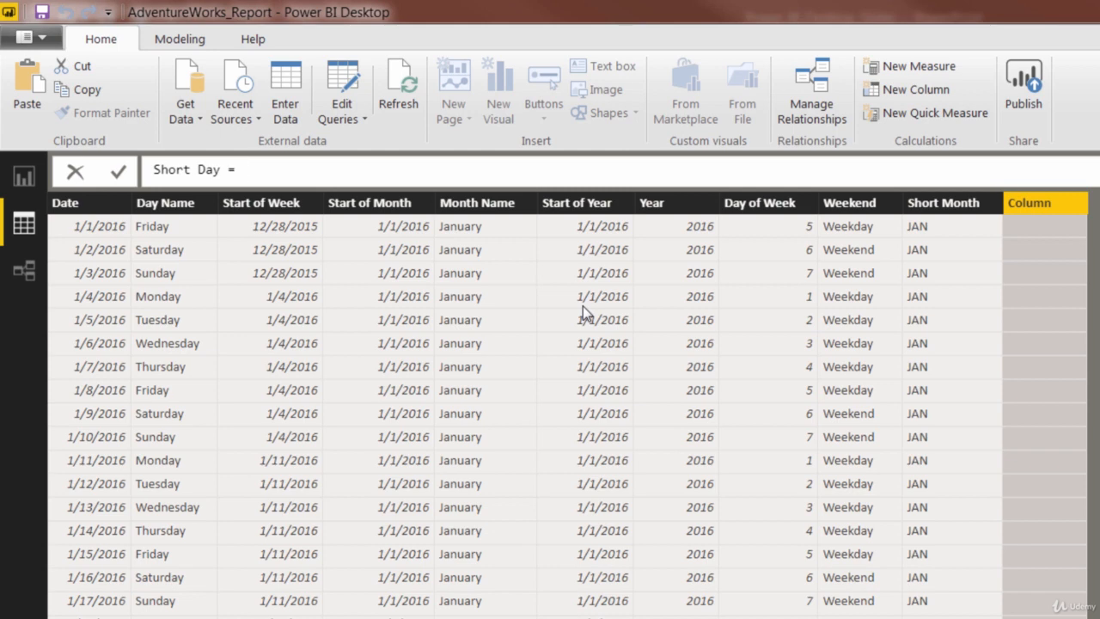
text(LEFT)
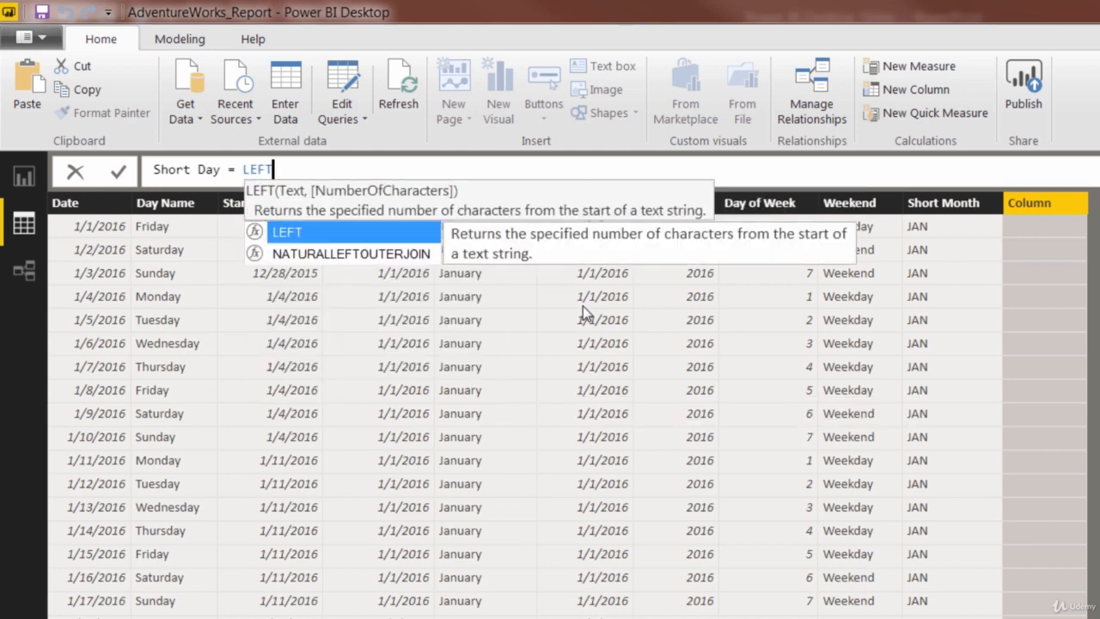
text((da)
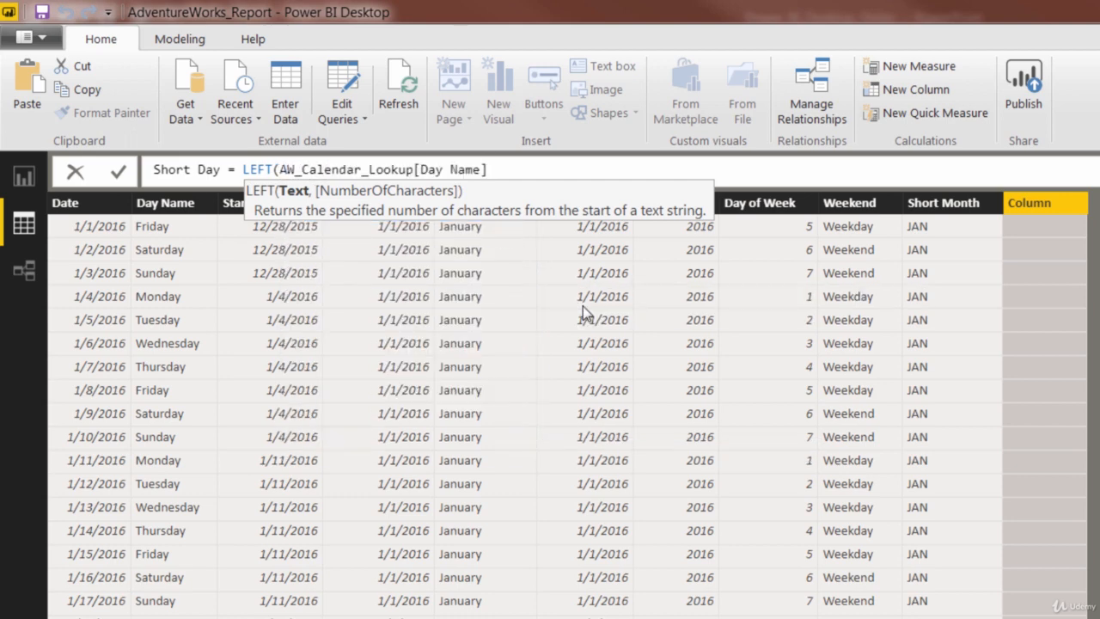
text(,)
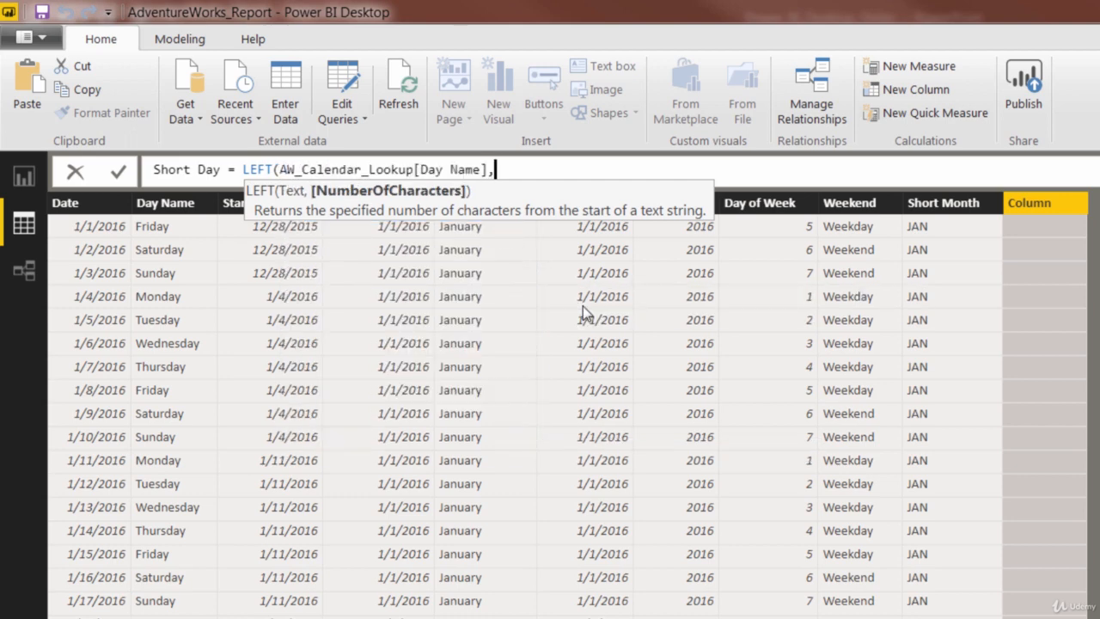
text(3))
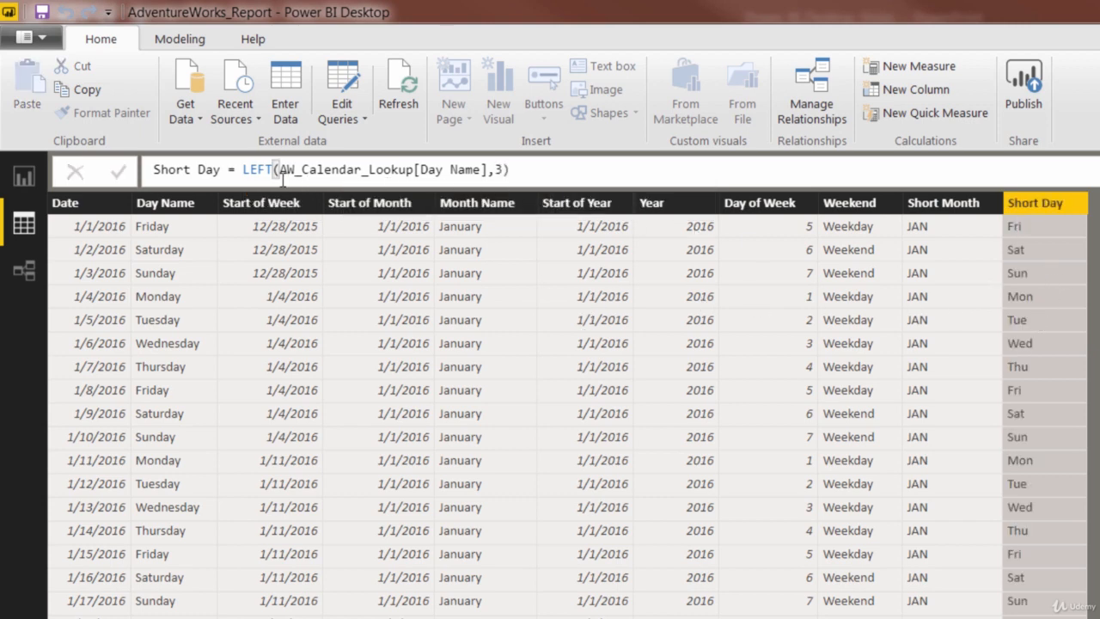
mouse_move(365, 239)
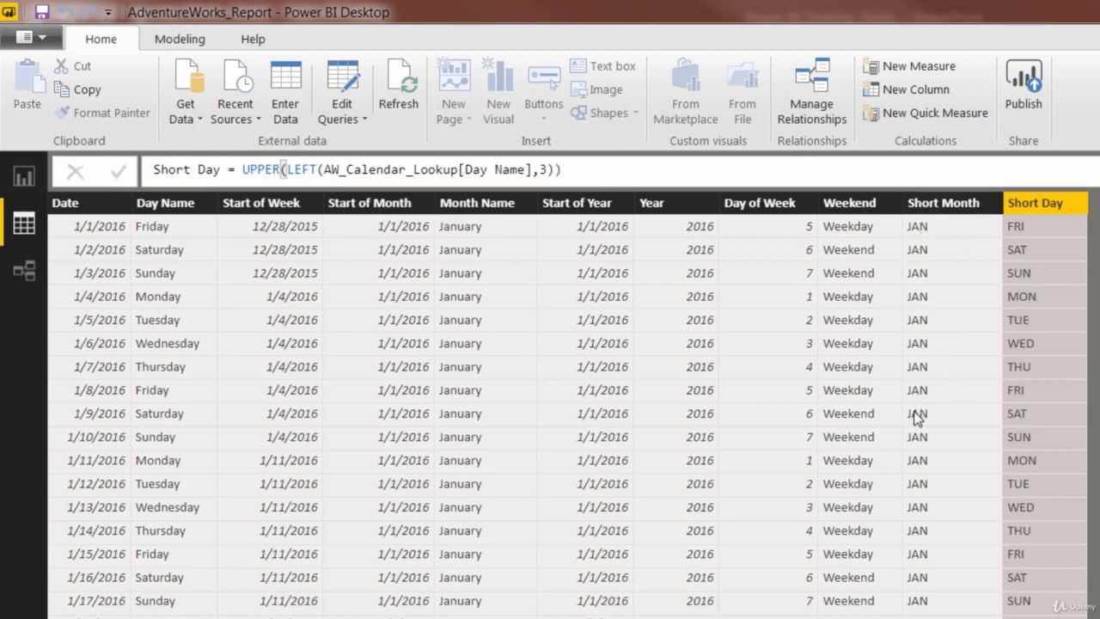
mouse_move(918, 418)
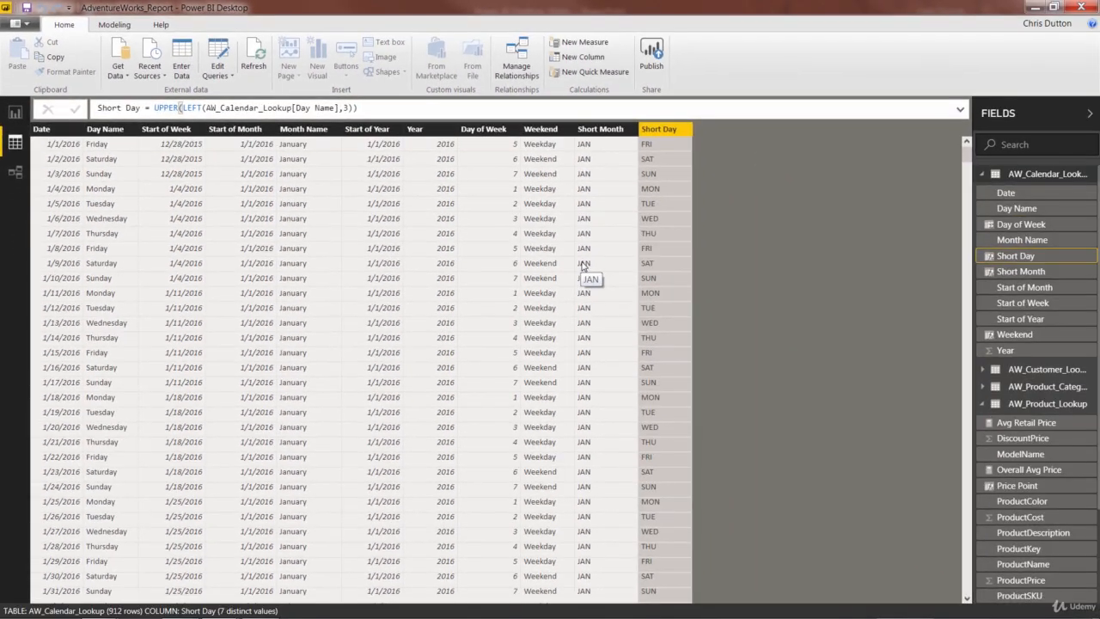
mouse_move(934, 206)
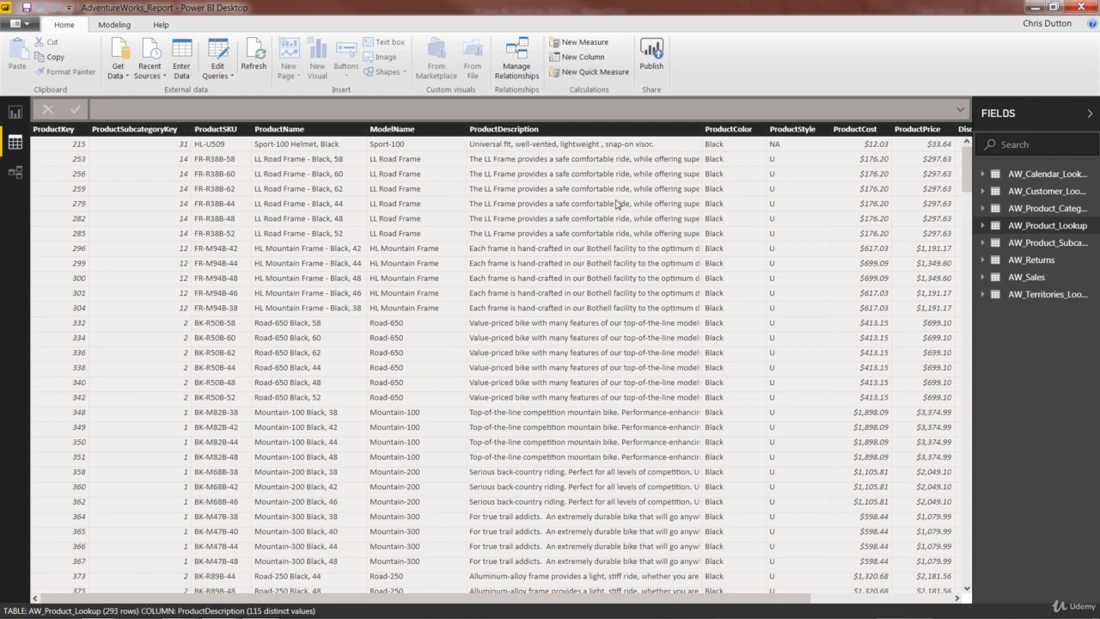
- Create an SKU Category column as LEFT(ProductSKU, 2) in AW_Product_Lookup
click(504, 129)
text(SKU Category =)
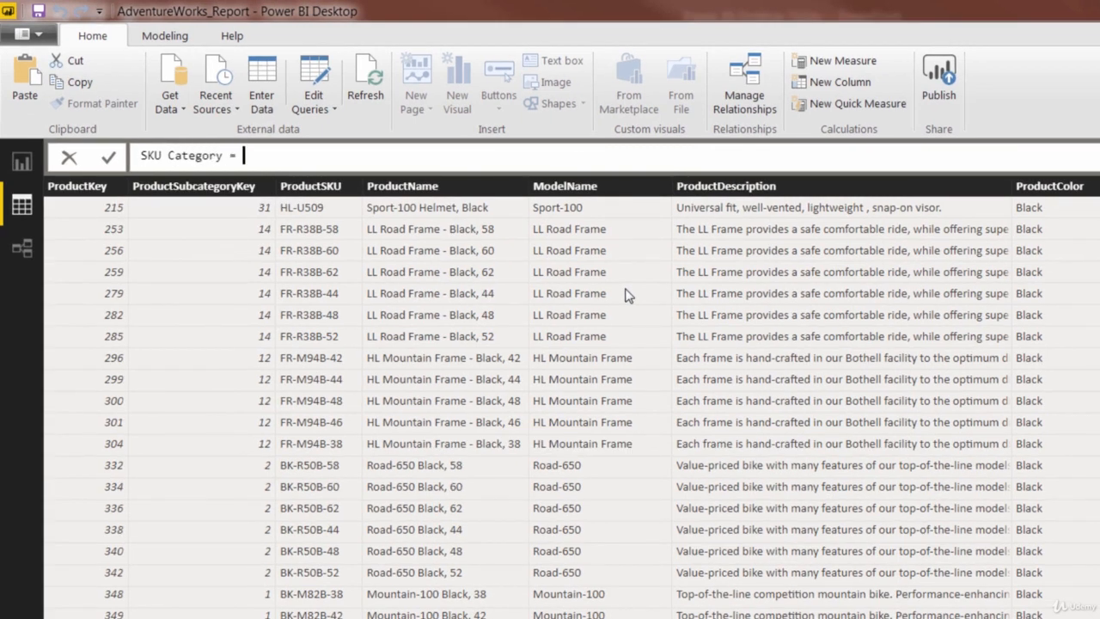
text(LEFT()
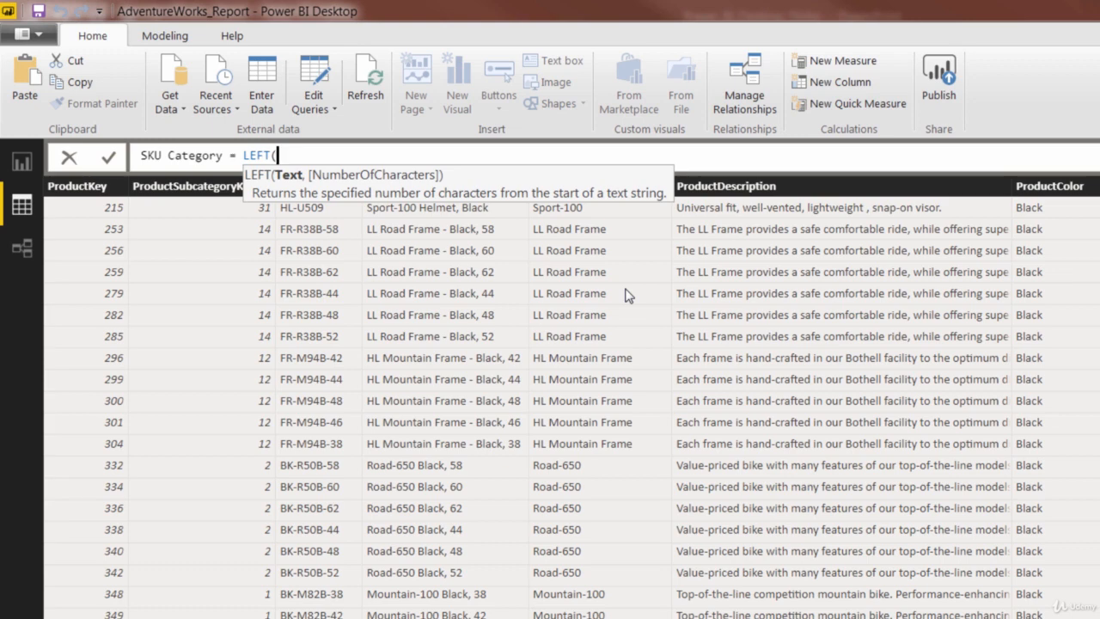
text(sku)
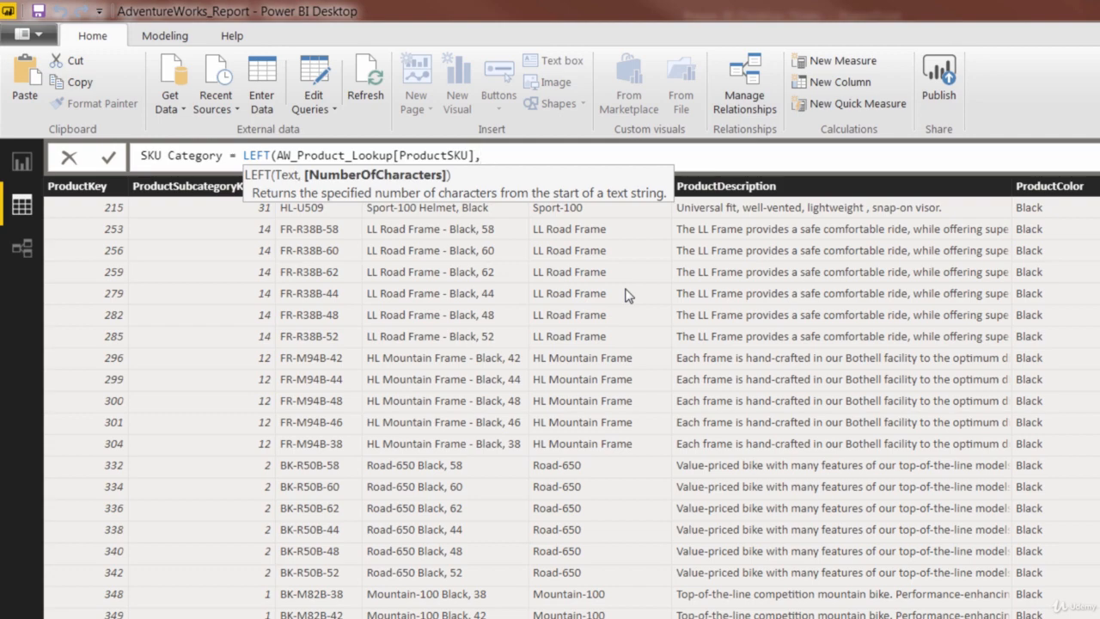
text(,2))
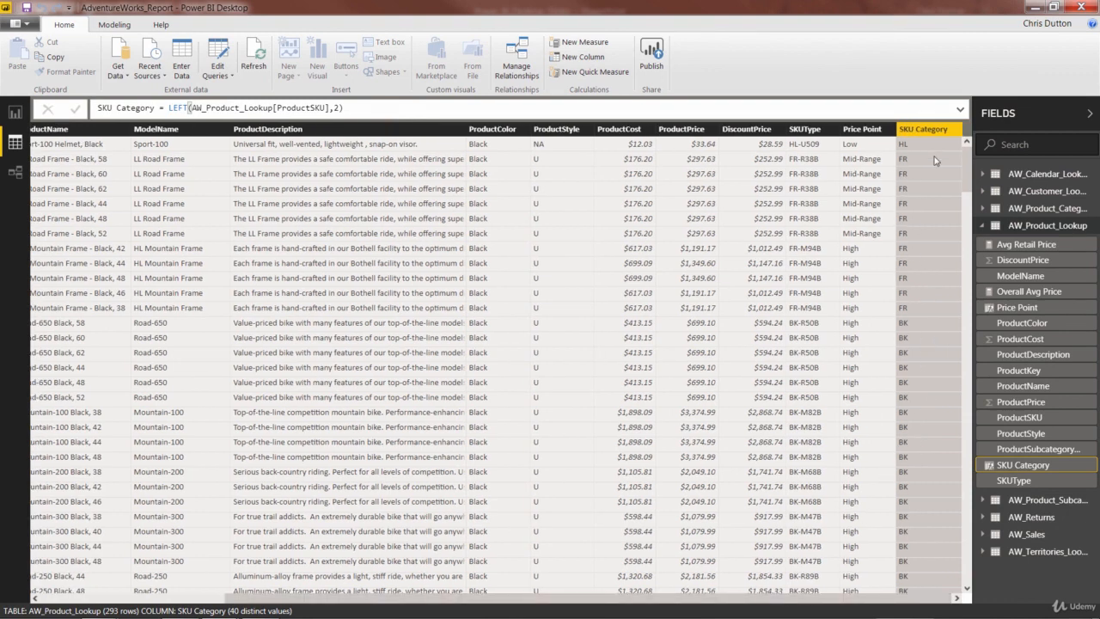
mouse_move(409, 105)
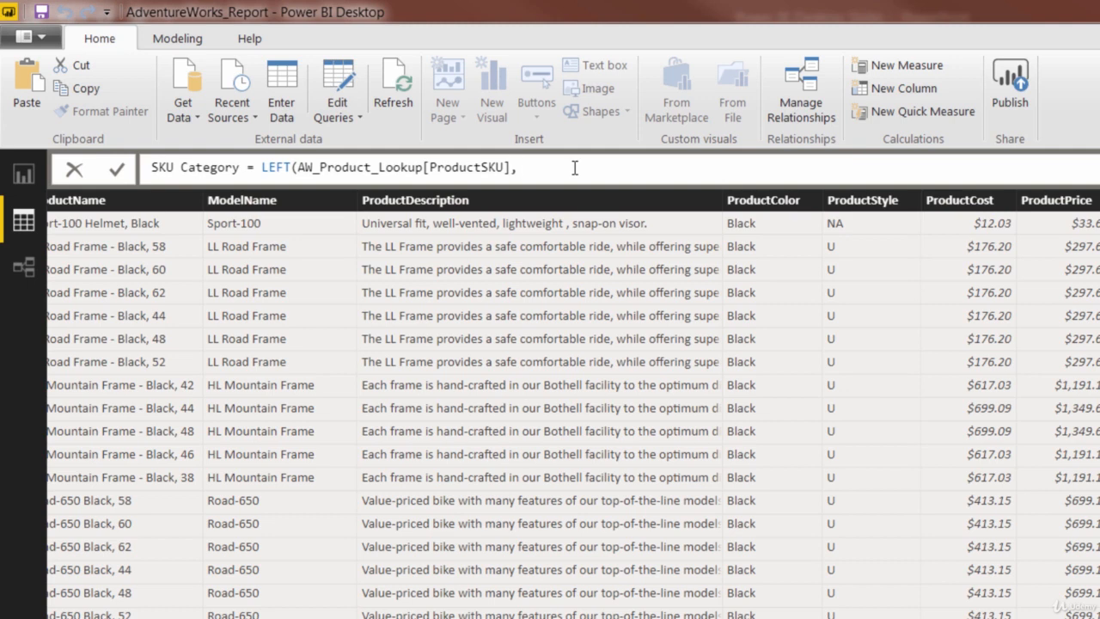
- Replace the fixed 2 with SEARCH("-", ProductSKU)-1 so SKU Category takes text before the dash
text(SEARCH()
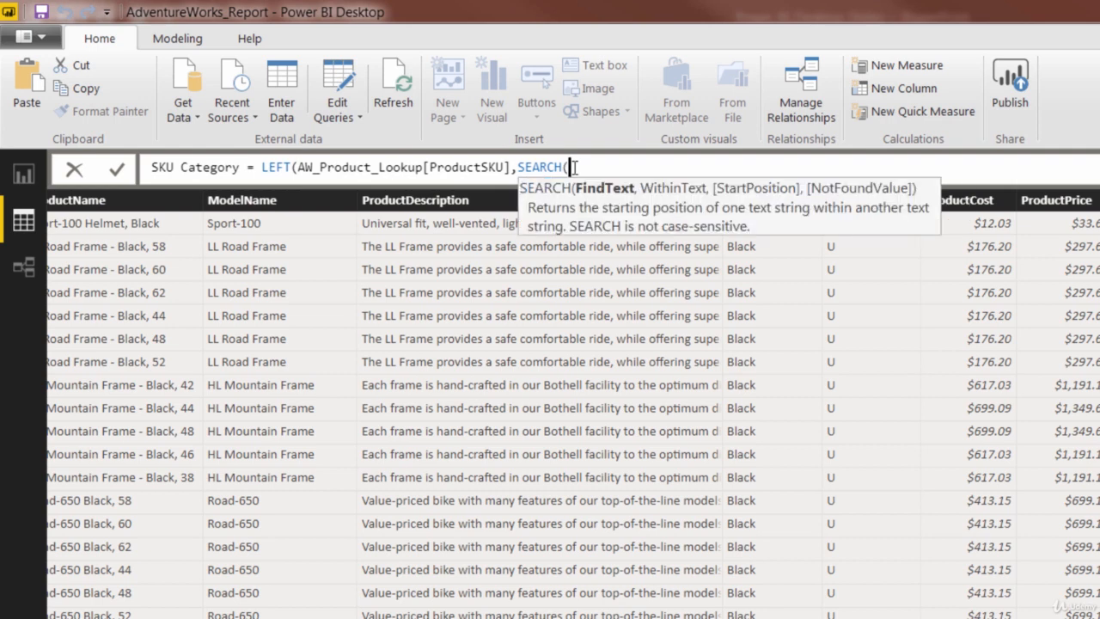
mouse_move(691, 170)
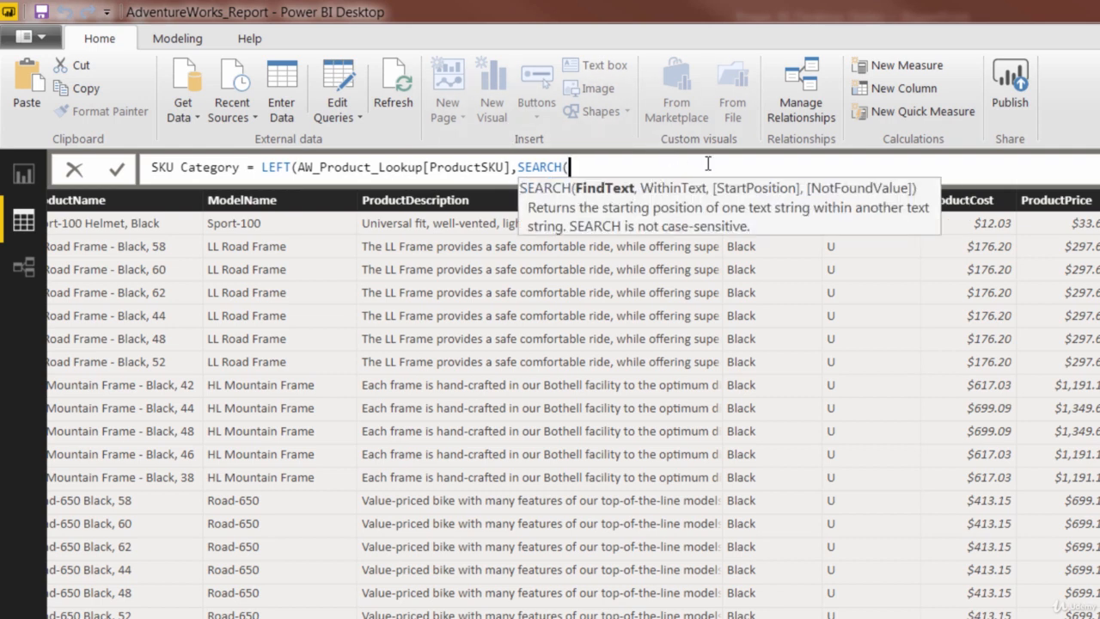
text("-",)
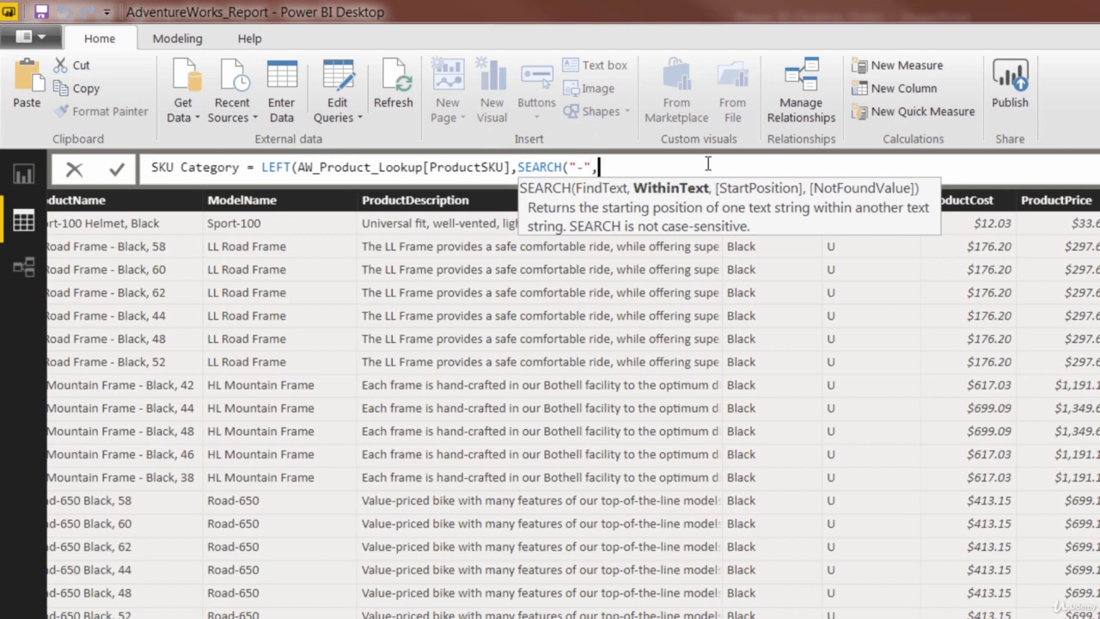
text(sku)
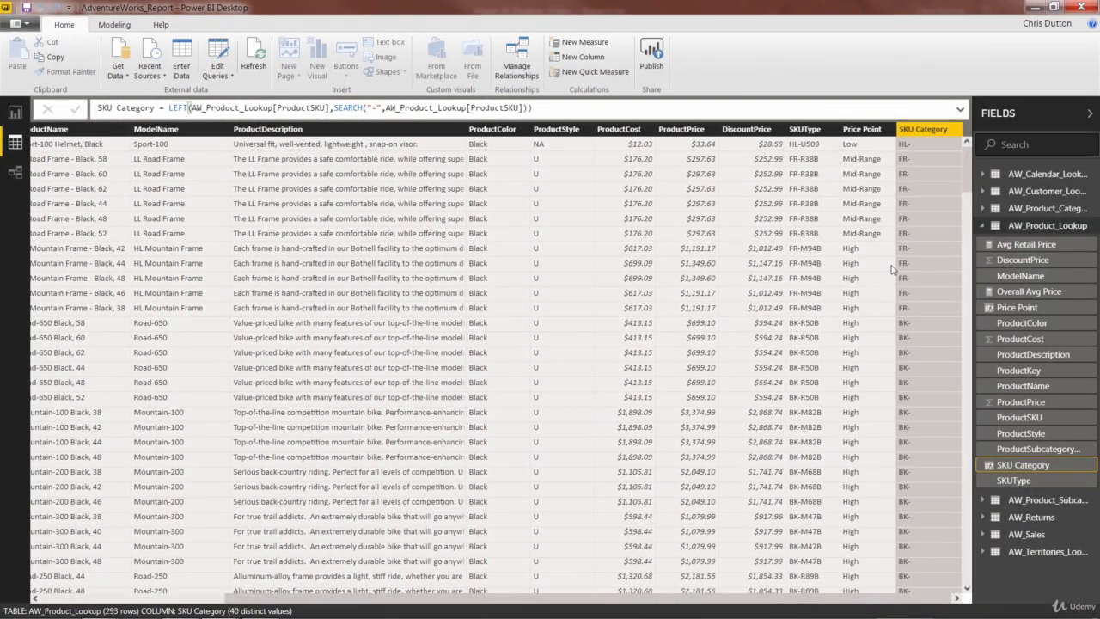
mouse_move(928, 360)
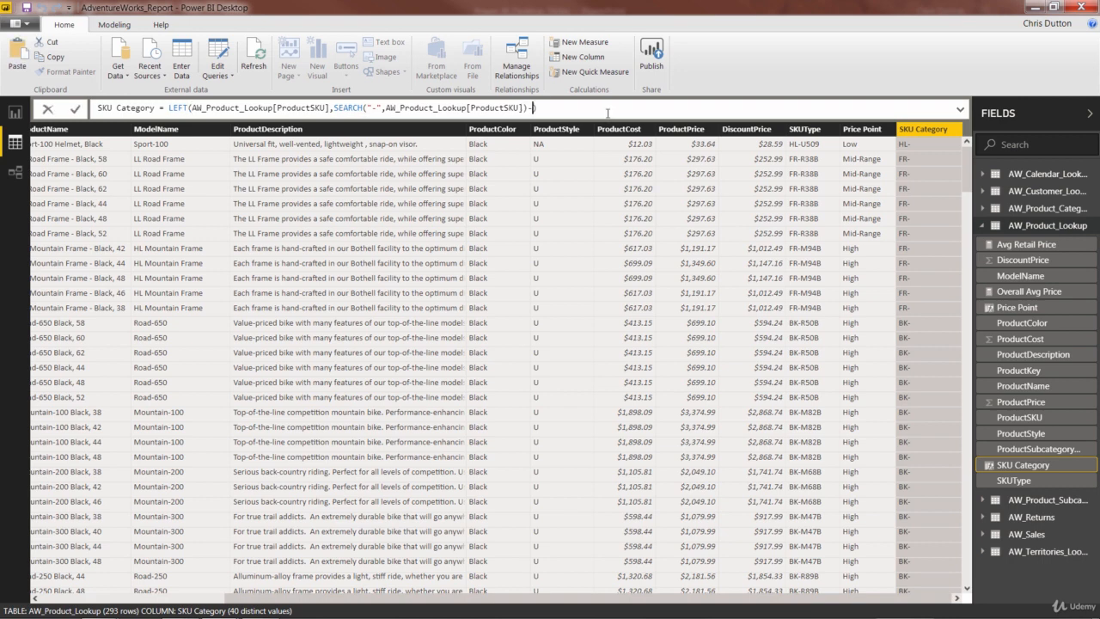
text(-1)
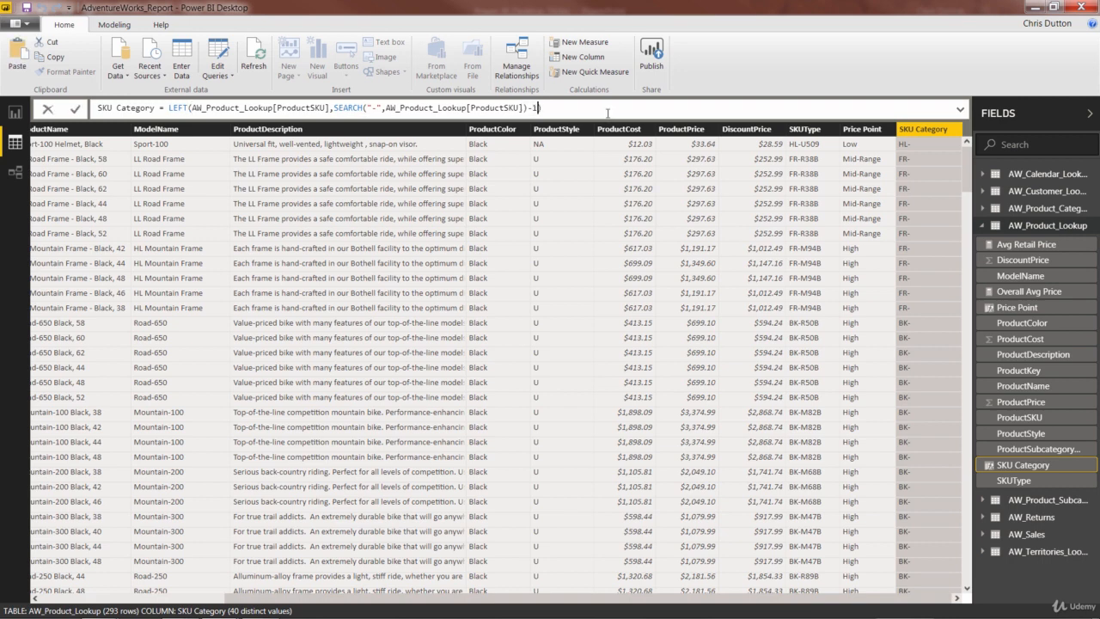
text())
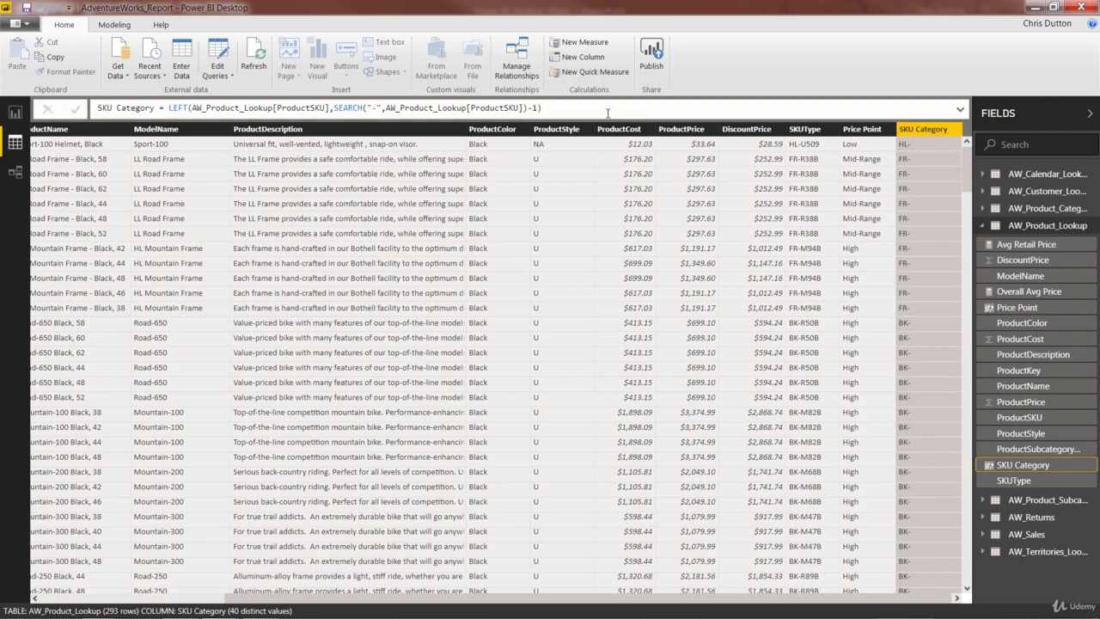
scroll(left, 3)
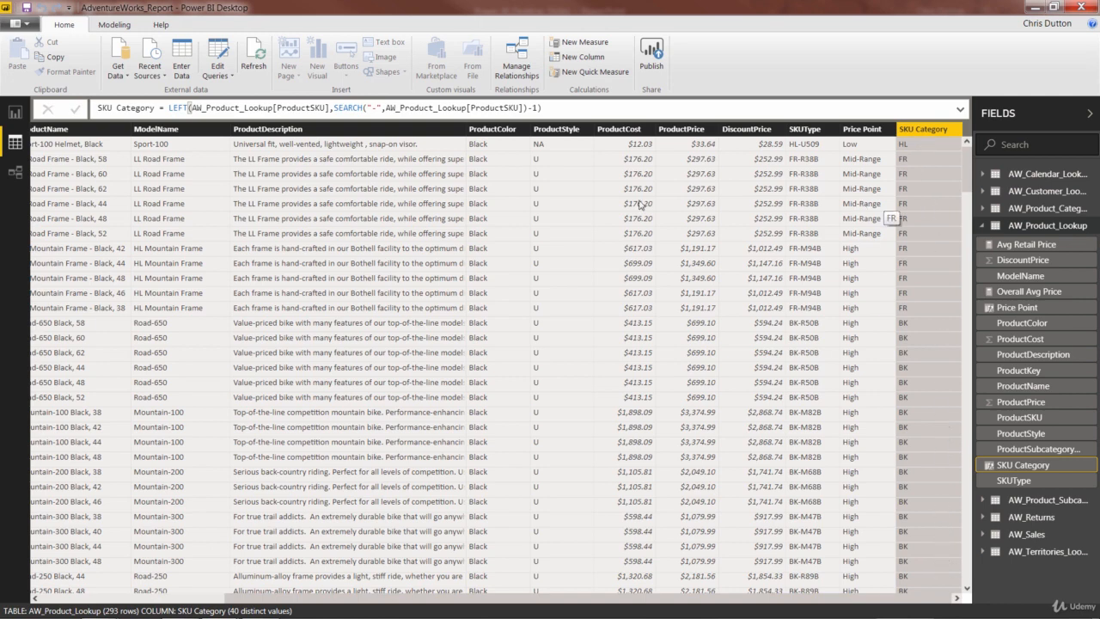
mouse_move(576, 194)
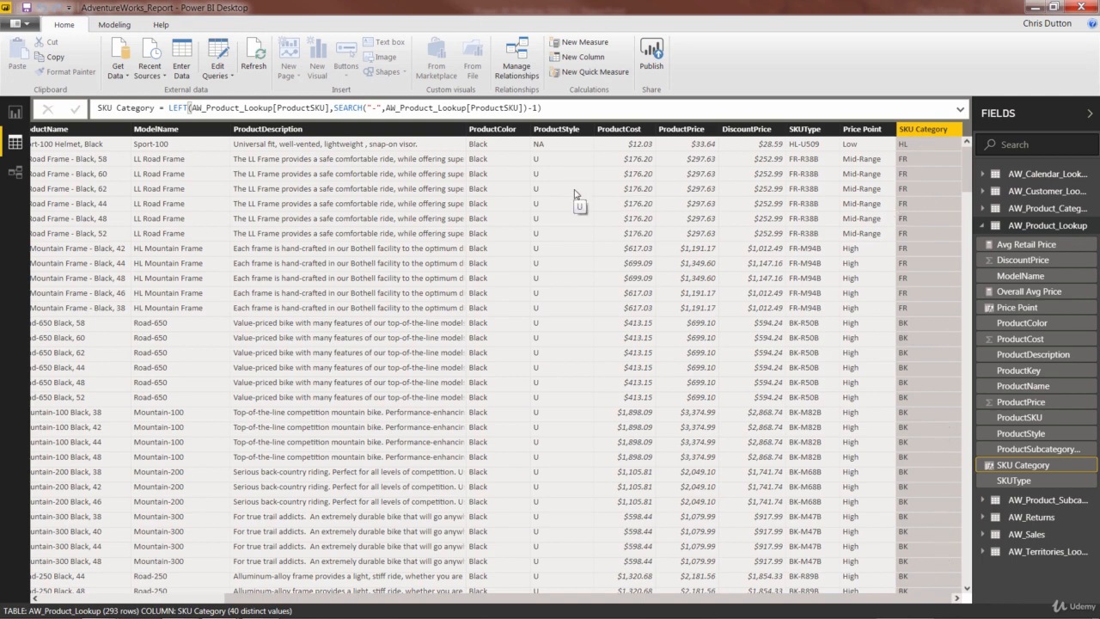
mouse_move(730, 468)
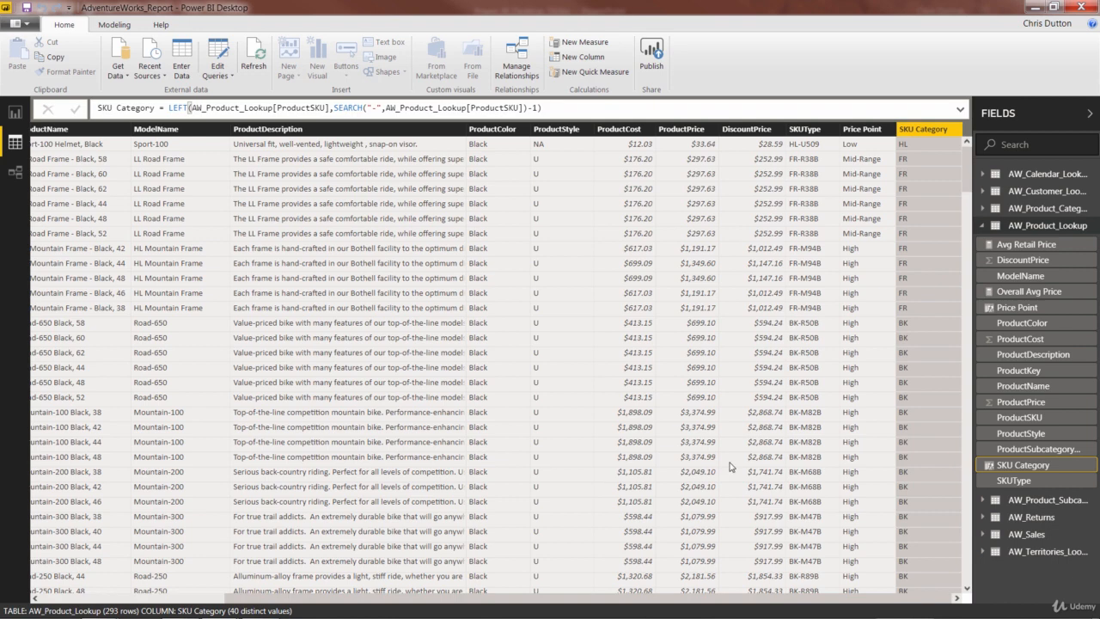
mouse_move(942, 339)
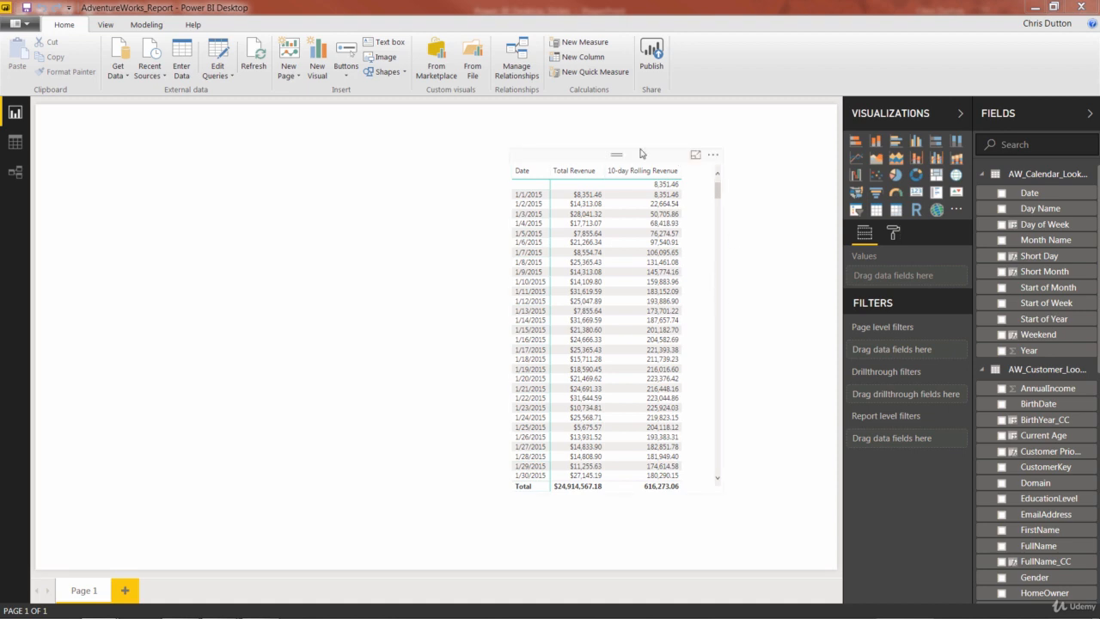
mouse_move(750, 299)
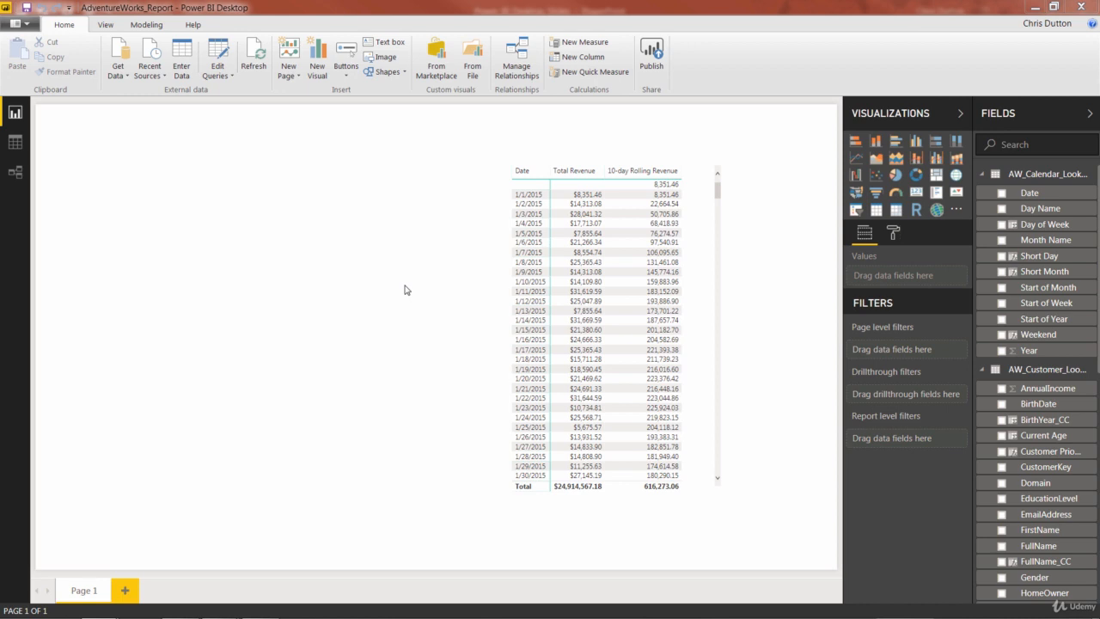
mouse_move(423, 299)
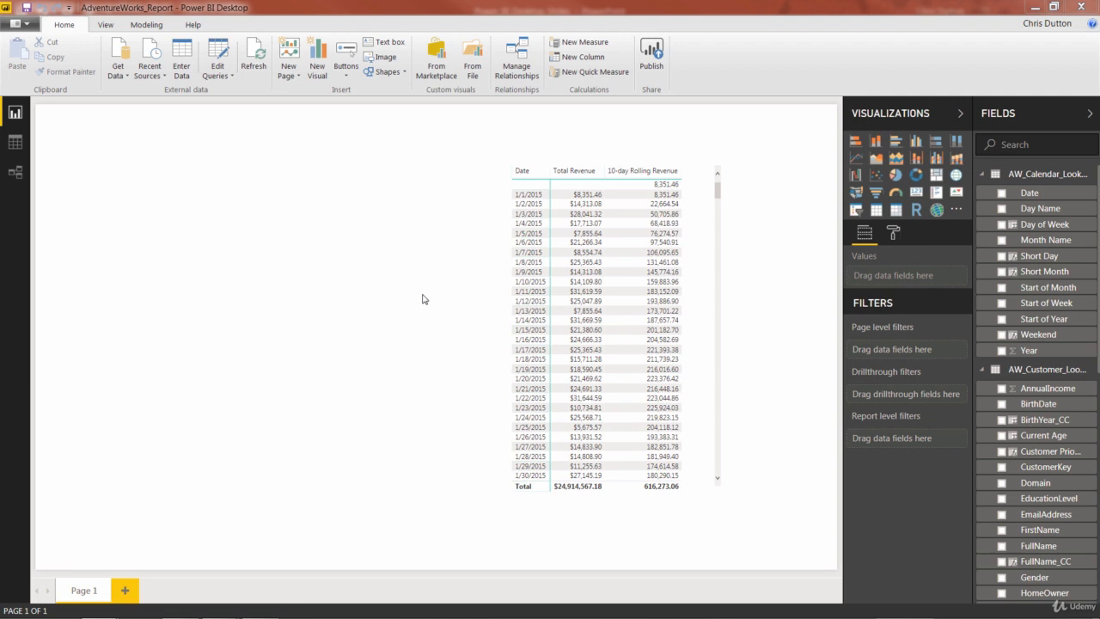
mouse_move(457, 285)
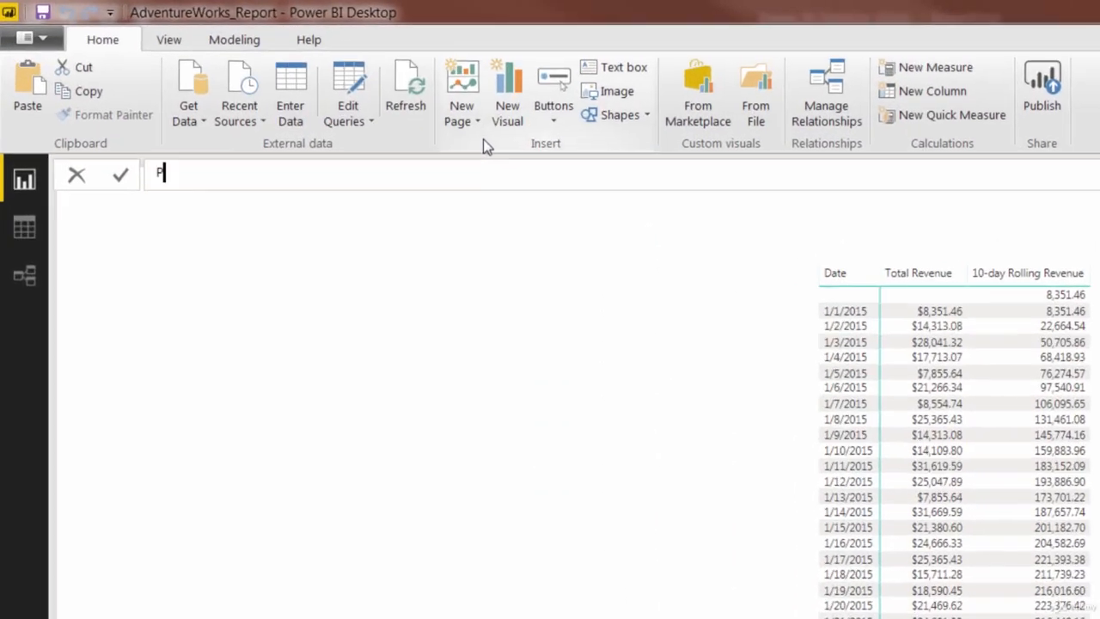
- Write Product Models = DISTINCTCOUNT(AW_Product_Lookup[ModelName])
text(Product Mode)
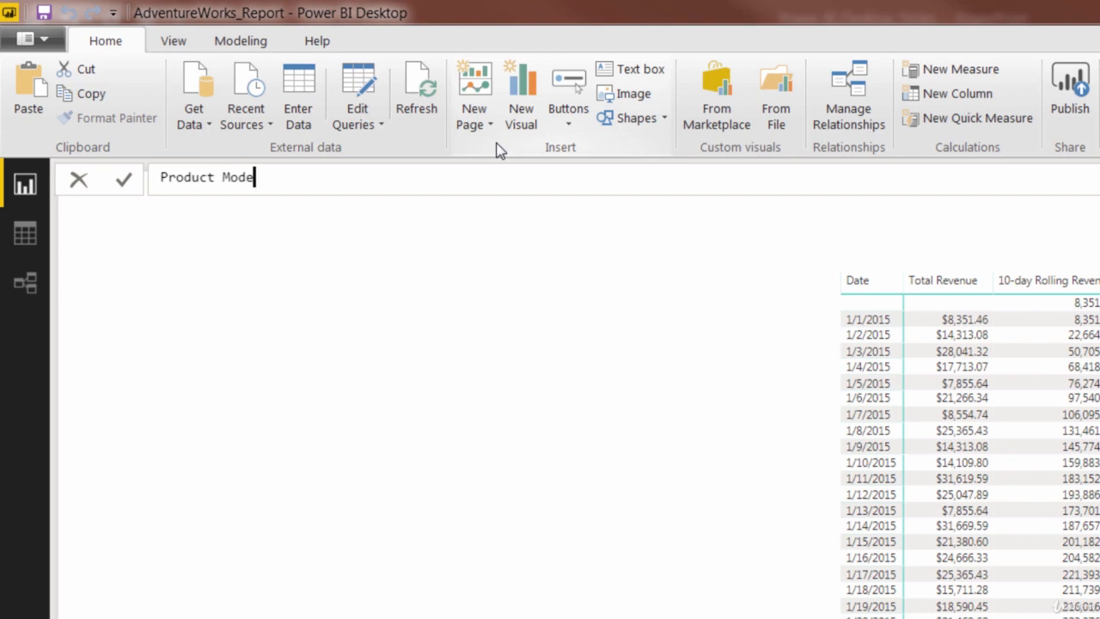
text(ls)
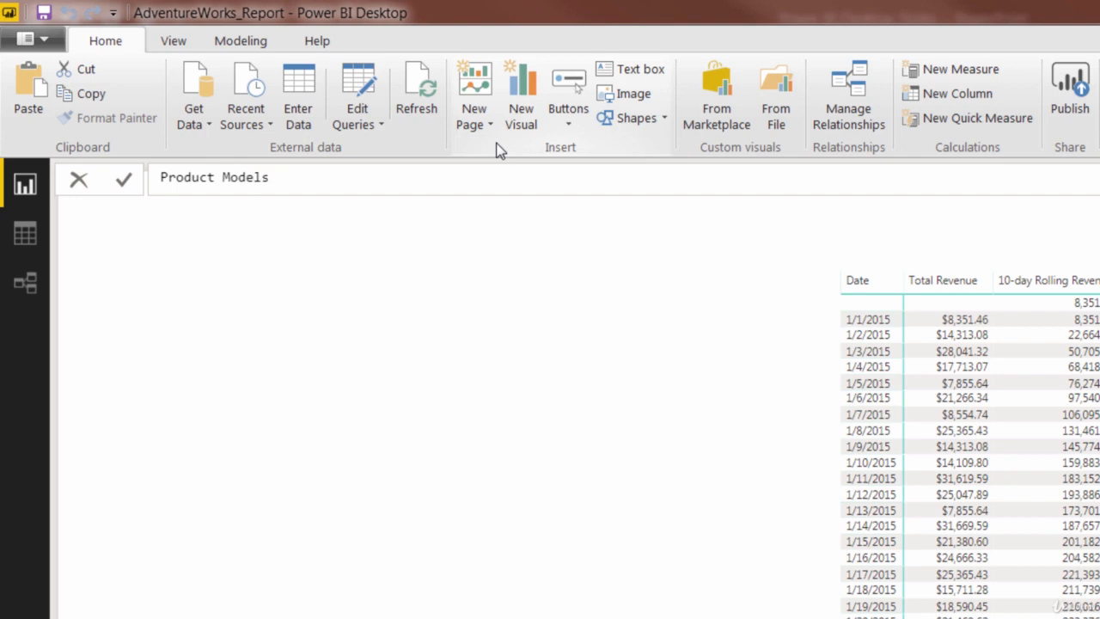
text(=)
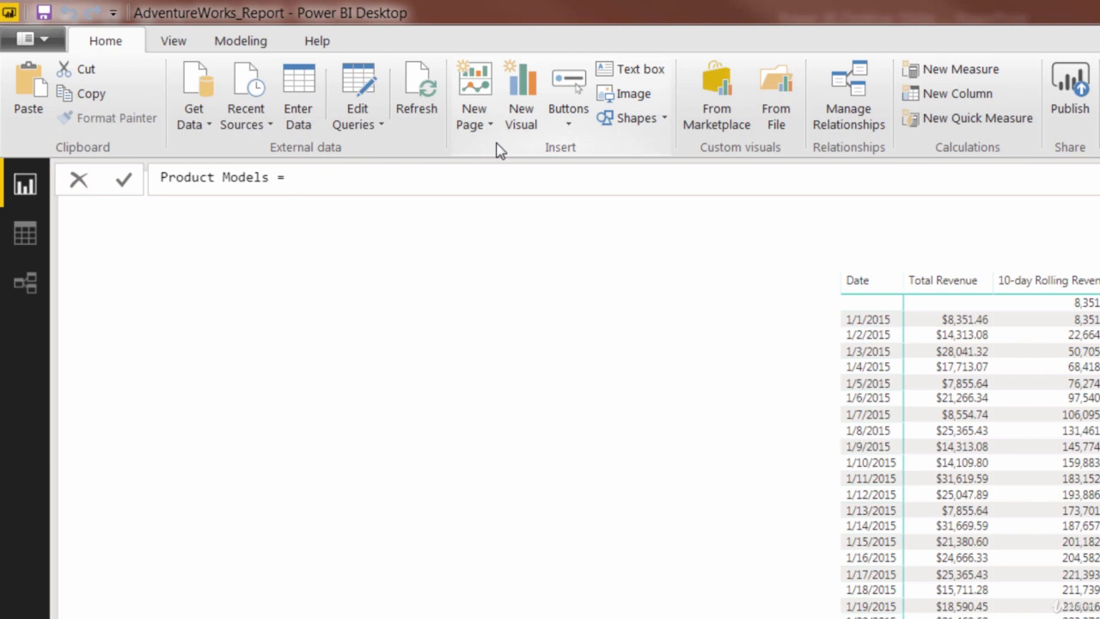
text(D)
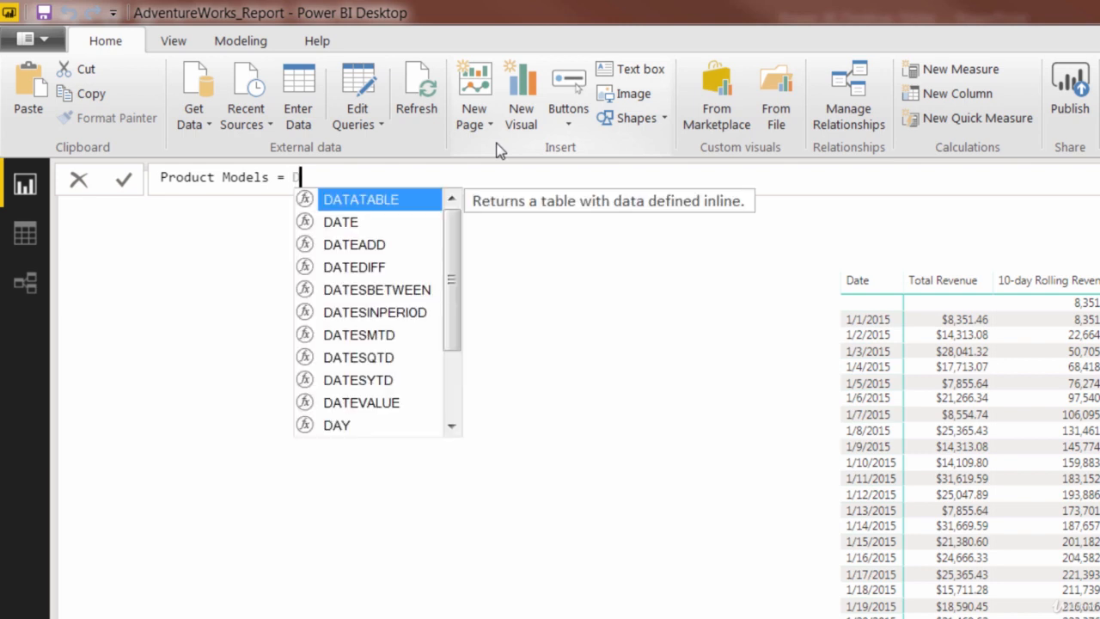
text(ISTINCTCOUNT()
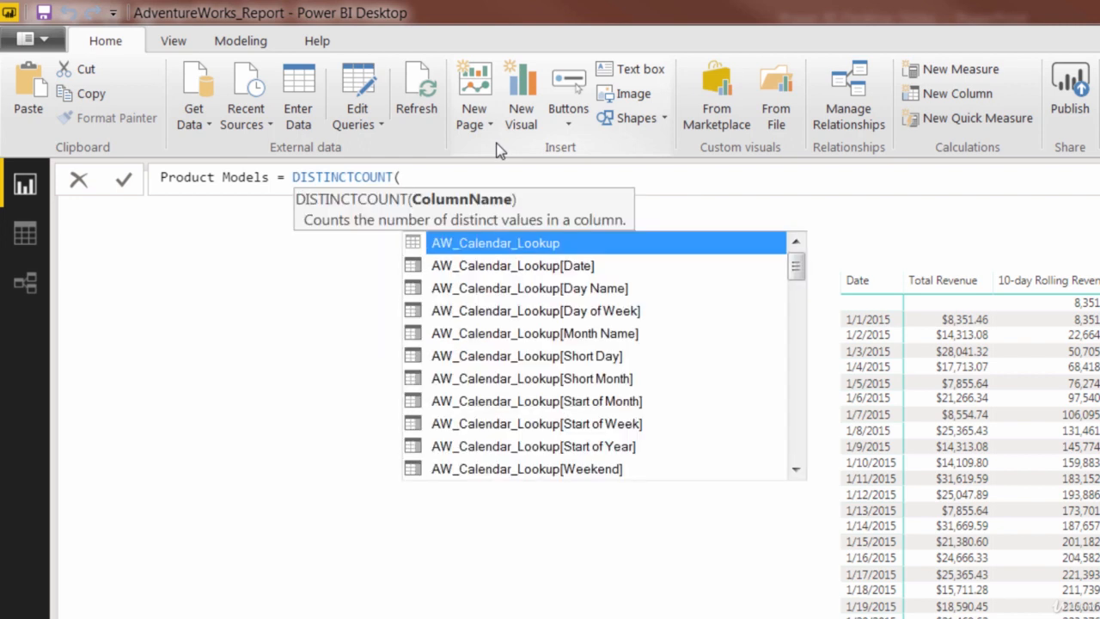
text(AW_Product_Lookup[ModelName]))
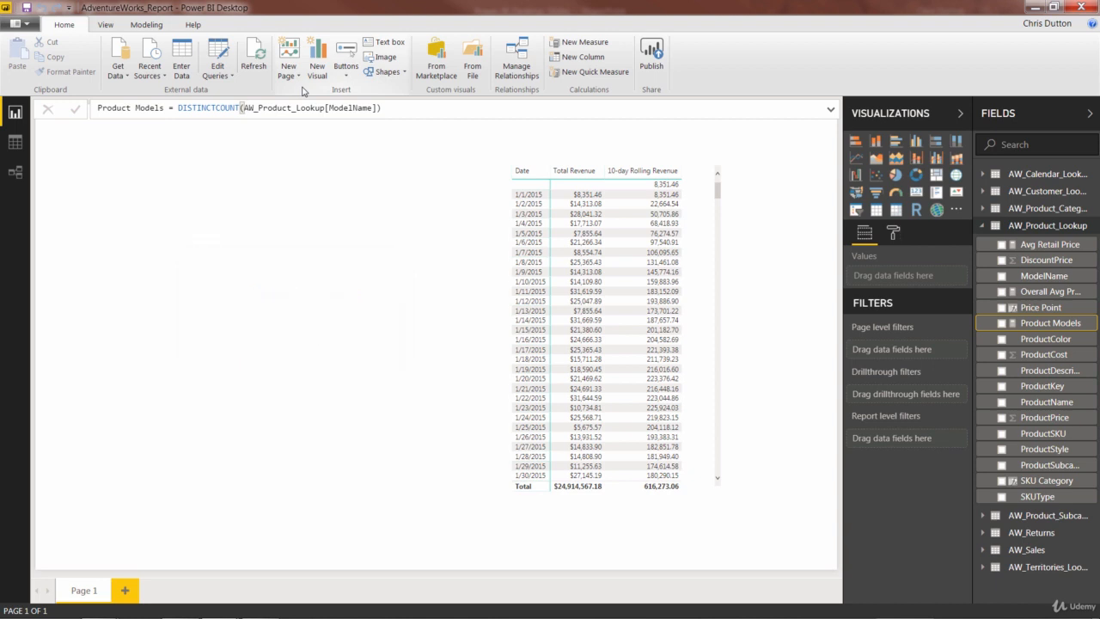
mouse_move(581, 152)
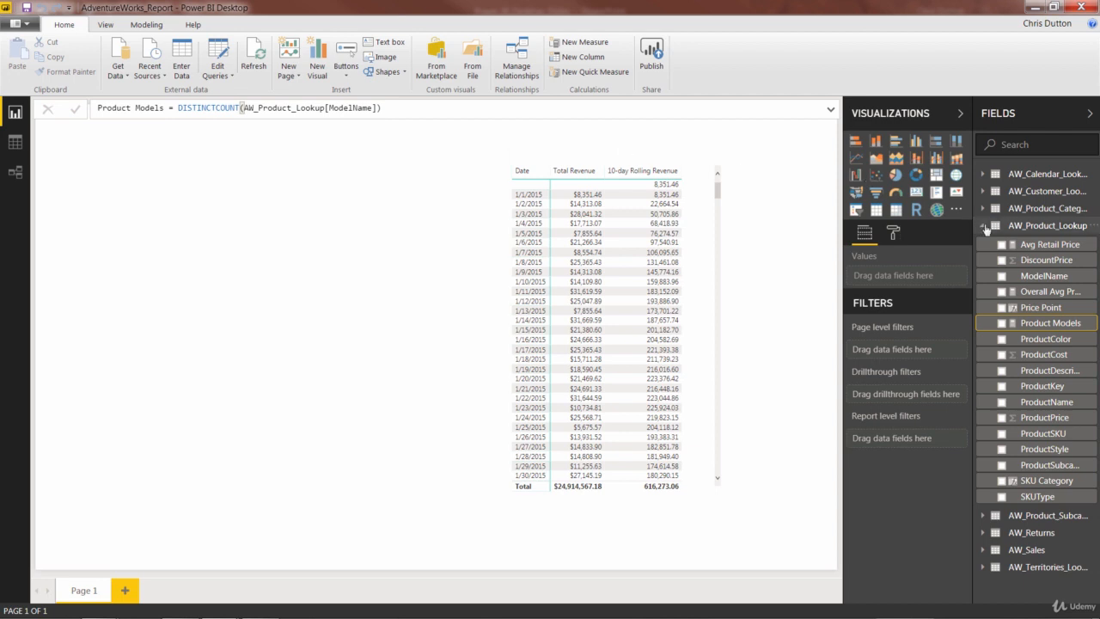
- Start an ALL Returns measure in AW_Returns using CALCULATE
click(983, 225)
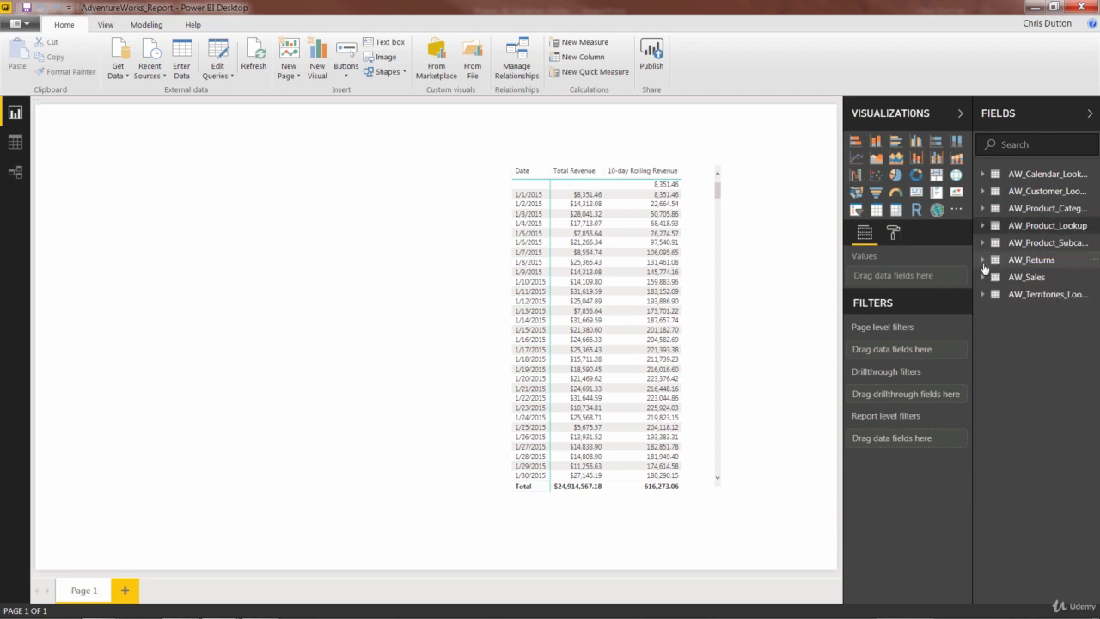
right_click(1031, 259)
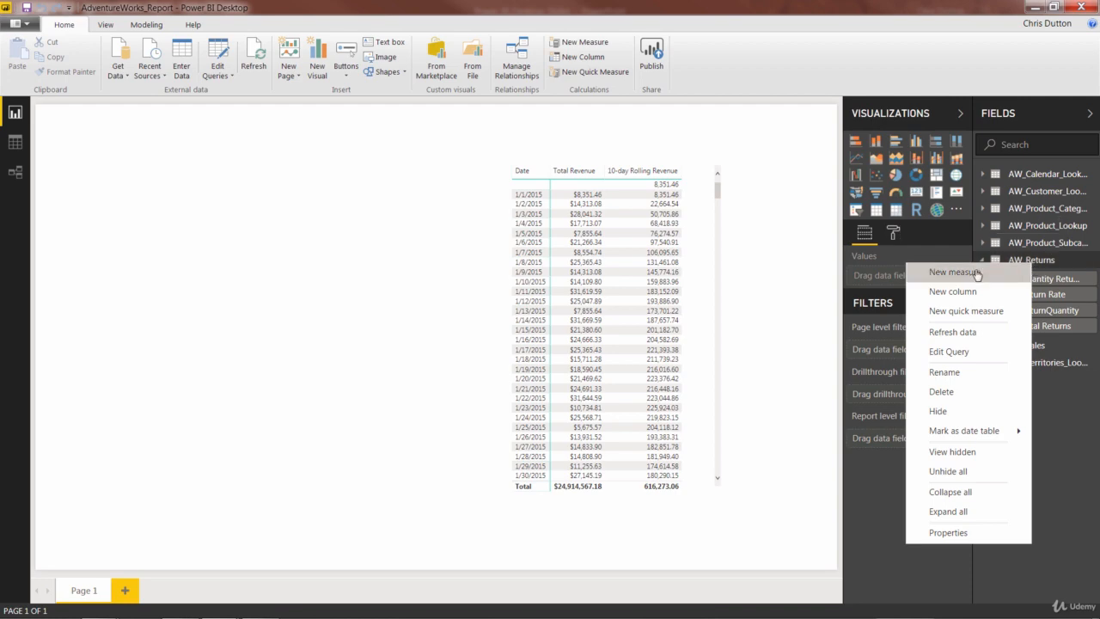
click(954, 271)
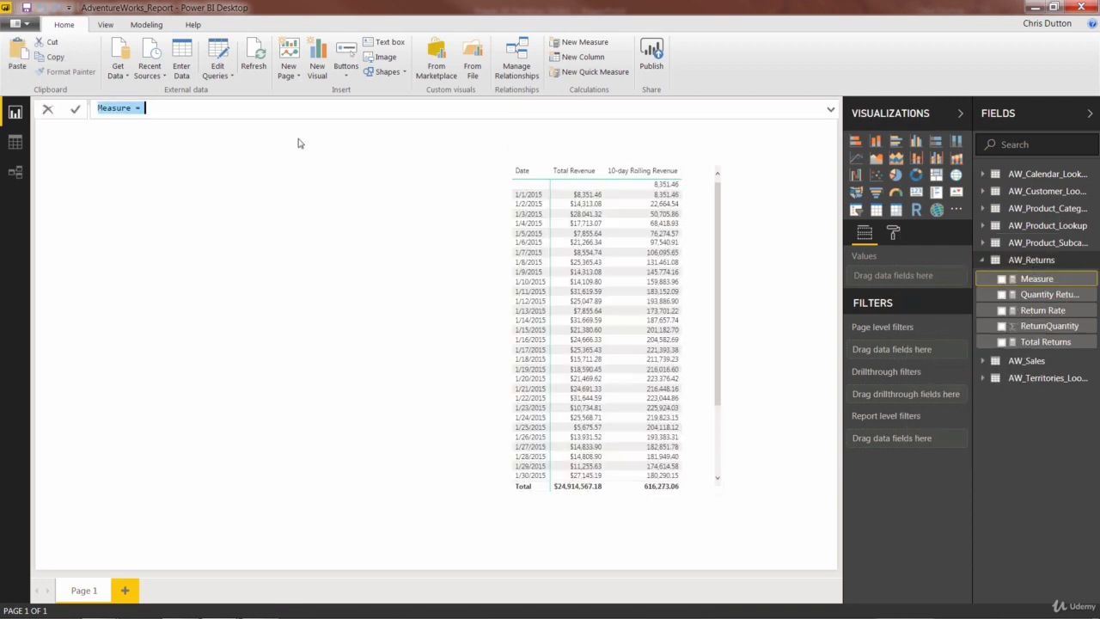
text(ALL R)
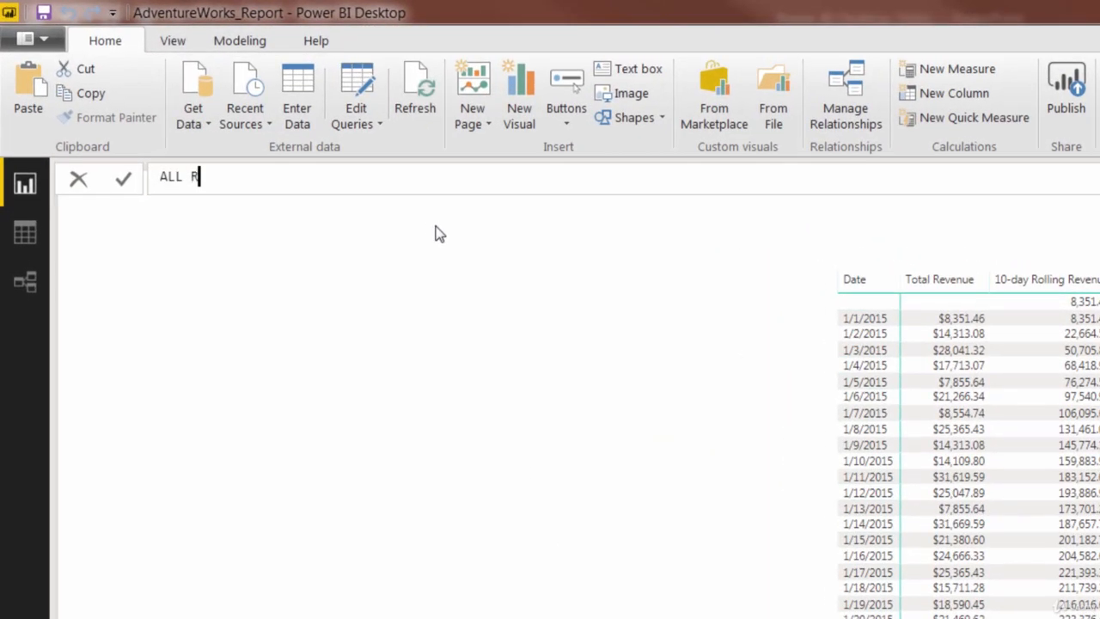
text(eturns)
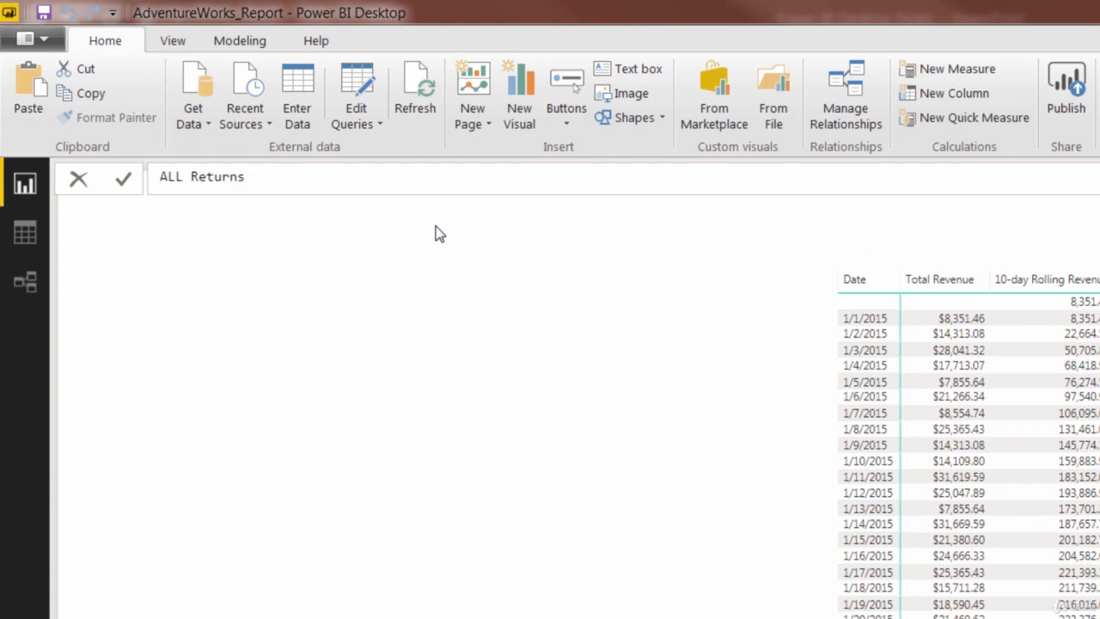
text(=)
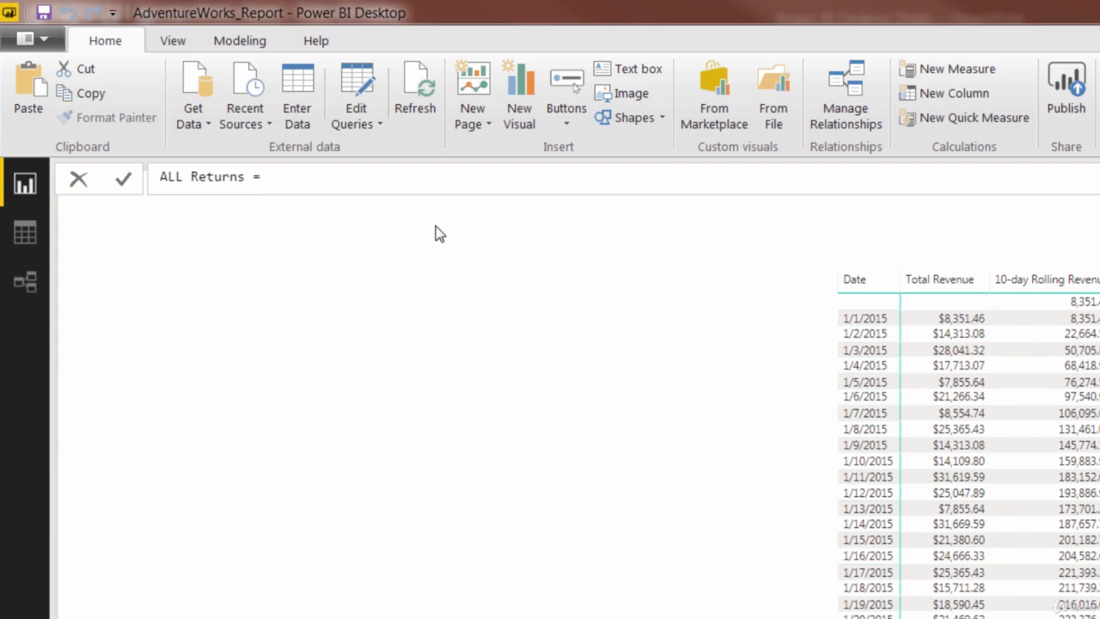
text(CALCULATE)
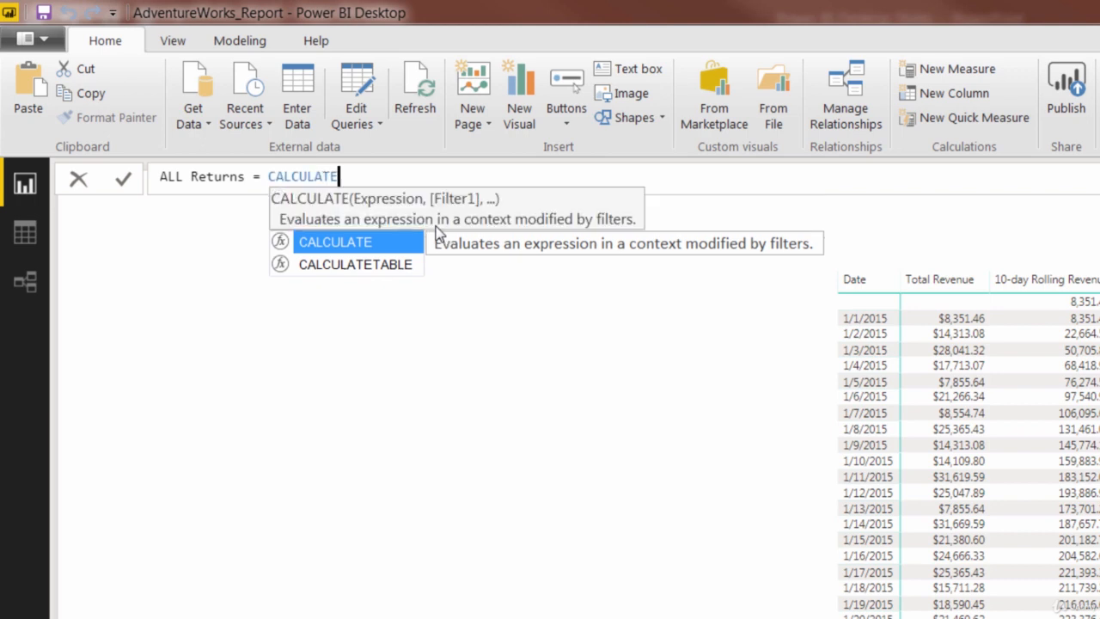
- Complete it as CALCULATE([Total Returns], ALL(AW_Returns))
text((tot)
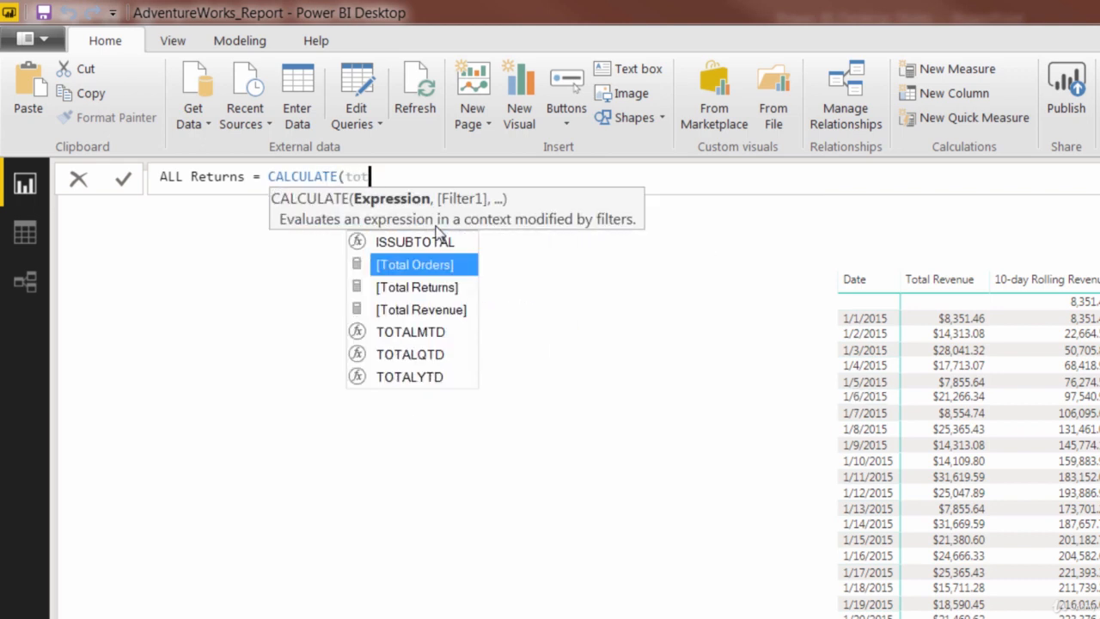
double_click(415, 287)
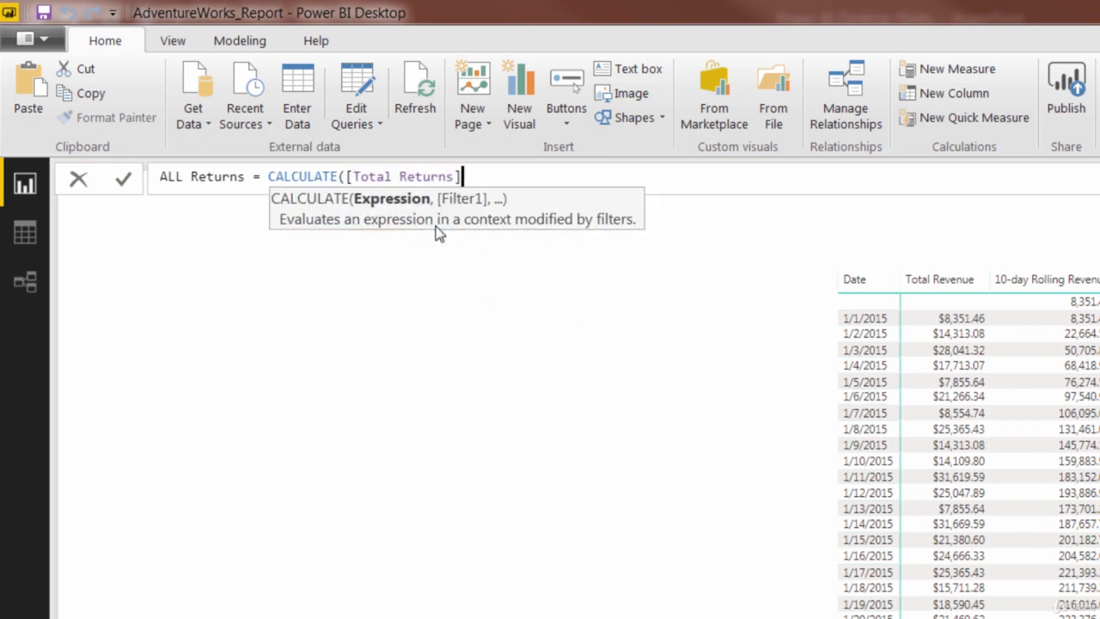
text(,)
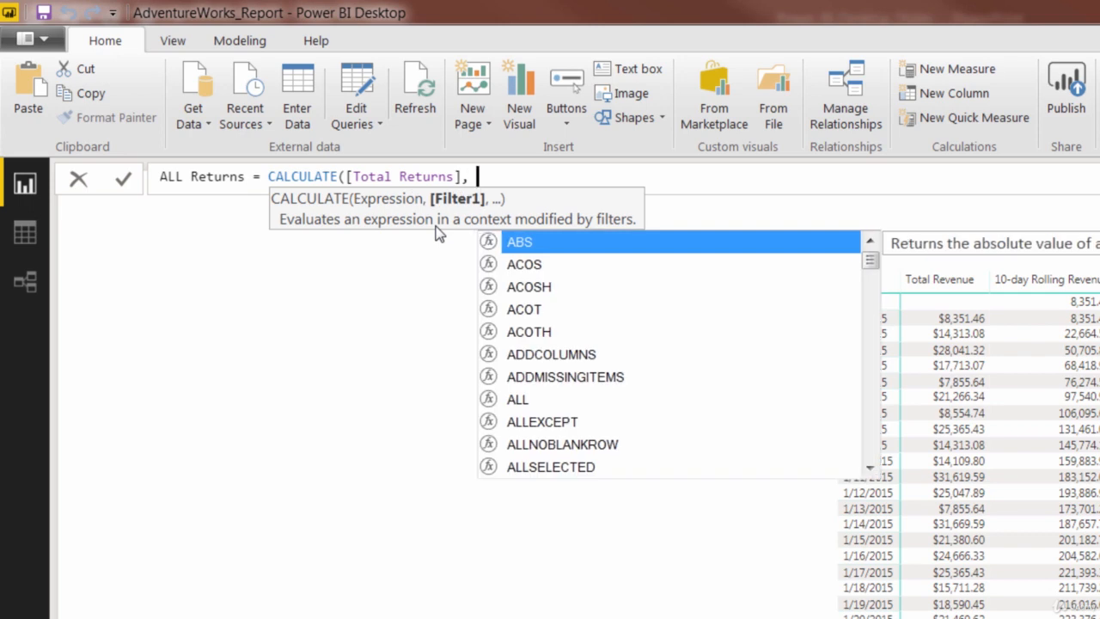
text(ALL()
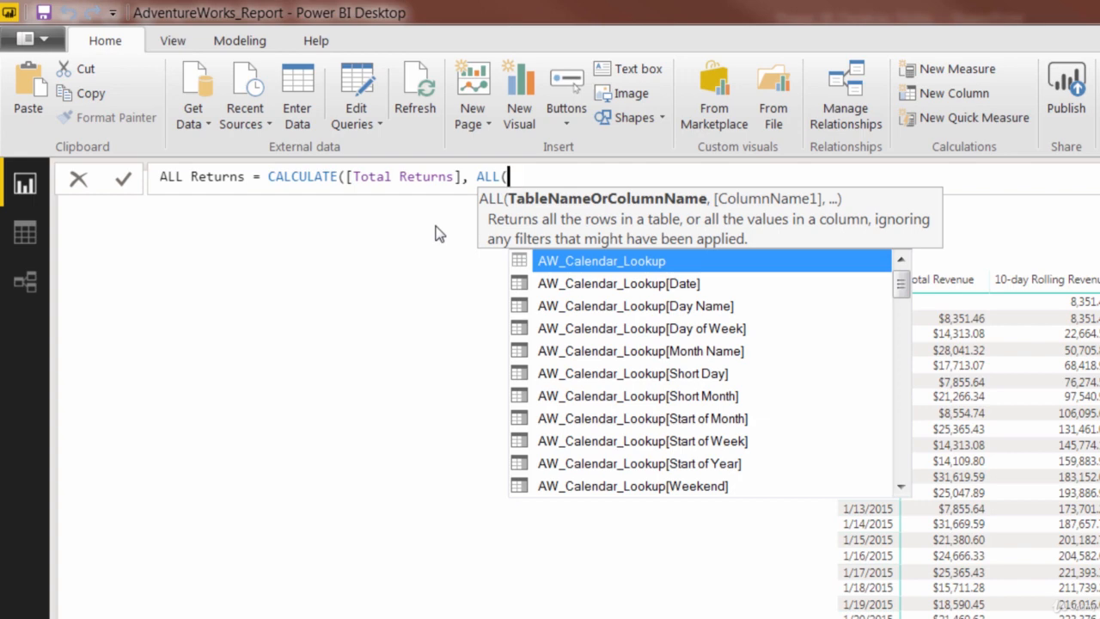
text(returns)
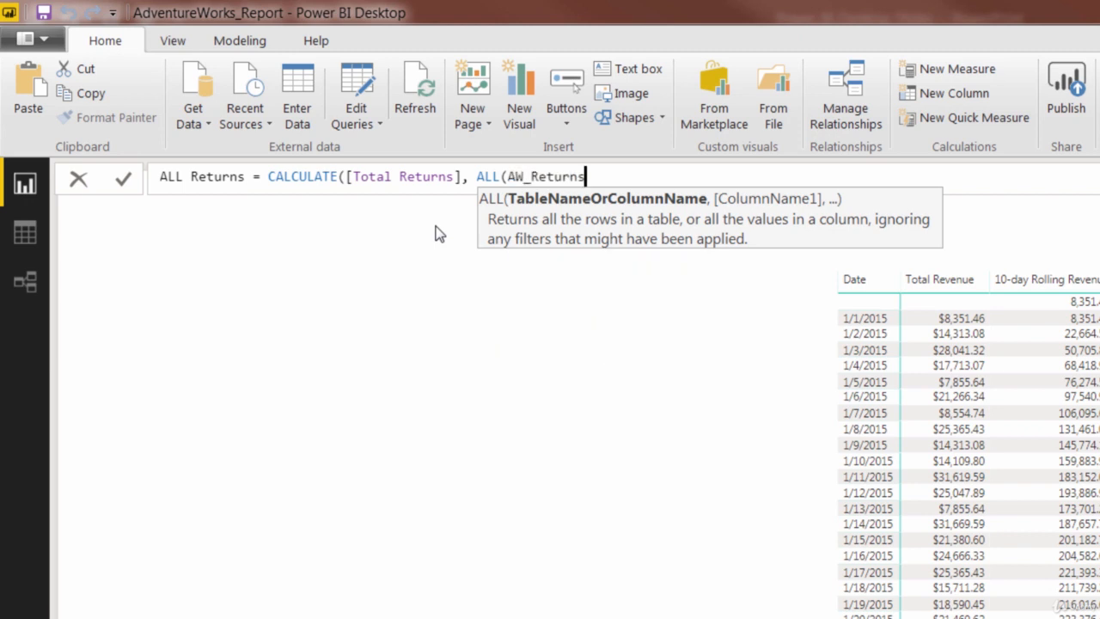
text()))
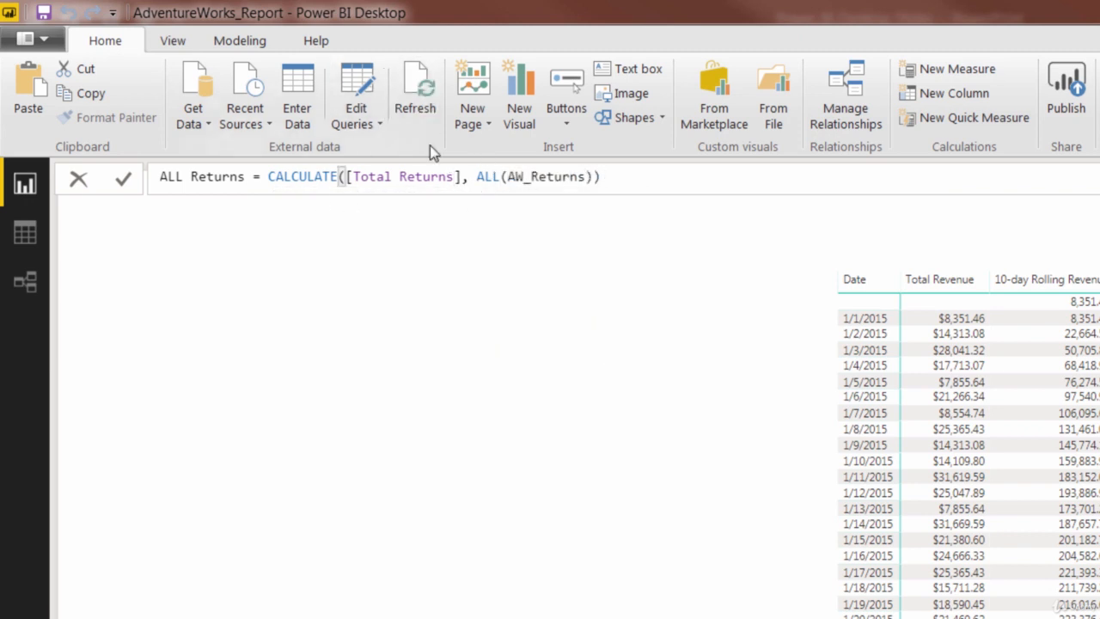
mouse_move(433, 158)
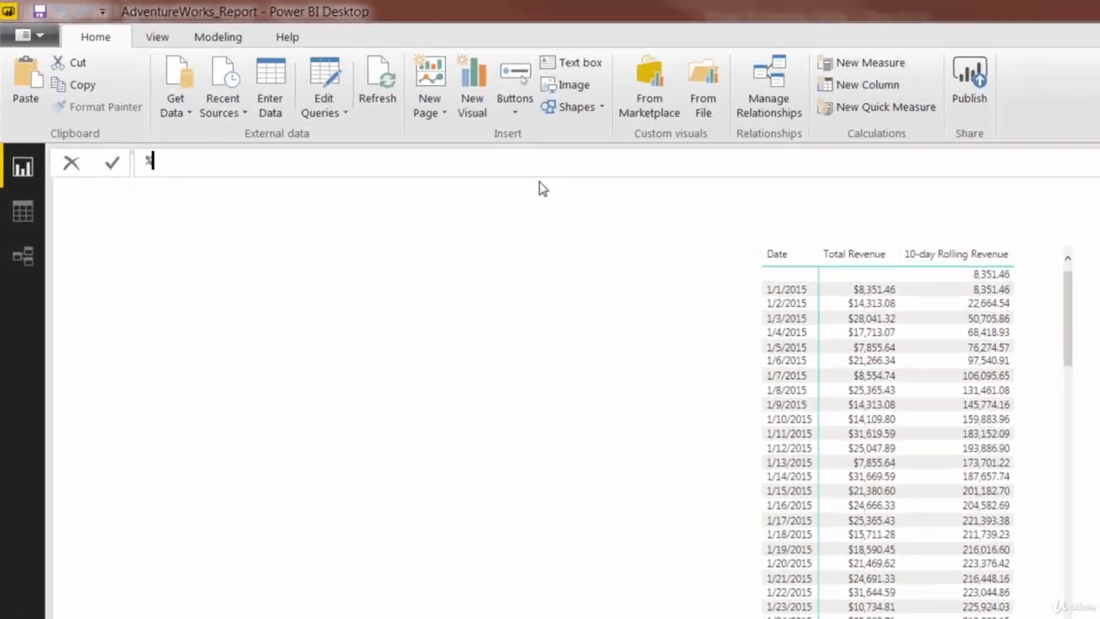
- Write % of All Returns = [Total Returns] / [ALL Returns]
text(% of All Retu)
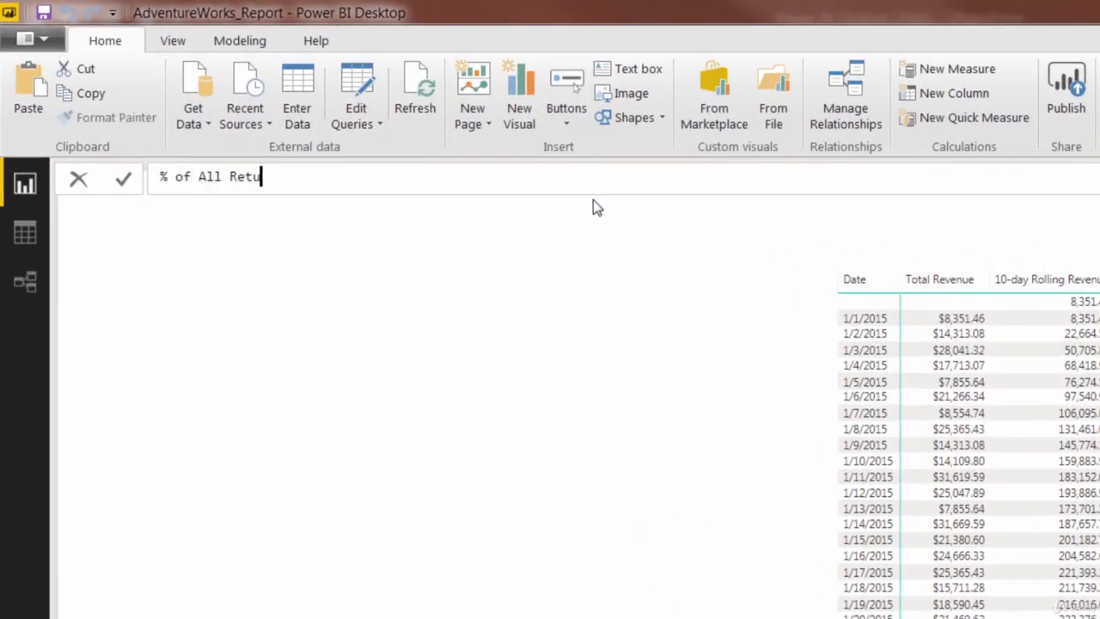
text(rns =)
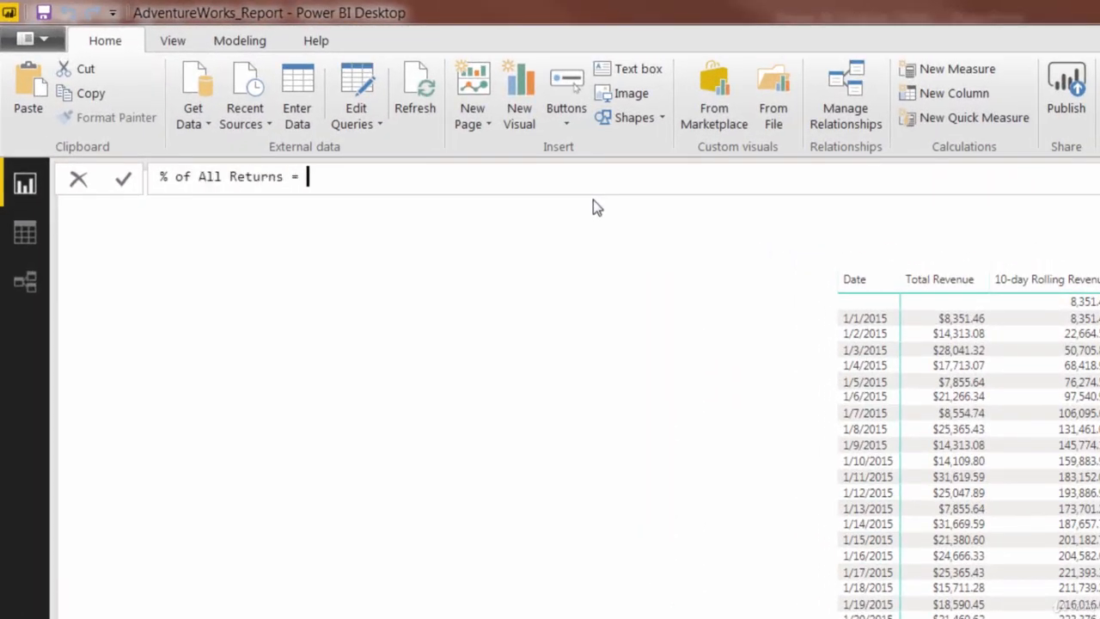
text(total Returns] /)
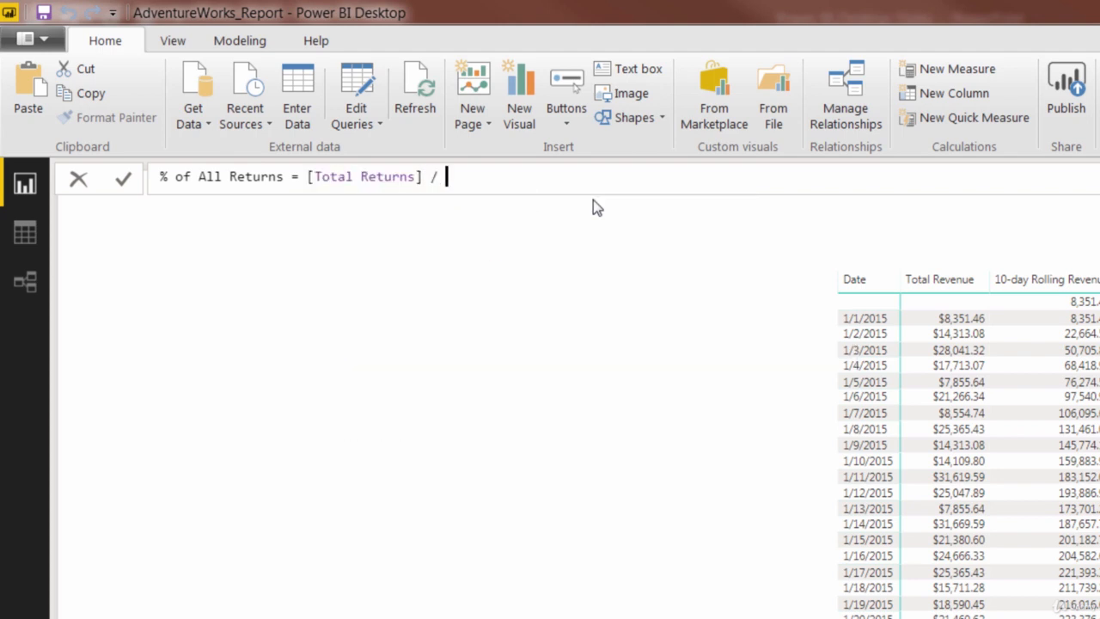
text(all)
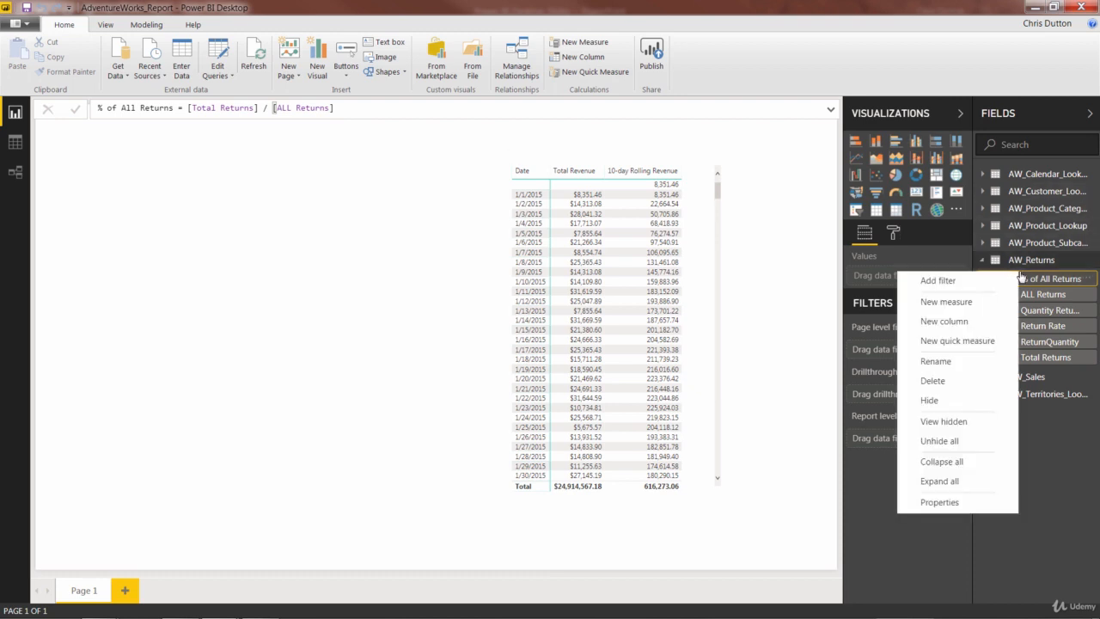
- Write Bike Returns = CALCULATE([Total Returns], CategoryName = "Bikes")
click(946, 301)
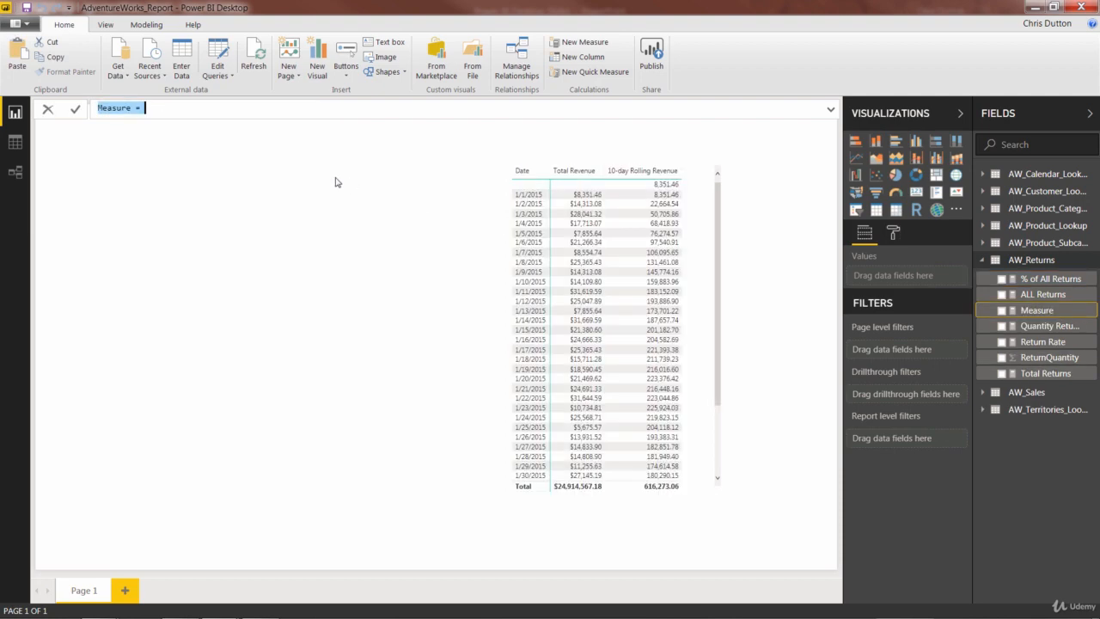
text(Bike Returns)
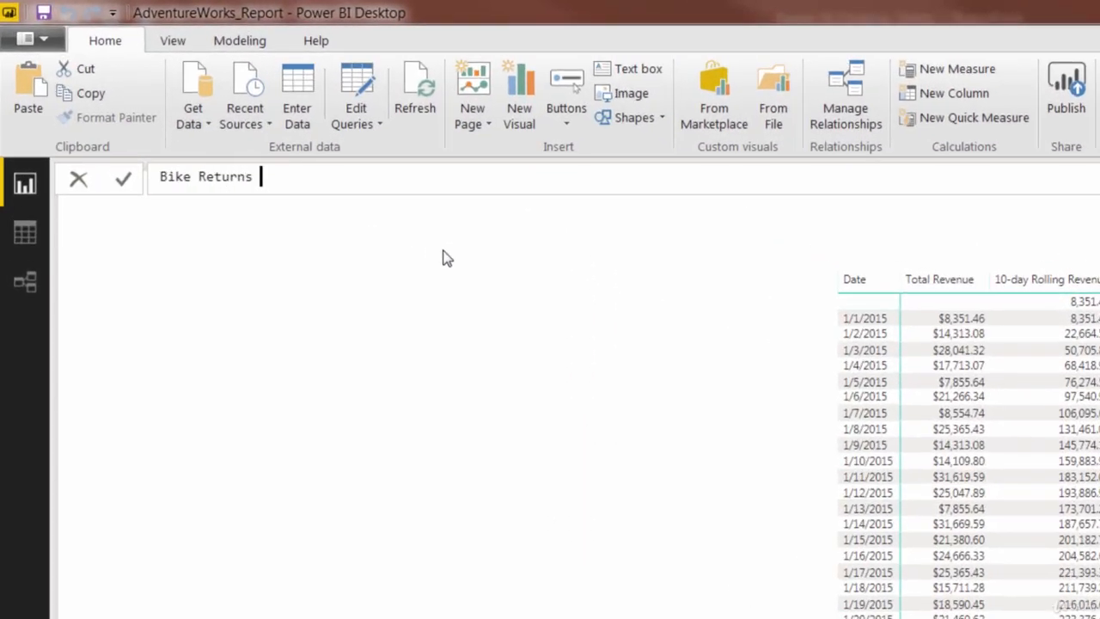
text(= CALCULATE()
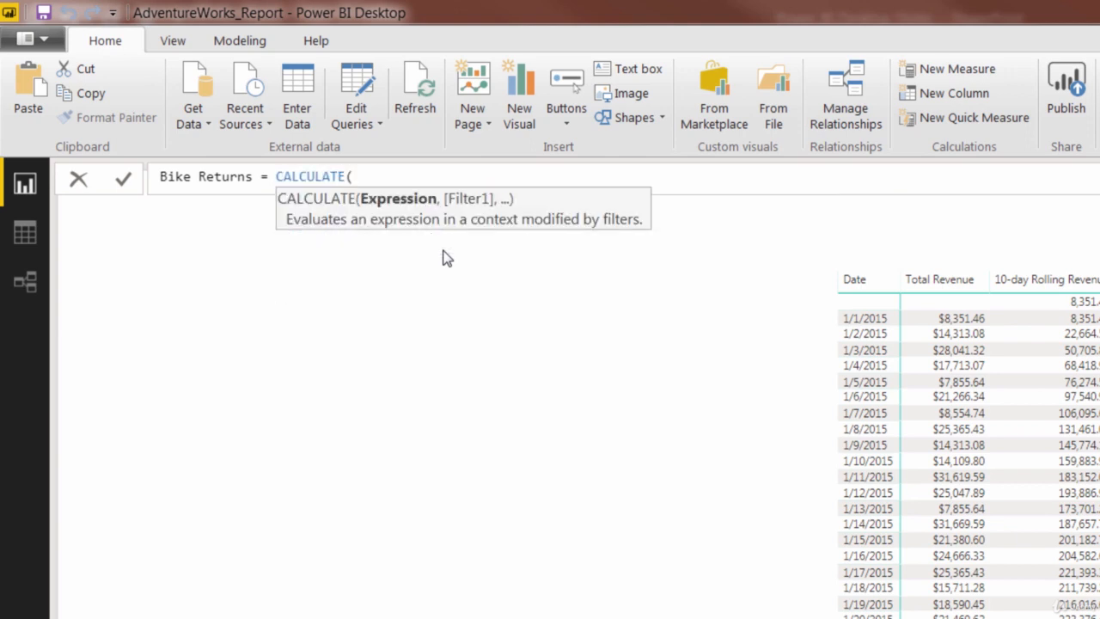
text([Total Returns])
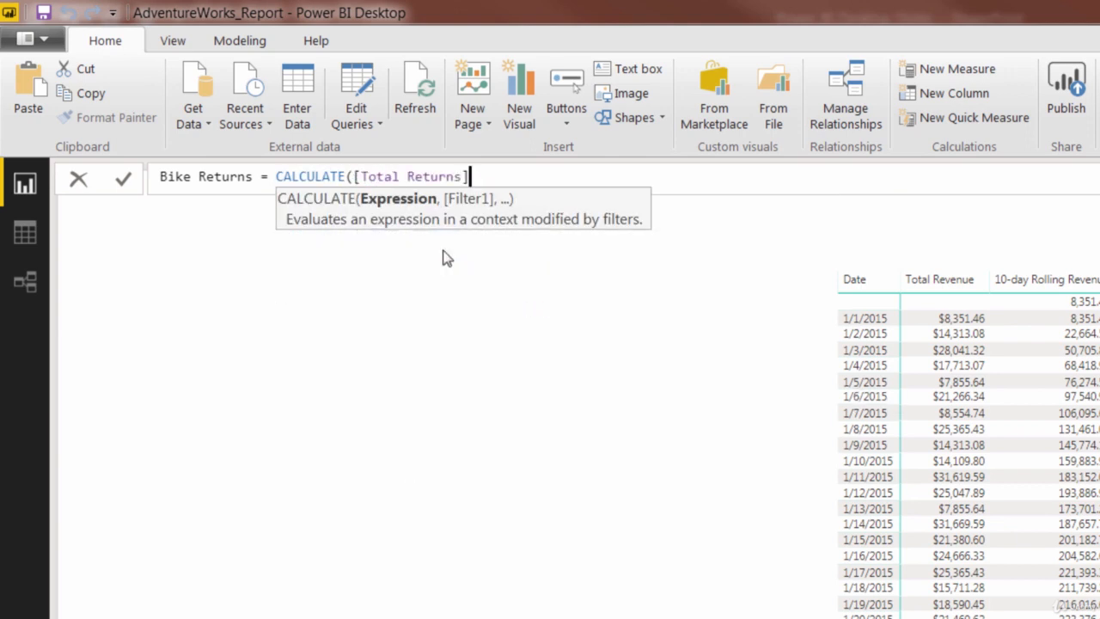
text(,)
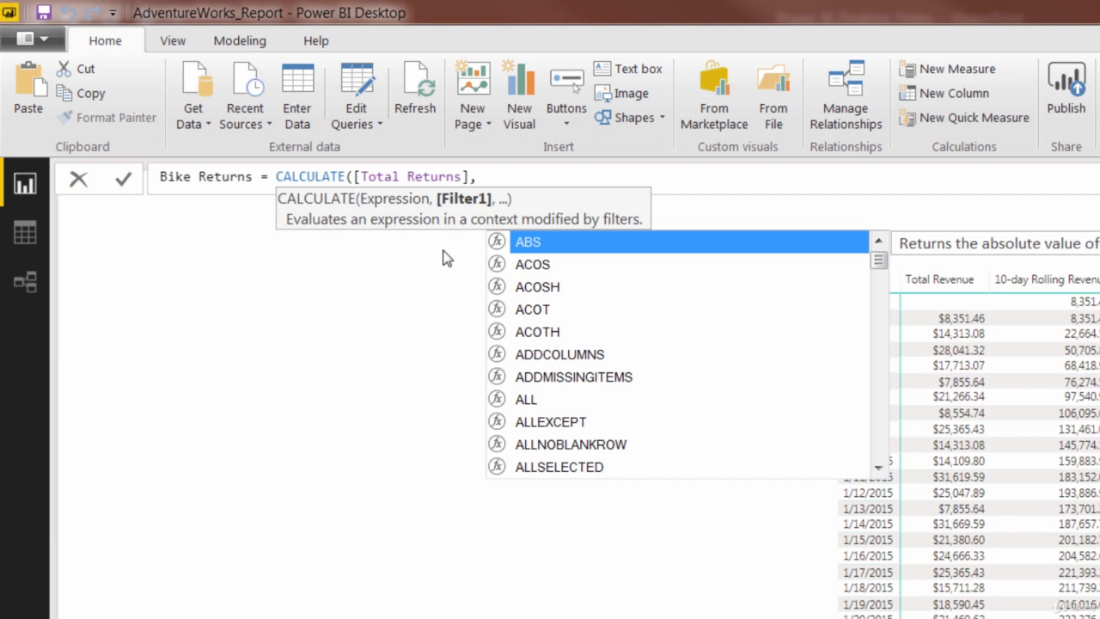
text(category_Lookup[CategoryName)
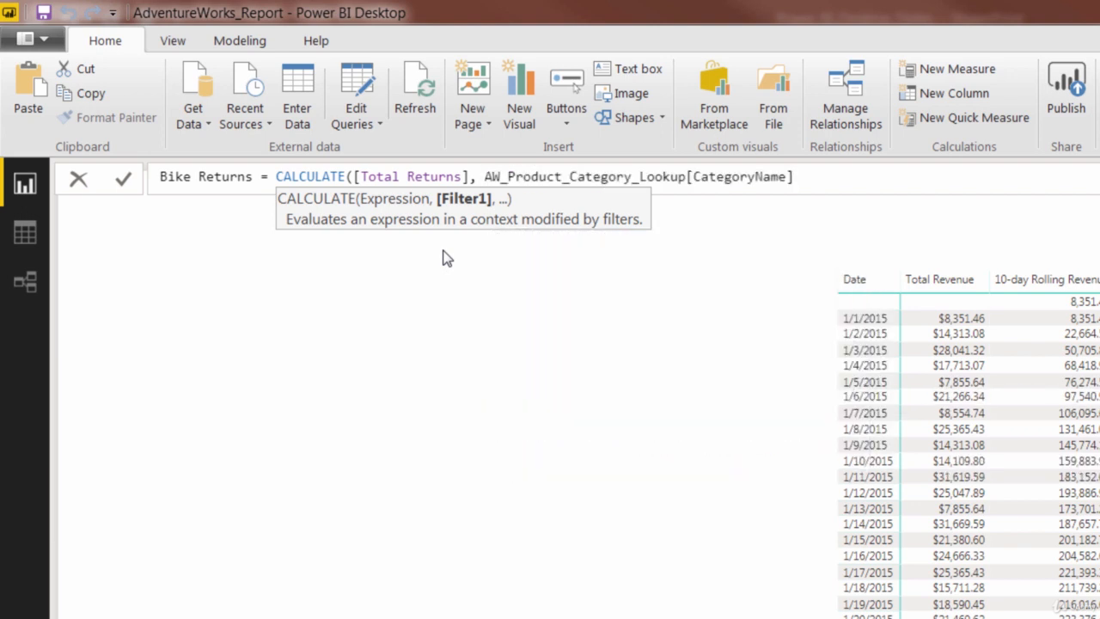
text(= "Bikes)
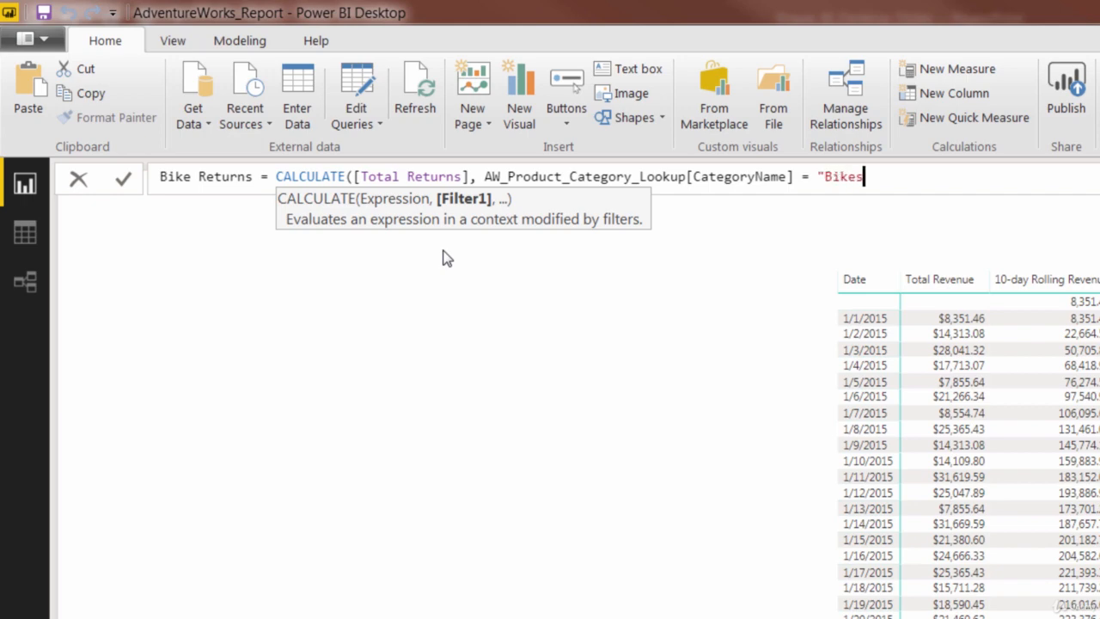
text("))
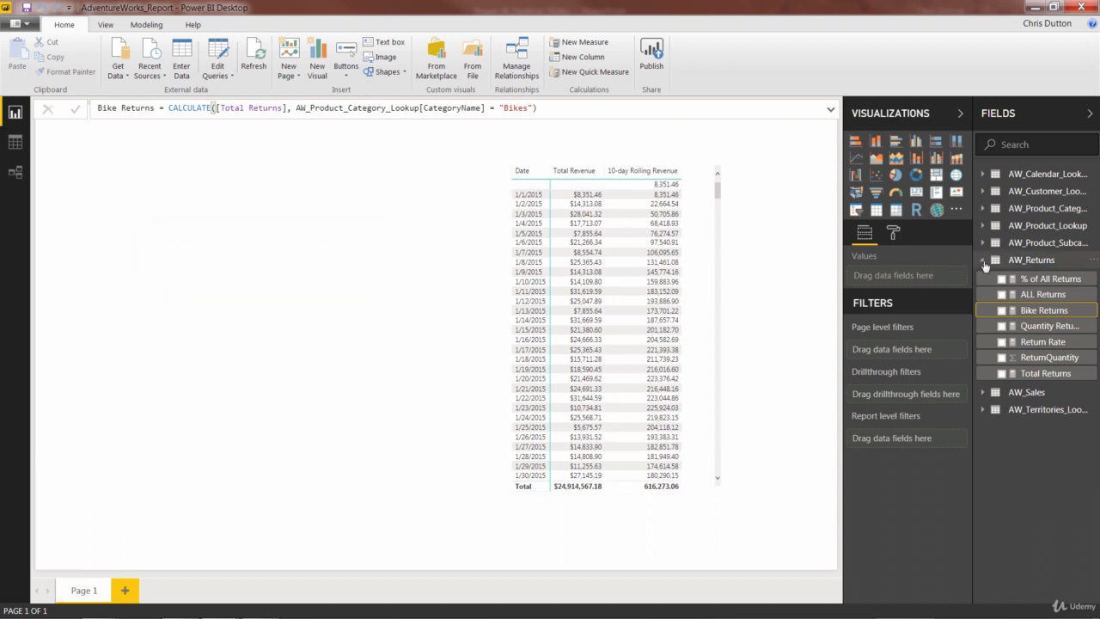
- Start a Total Cost measure in AW_Sales summing OrderQuantity times RELATED ProductCost
click(1028, 275)
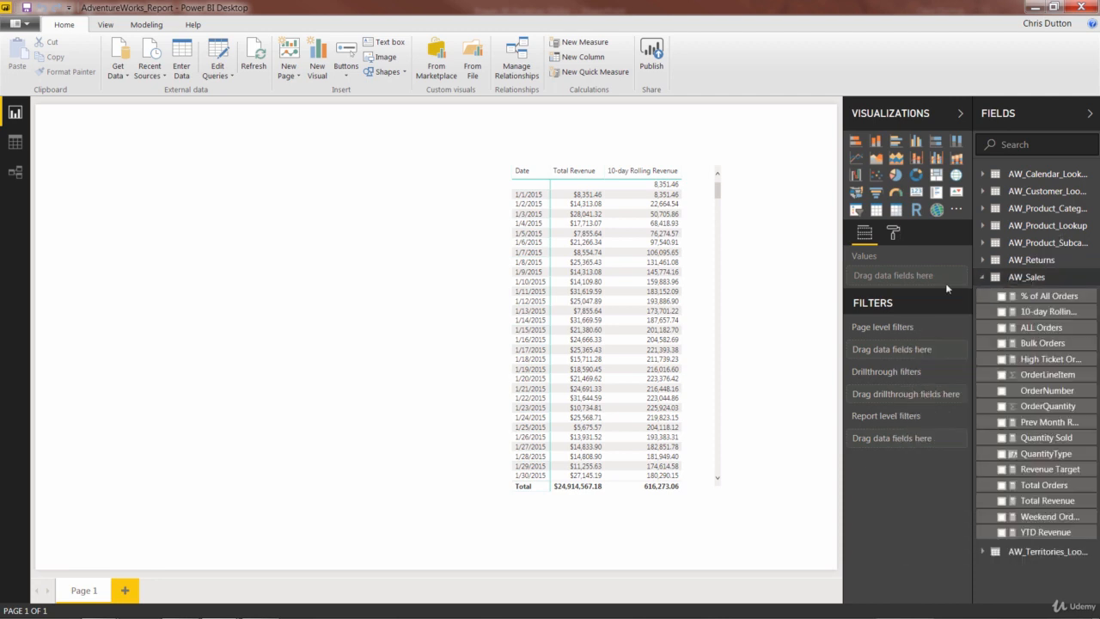
click(583, 41)
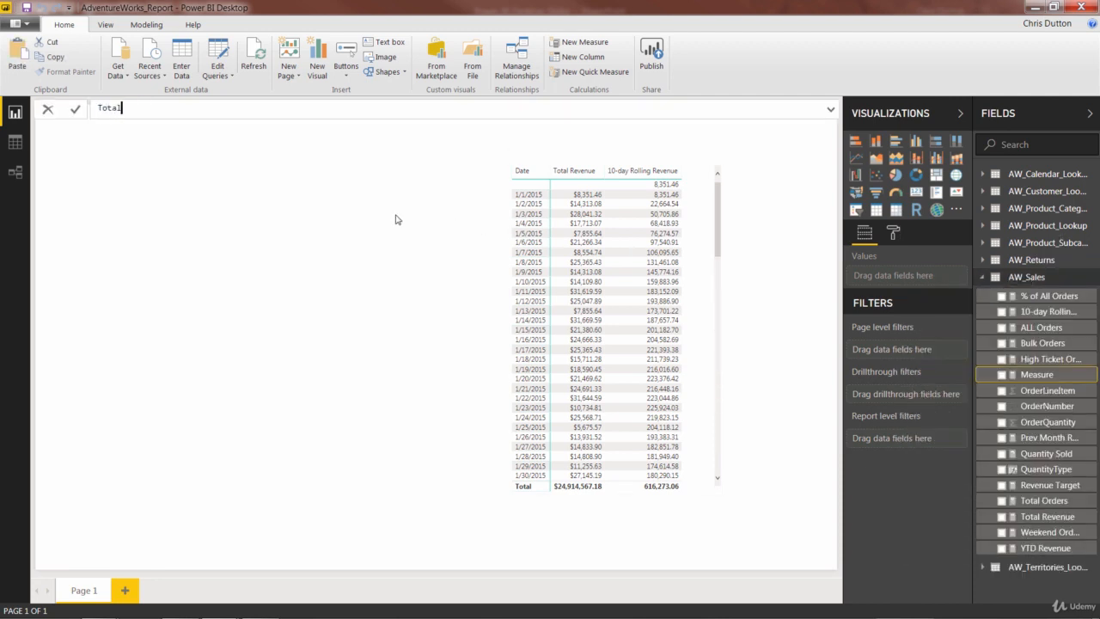
text(Cost)
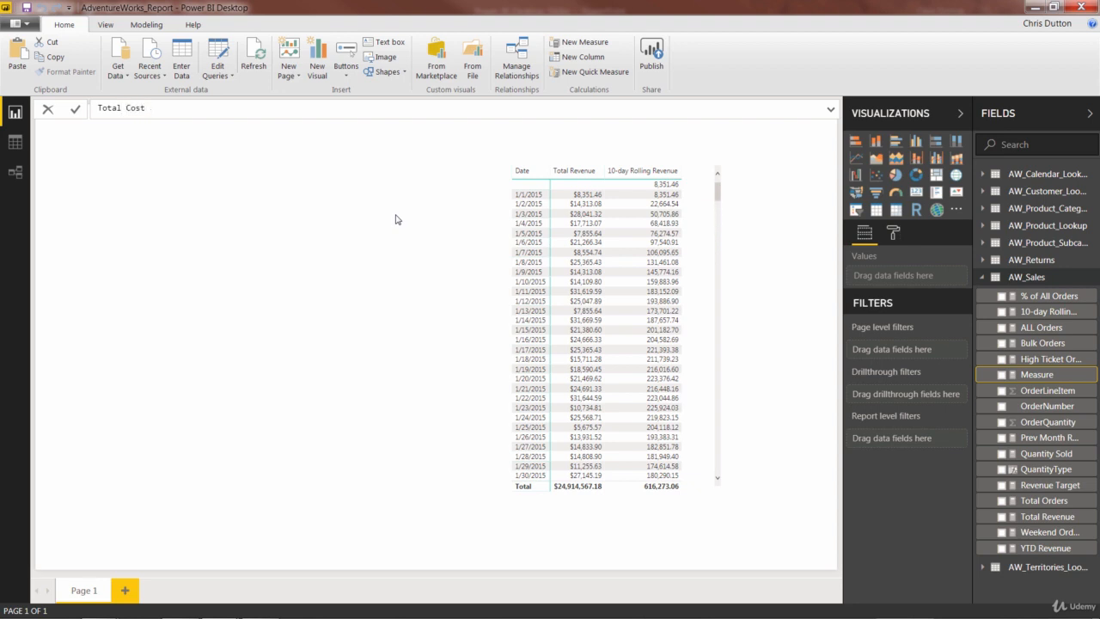
click(151, 106)
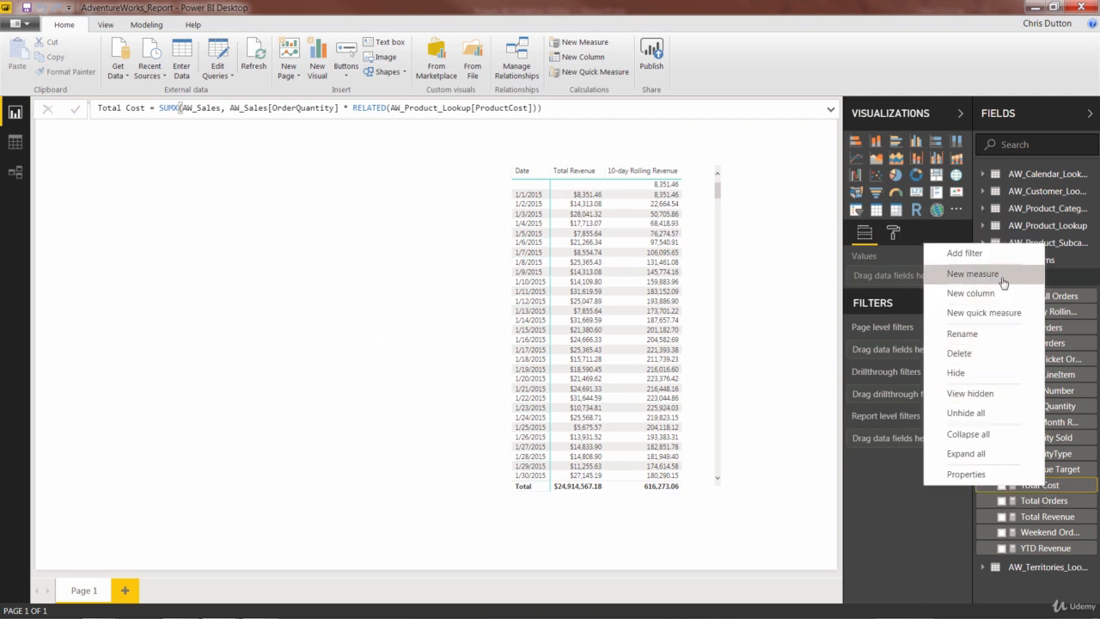
- Add a Total Profit measure to AW_Sales as [Total Revenue] - [Total Cost]
click(973, 273)
text(Total Profit =)
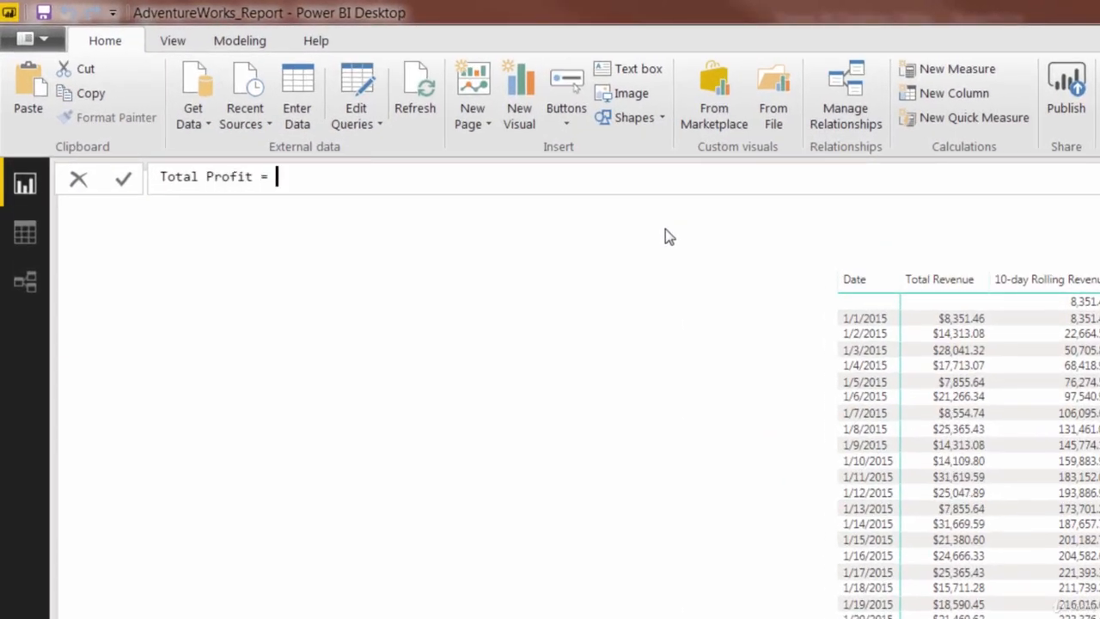
text(revenue] -)
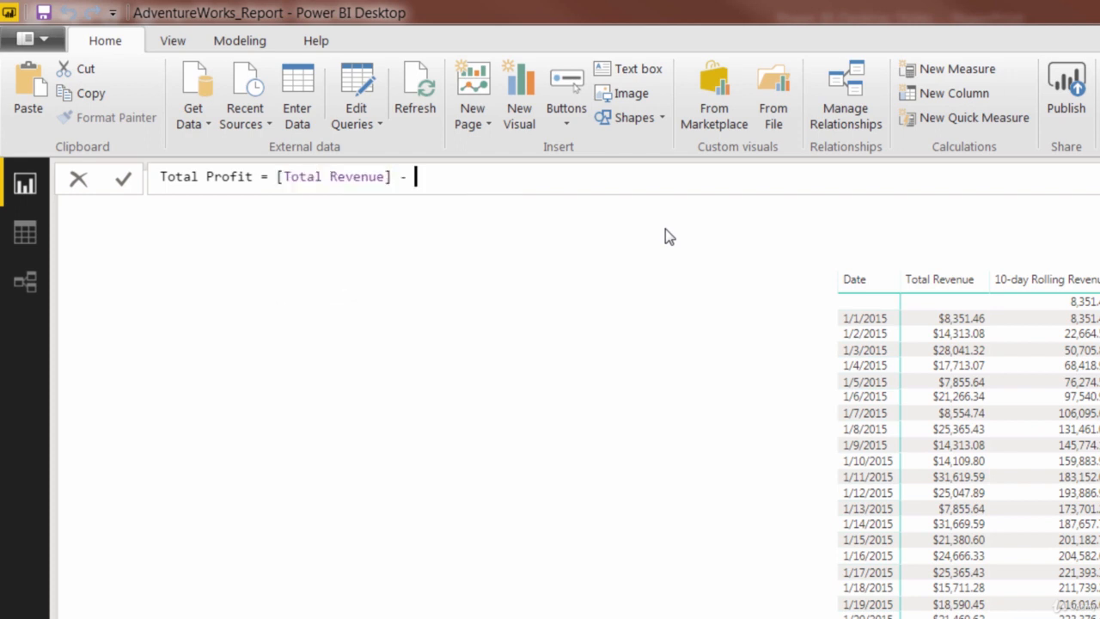
text([Total Cost])
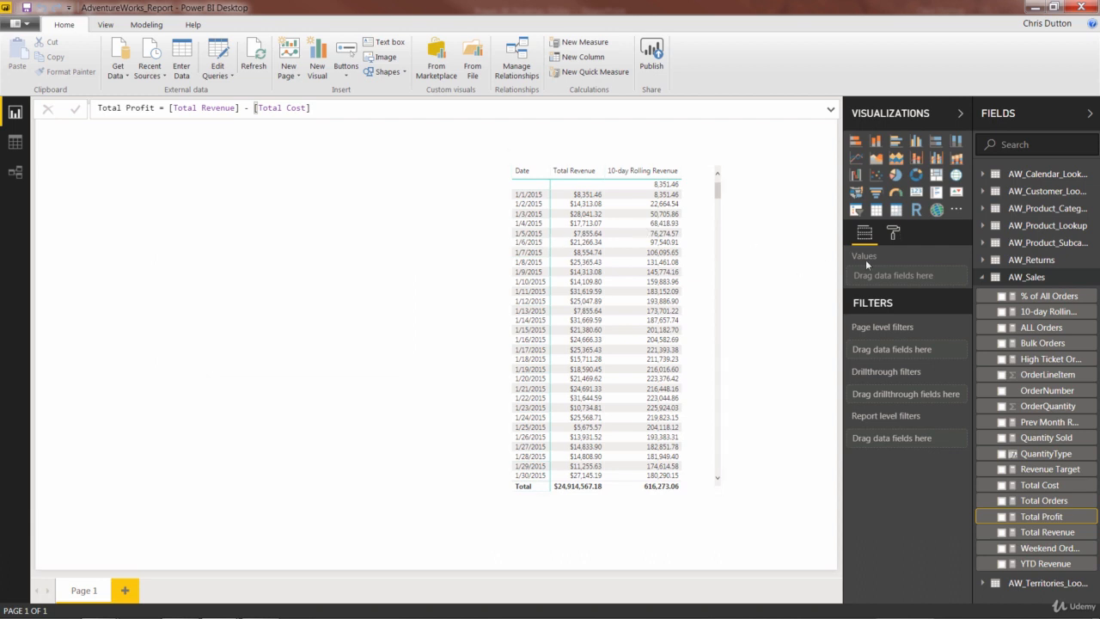
- Write Prev Month Orders = CALCULATE([Total Orders], DATEADD(AW_Calendar_Lookup[Date],-1,MONTH)) in AW_Sales
right_click(1026, 276)
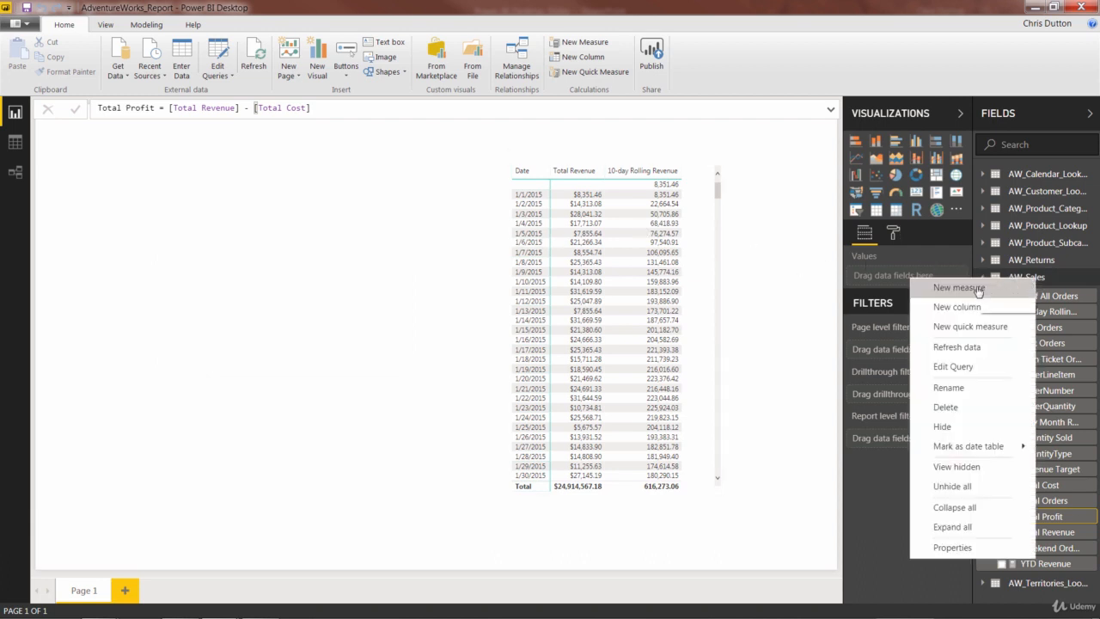
click(959, 287)
text(Prev Month Orders)
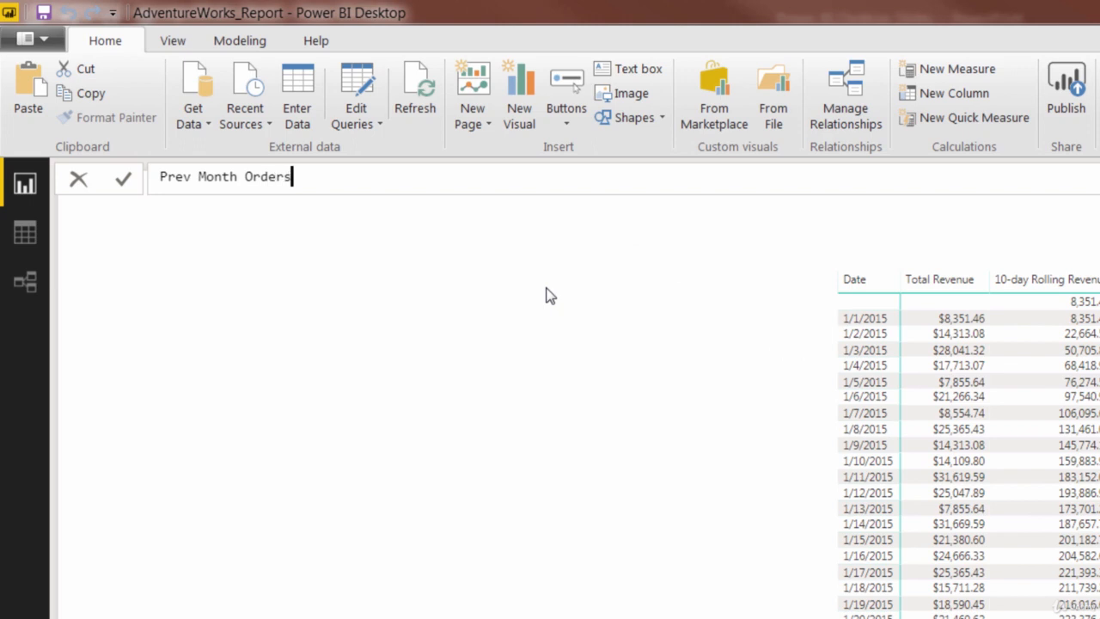
text(=)
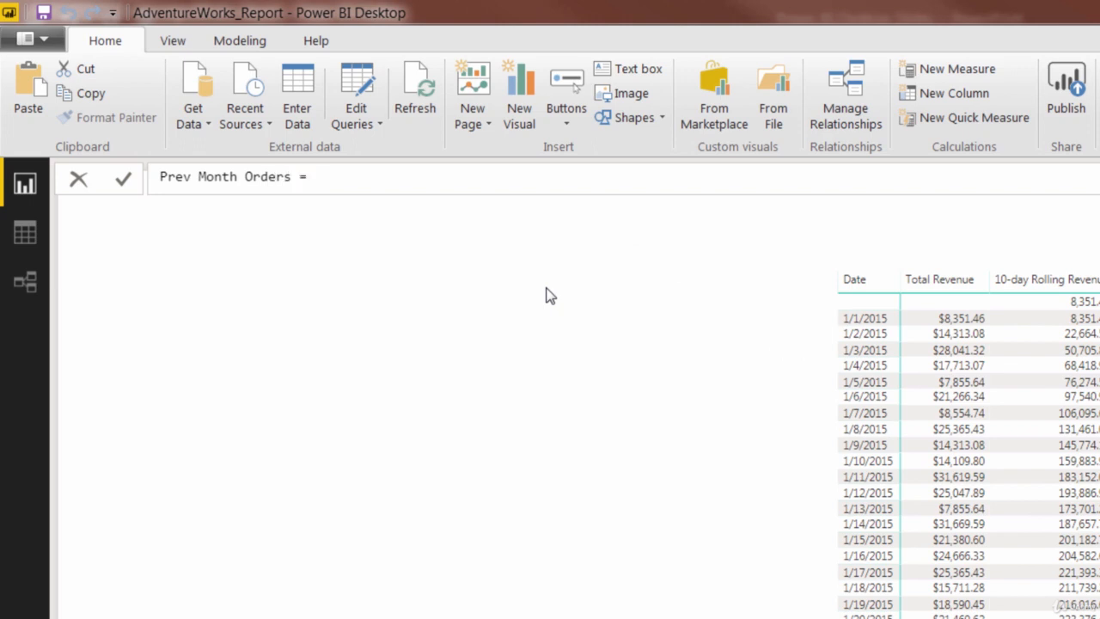
text(CAL)
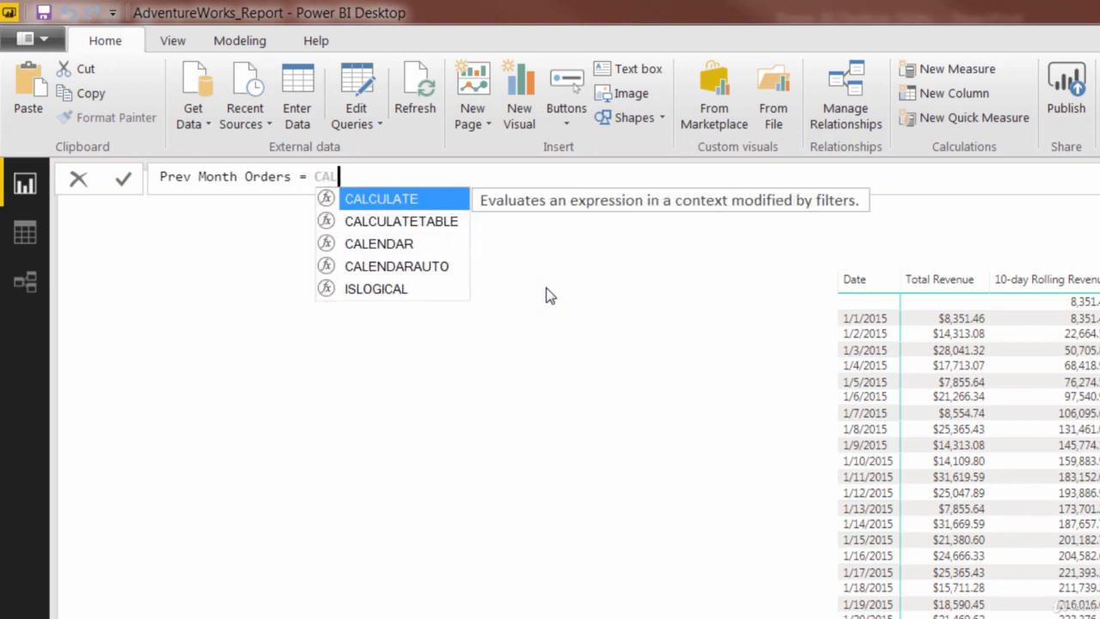
text(CULATE)
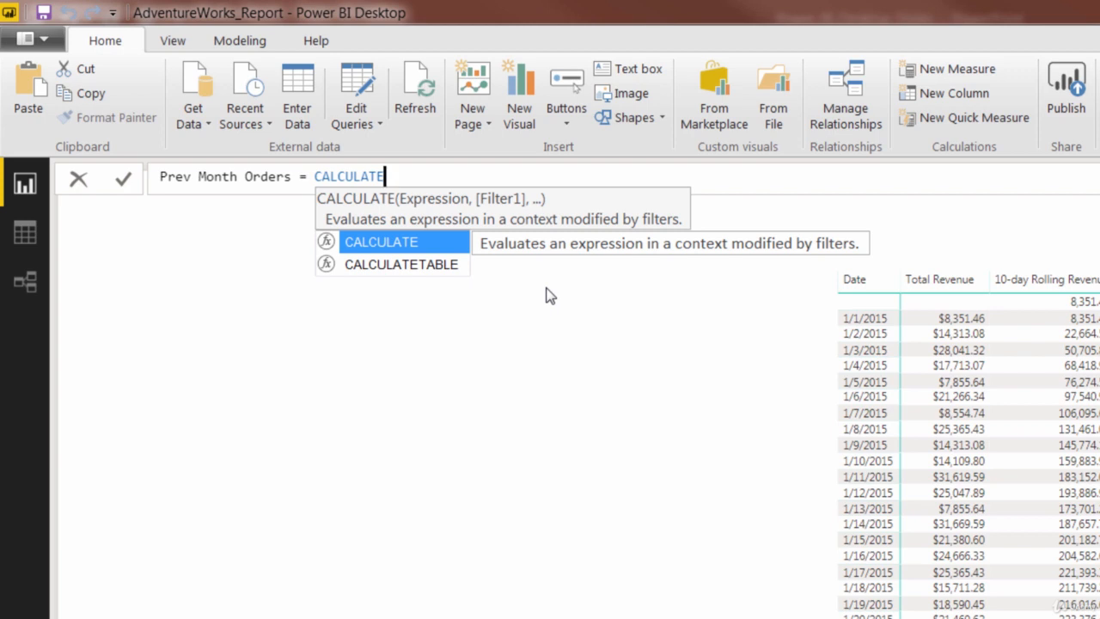
text((tota)
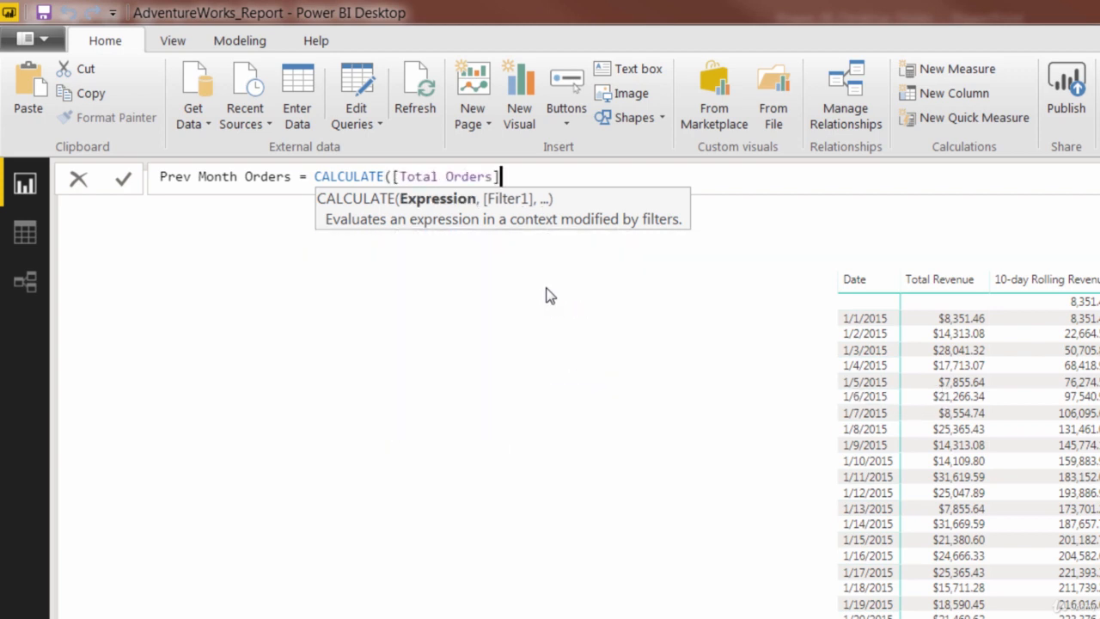
text(, DATEADD)
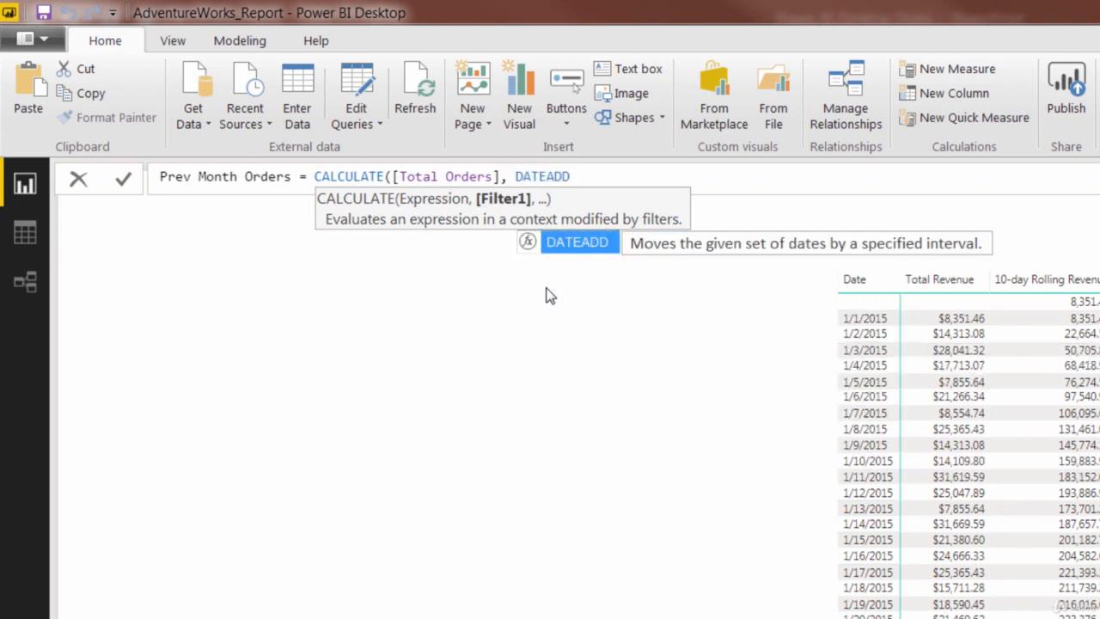
text(()
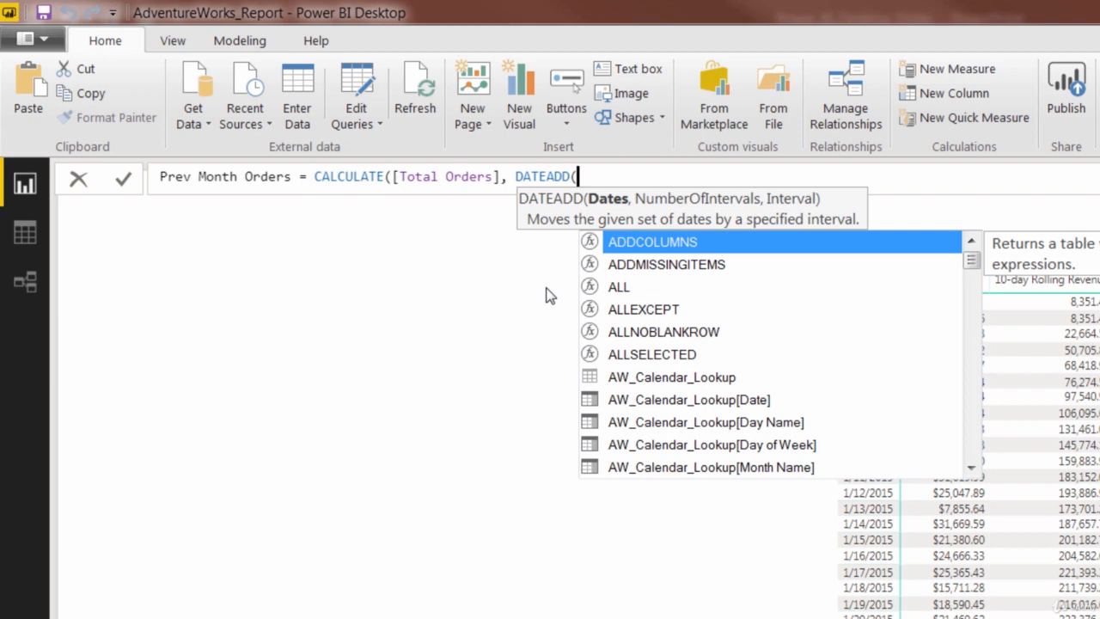
text(date)
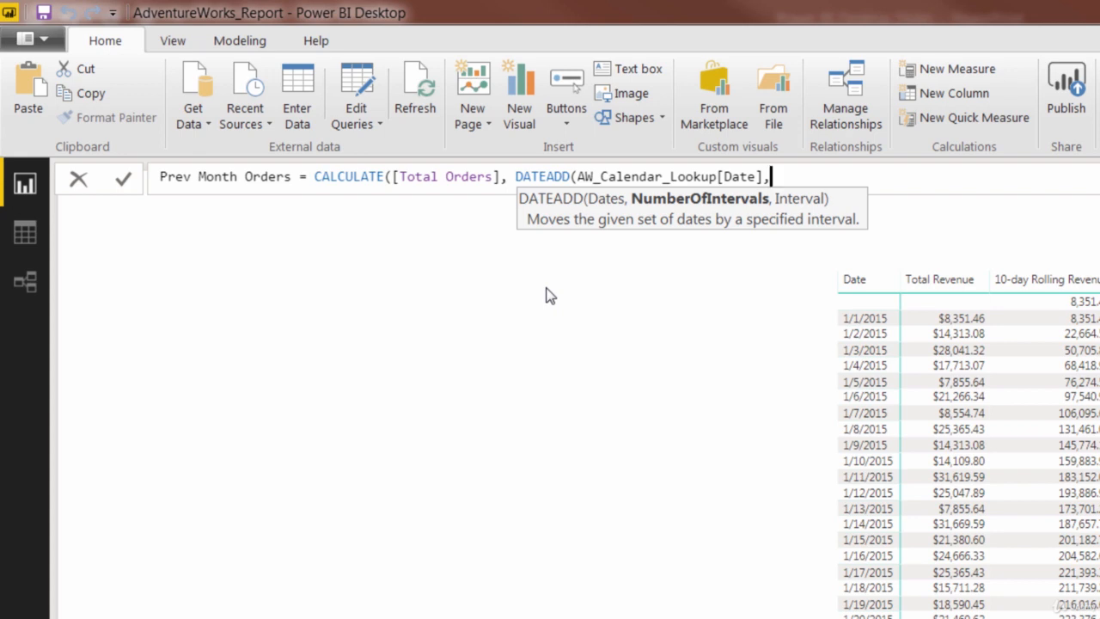
text(-1,MONTH)
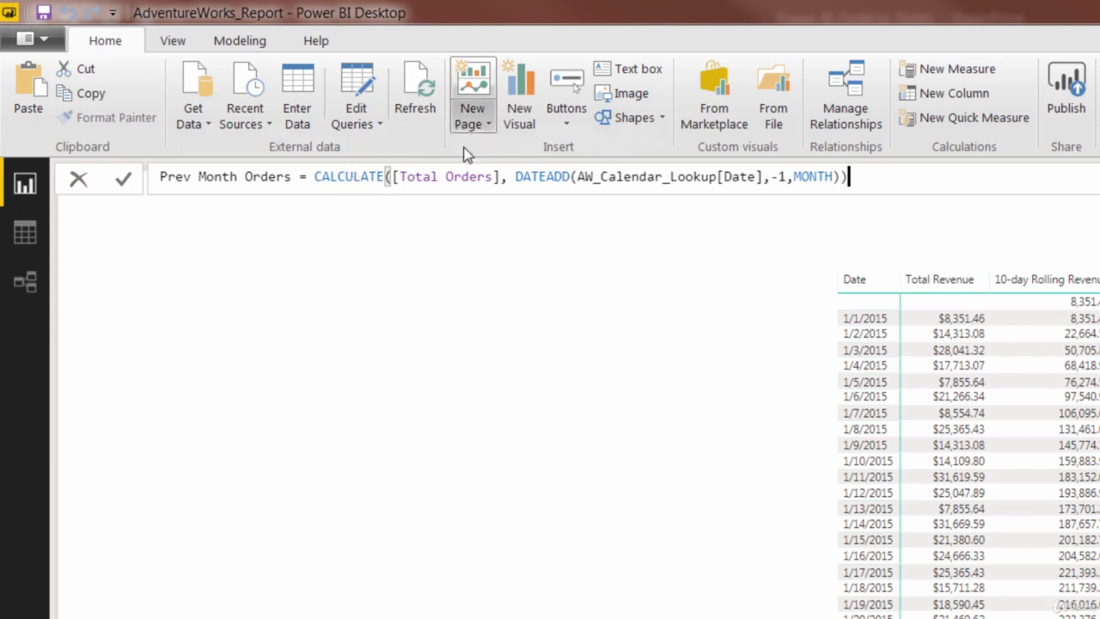
mouse_move(715, 93)
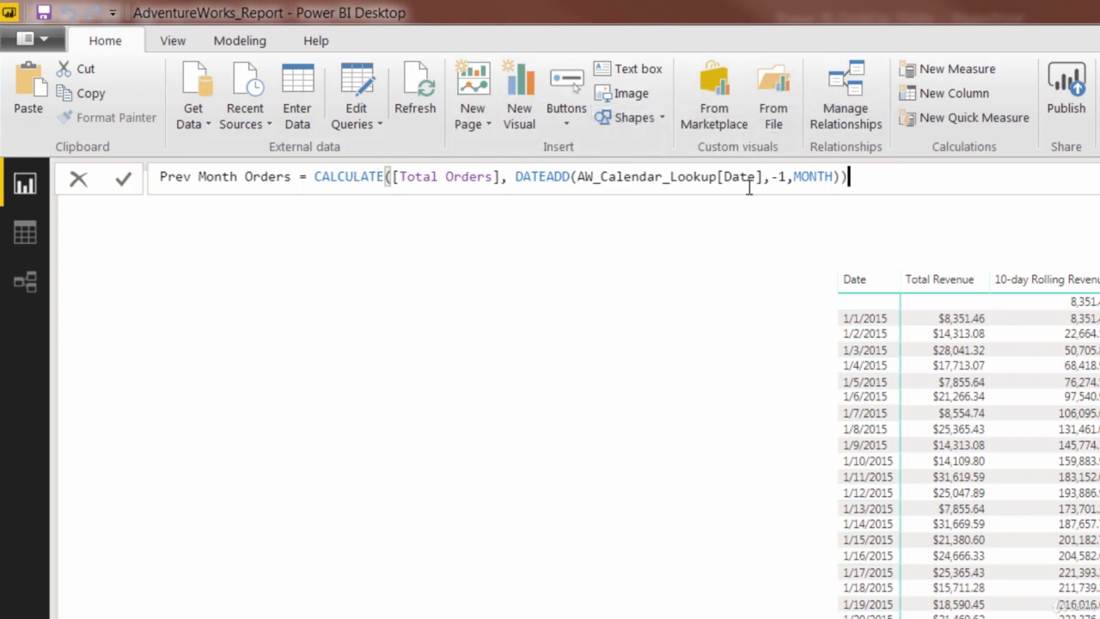
mouse_move(952, 177)
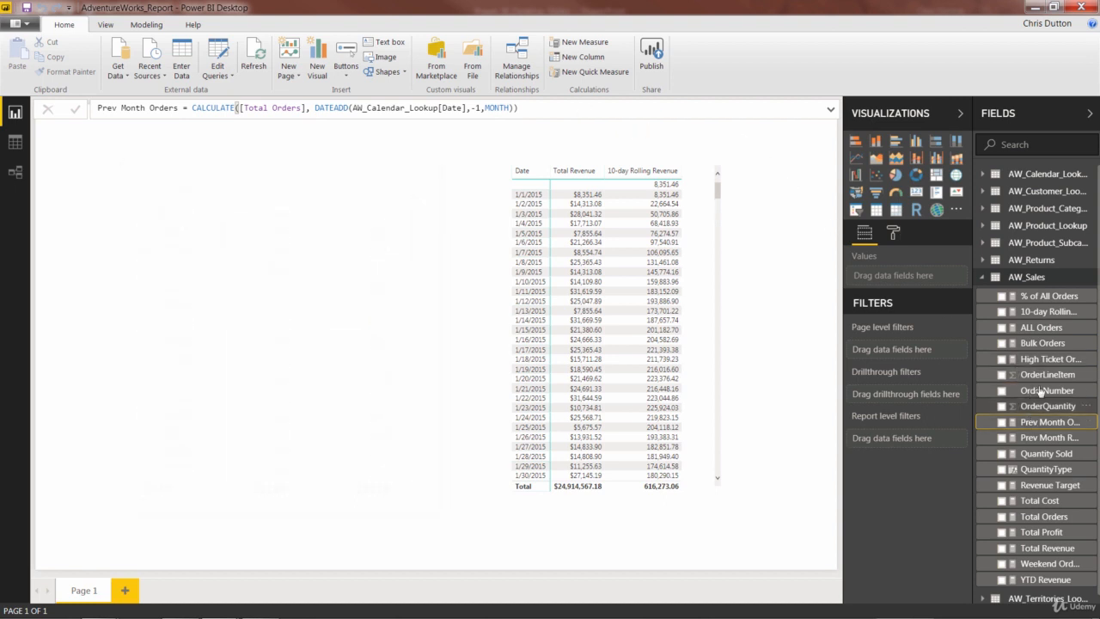
- Add an Order Target measure to AW_Sales as [Prev Month Orders] * 1.1
right_click(1048, 421)
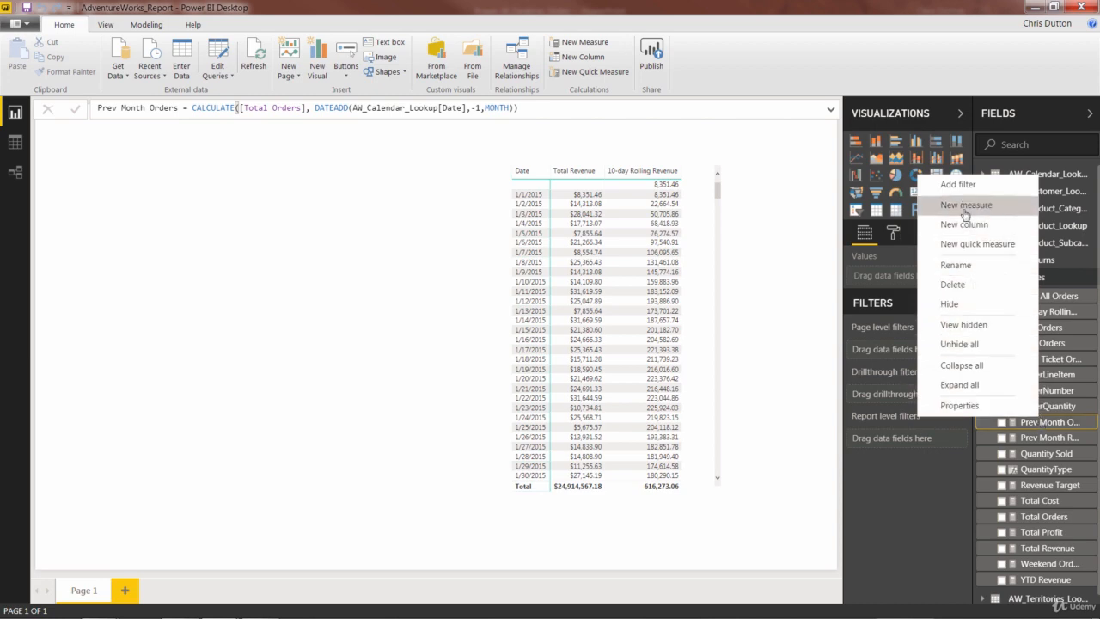
click(966, 204)
text(Order)
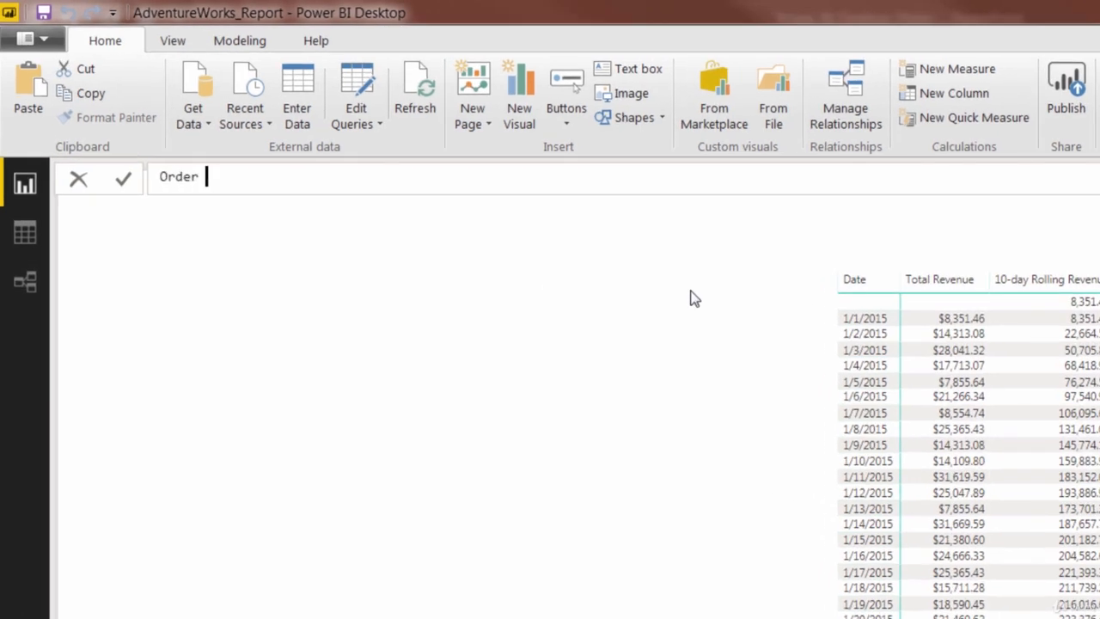
text(Target =)
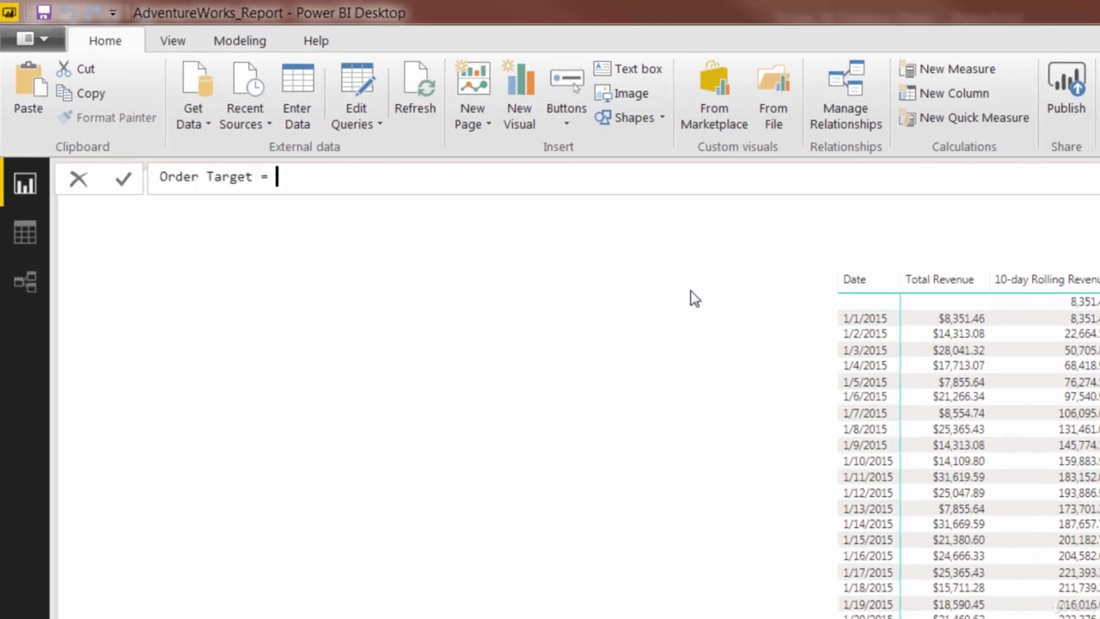
text(prev)
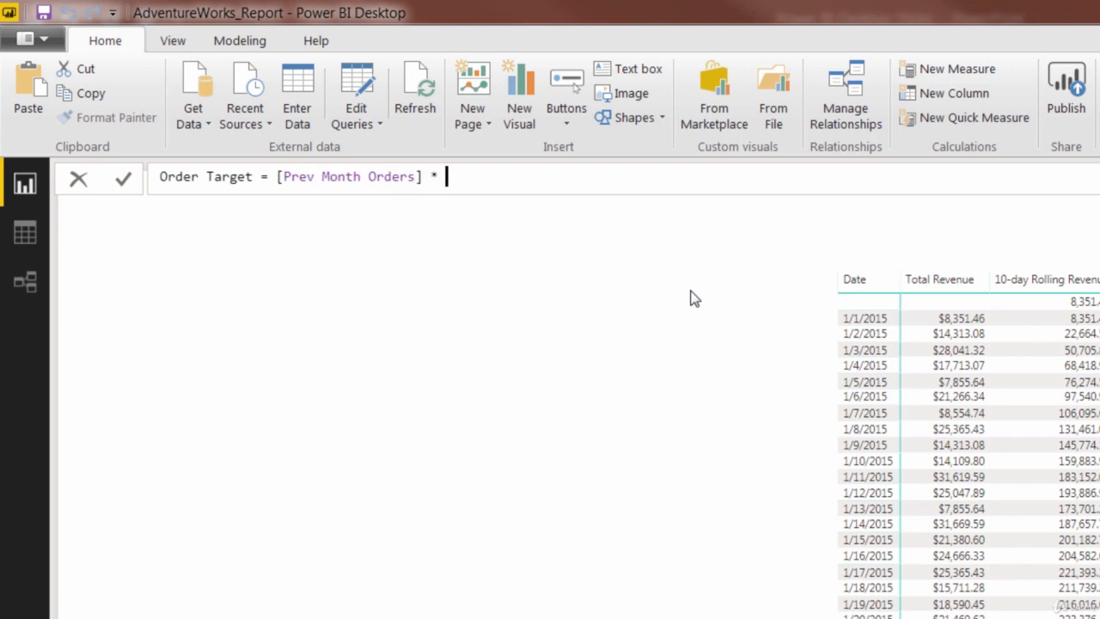
text(1.1)
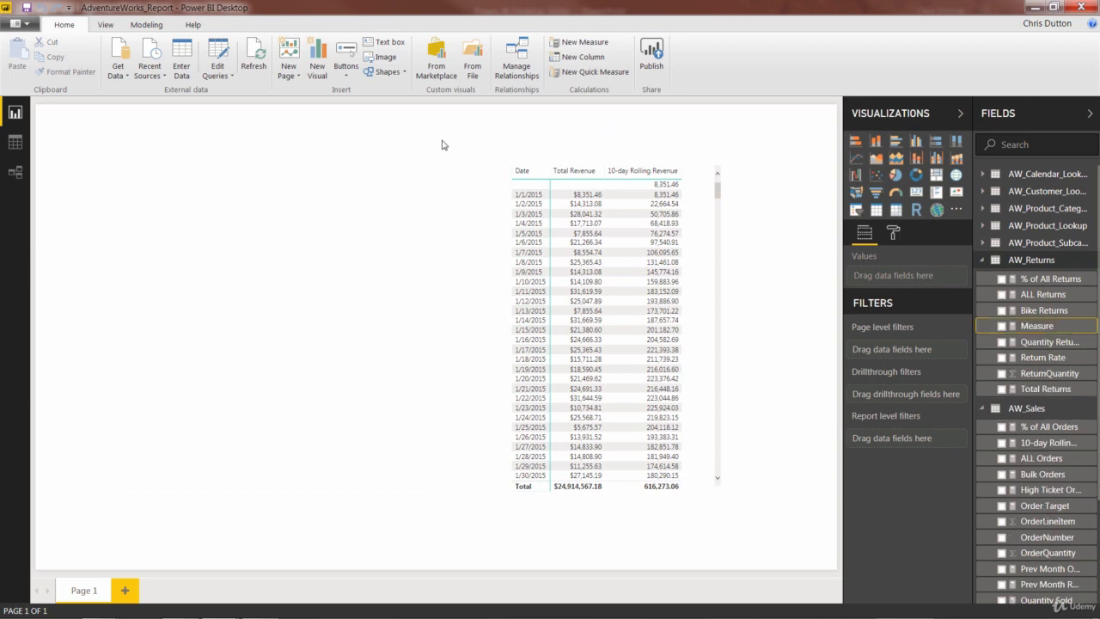
- Write Prev Month Returns = CALCULATE([Total Returns], DATEADD(AW_Calendar_Lookup[Date],-1,MONTH))
double_click(1036, 325)
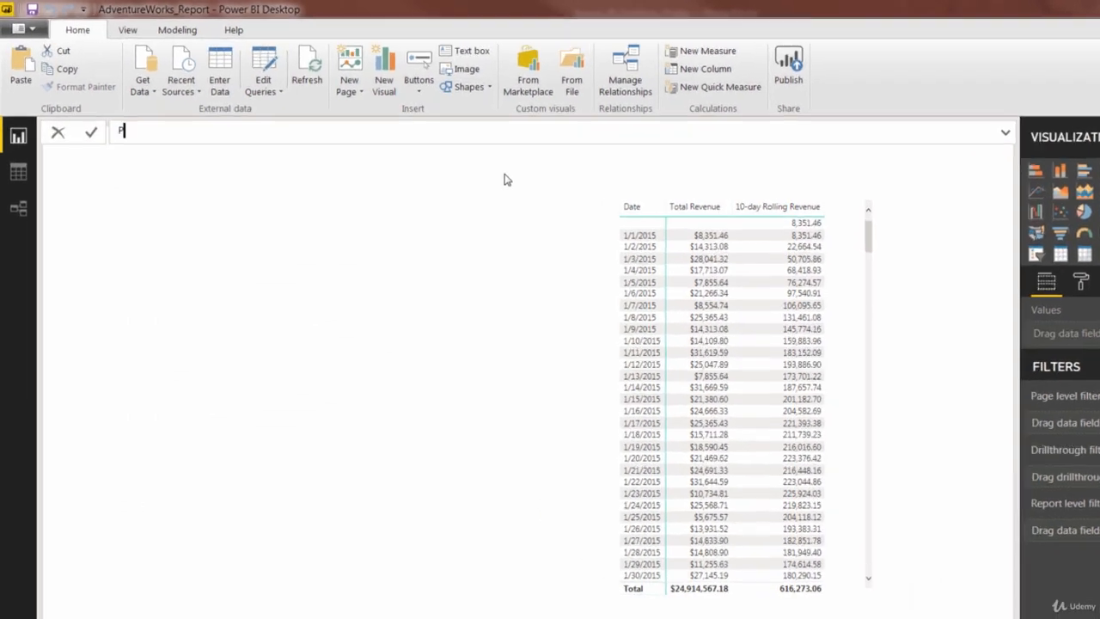
text(Prev Month Returns = CALCULATE()
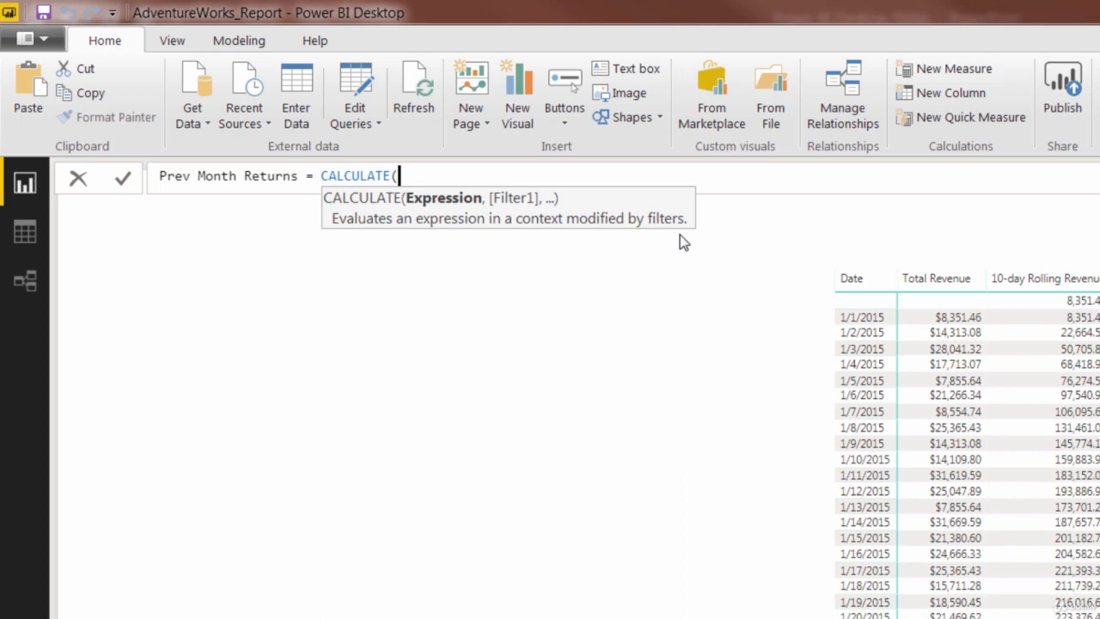
text(tota)
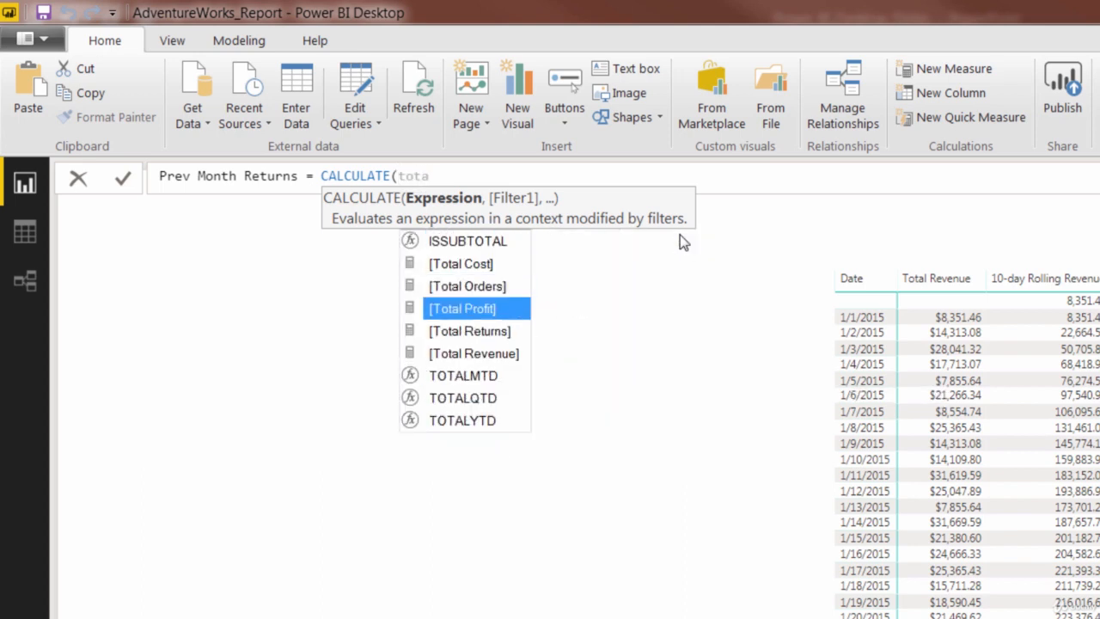
double_click(470, 330)
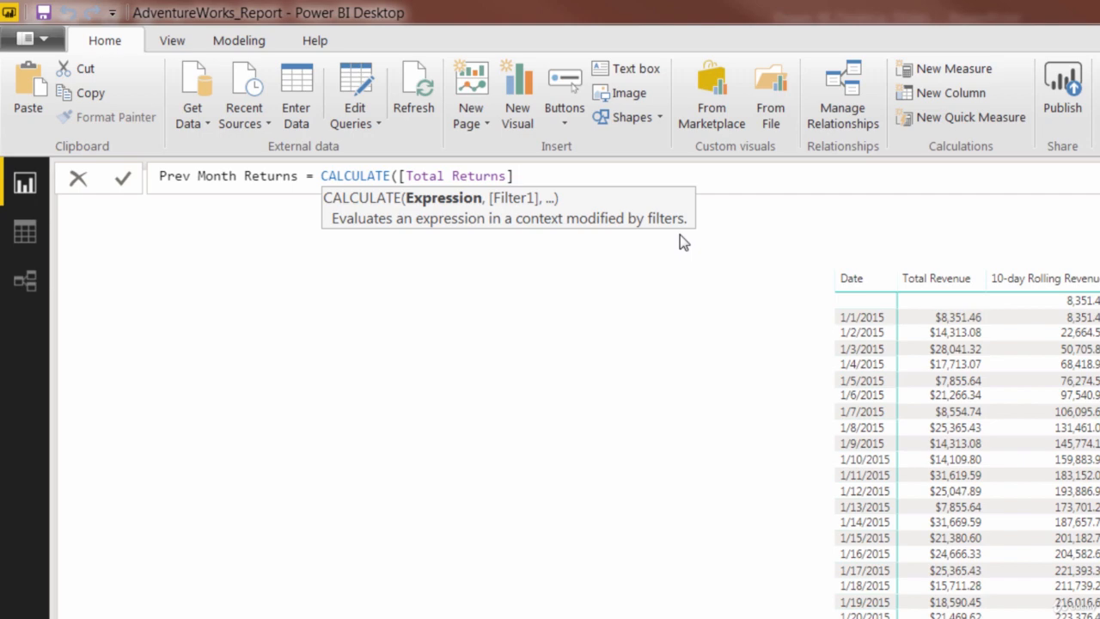
text(, DATEAD)
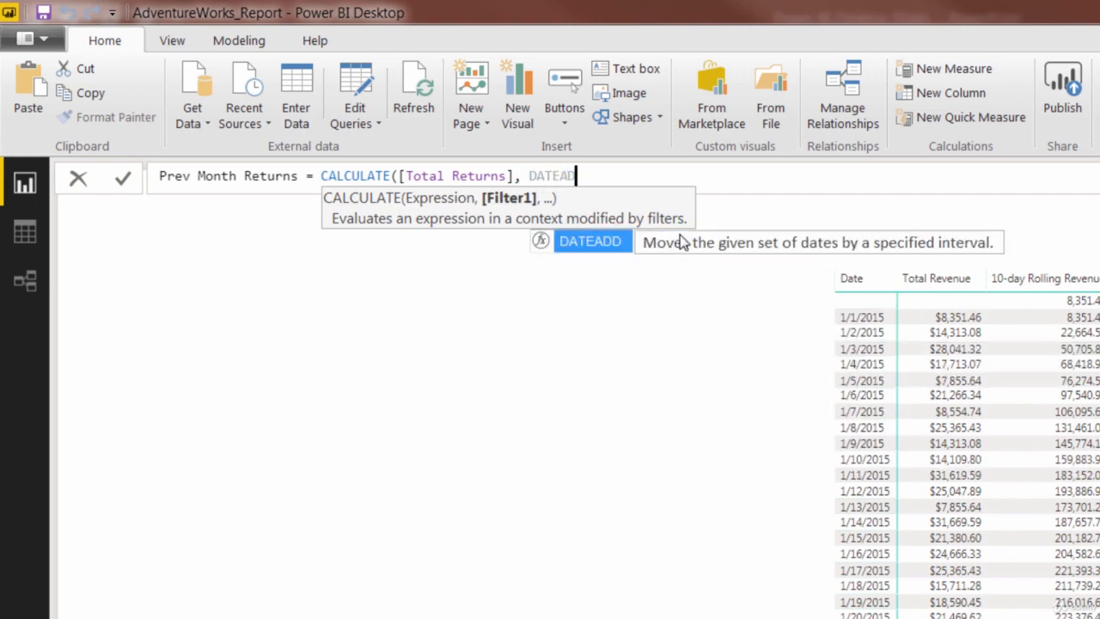
text(D()
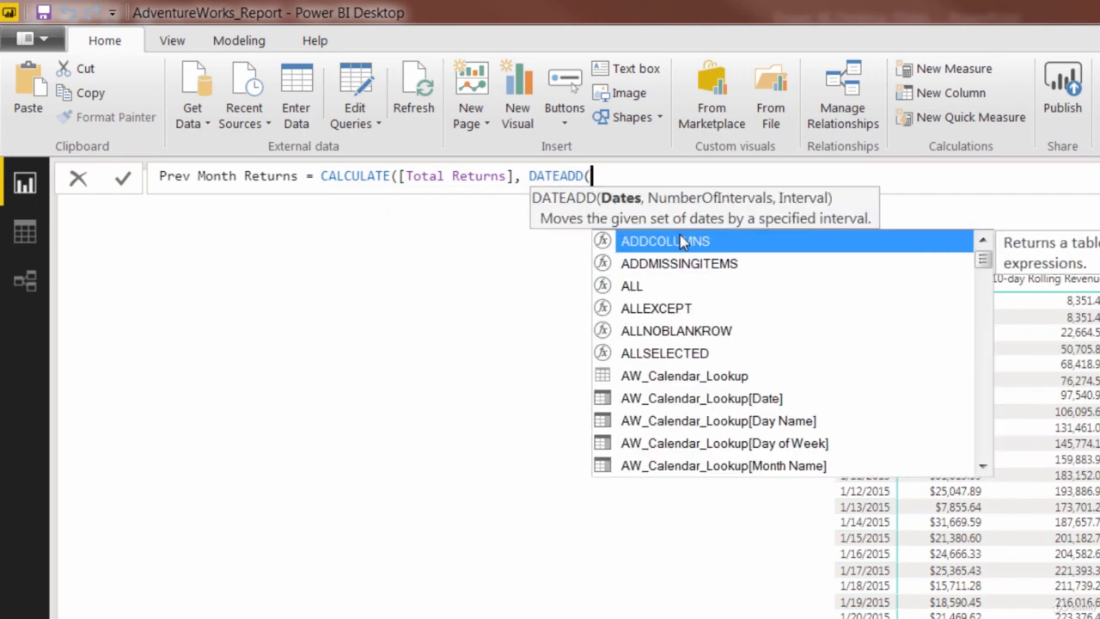
text(AW_Calendar_Lookup[Date])
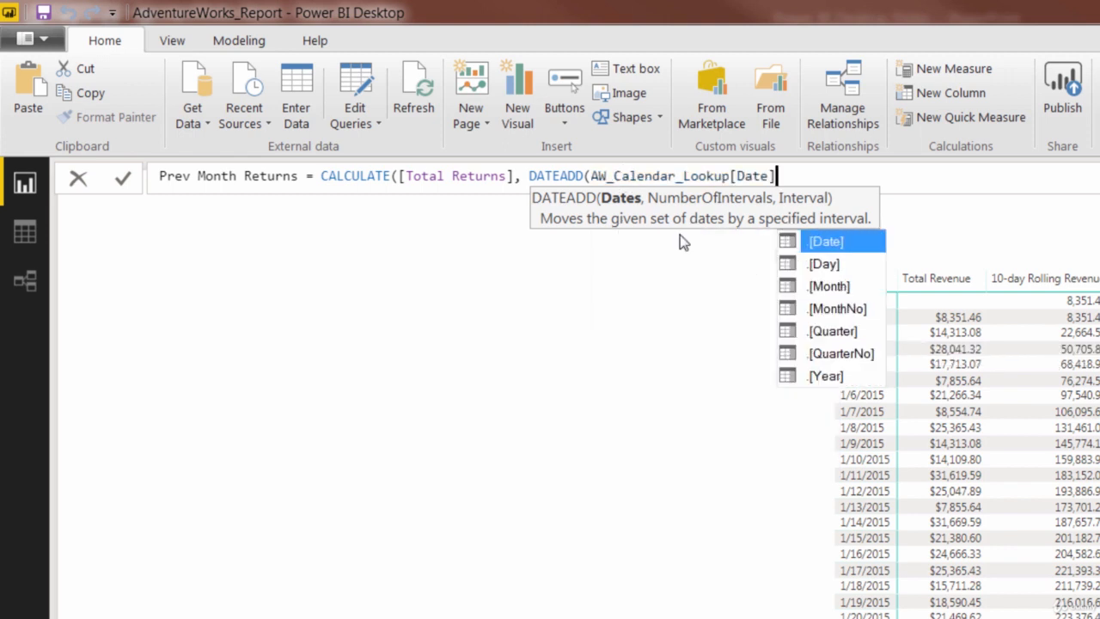
text(,-1)
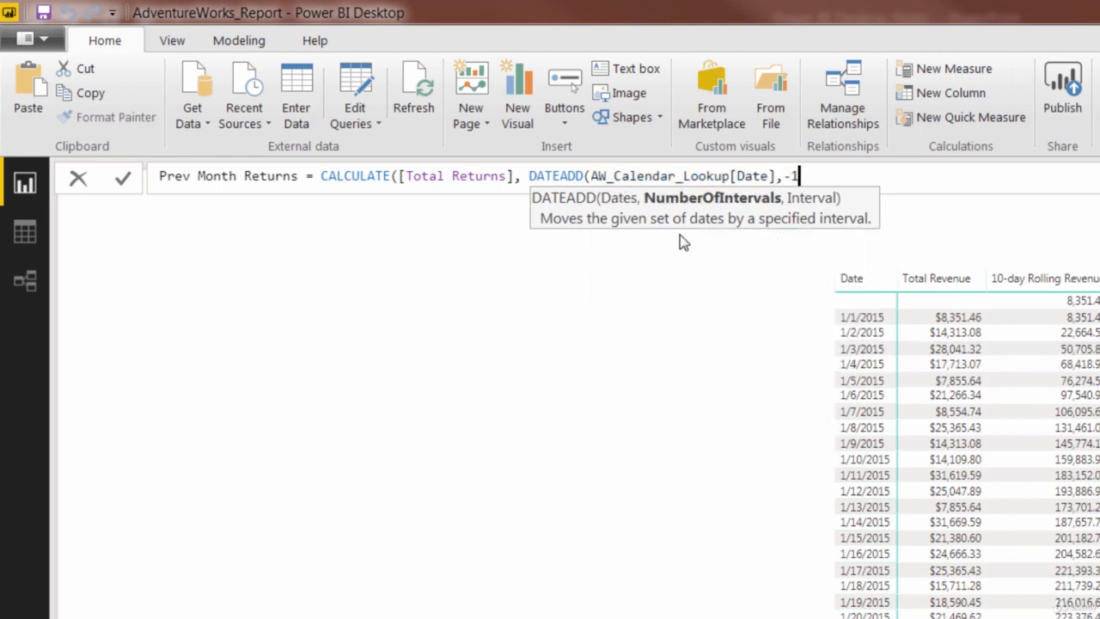
text(MONTH)))
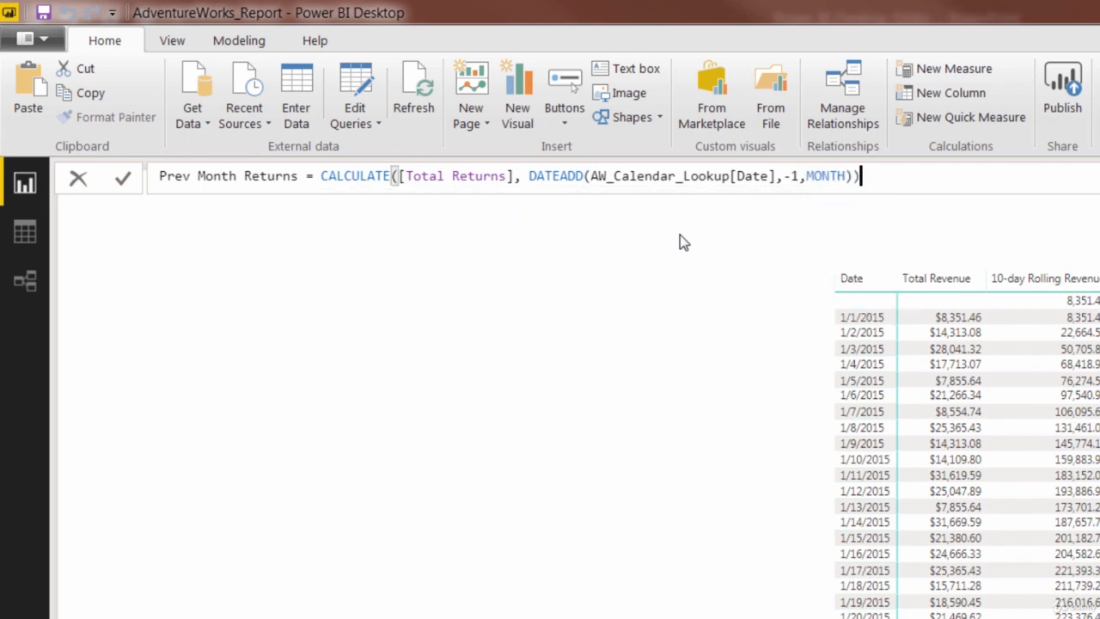
mouse_move(473, 206)
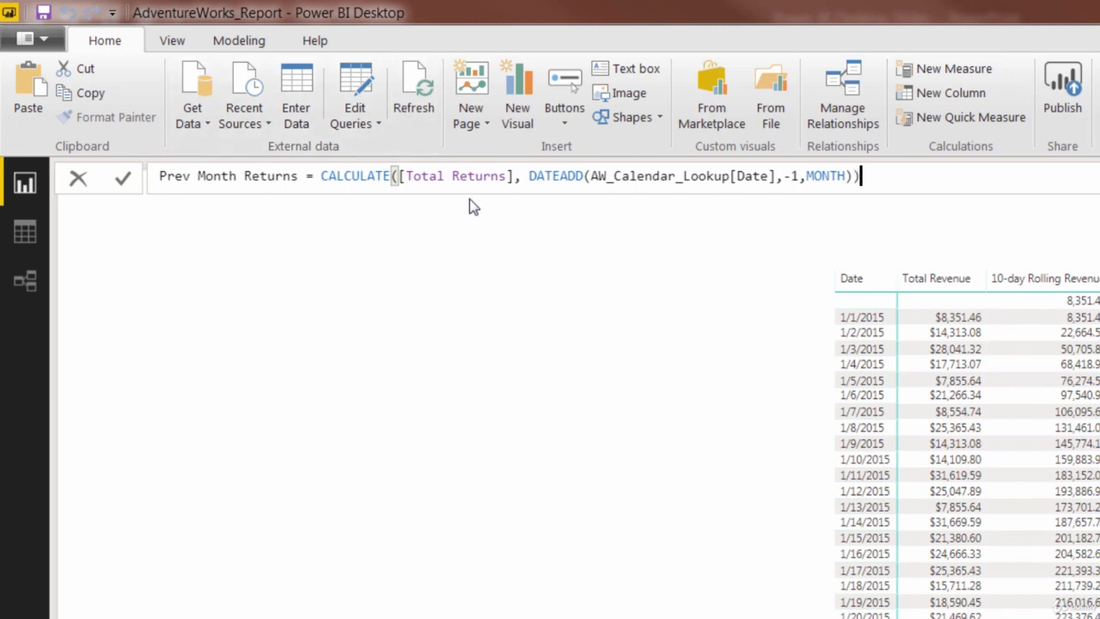
mouse_move(526, 203)
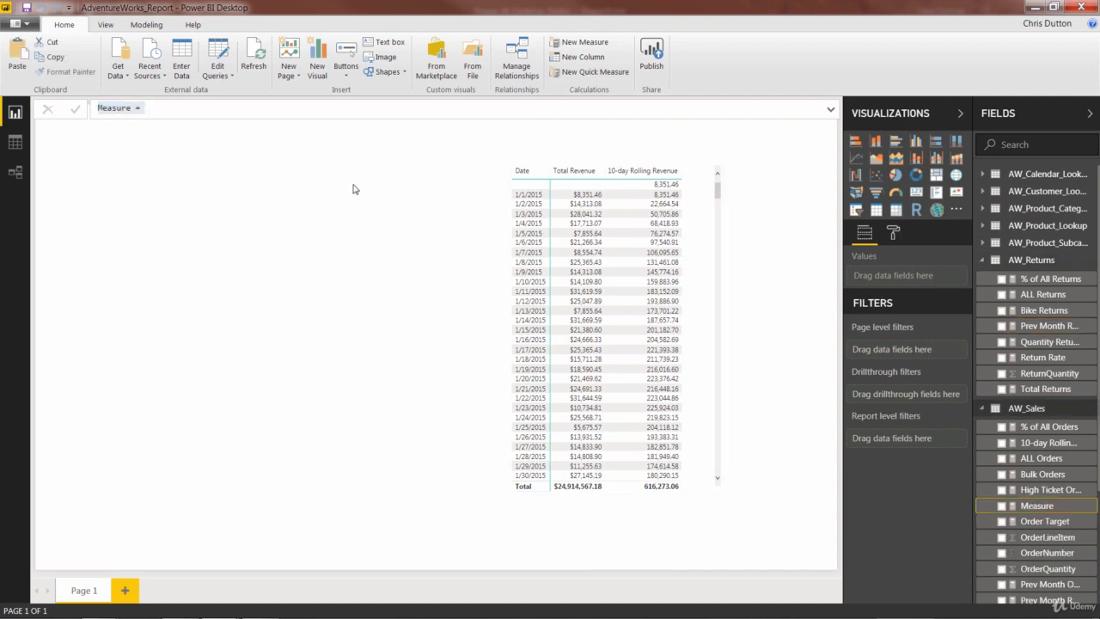
- Begin 90-day Rolling Profit as CALCULATE([Total Profit], DATESINPERIOD over AW_Calendar_Lookup[Date]
text(90-day Rolling)
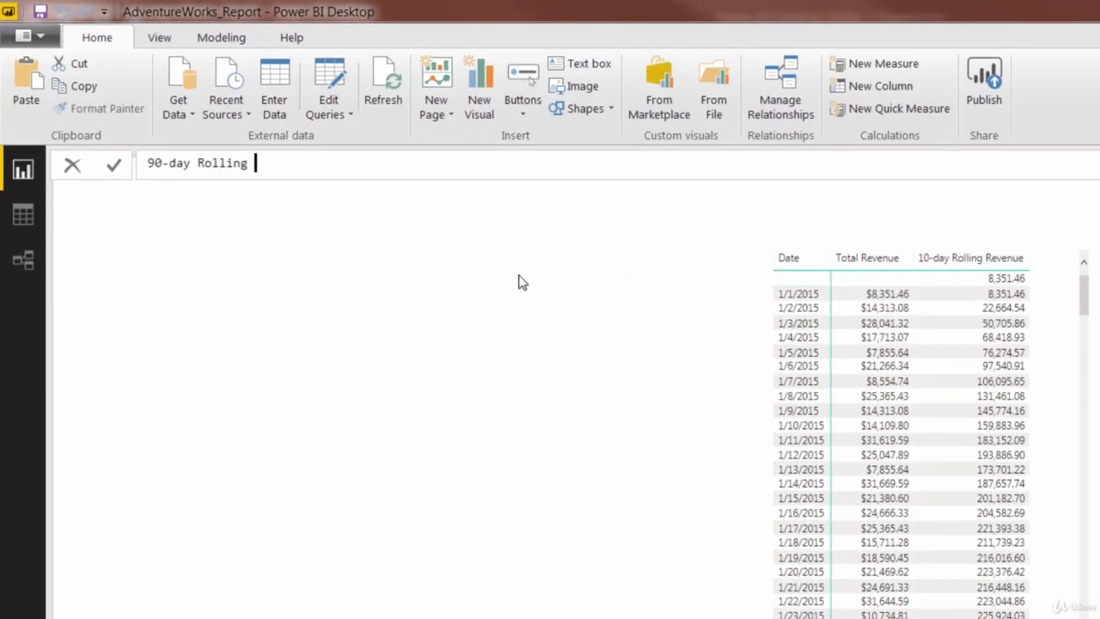
text(Profit)
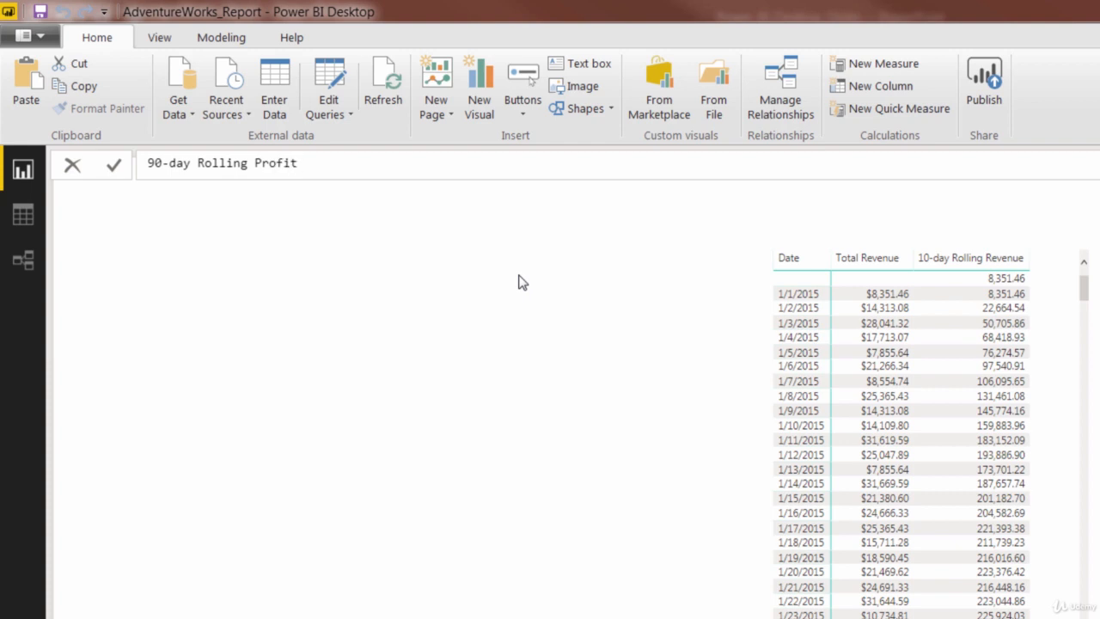
text(=)
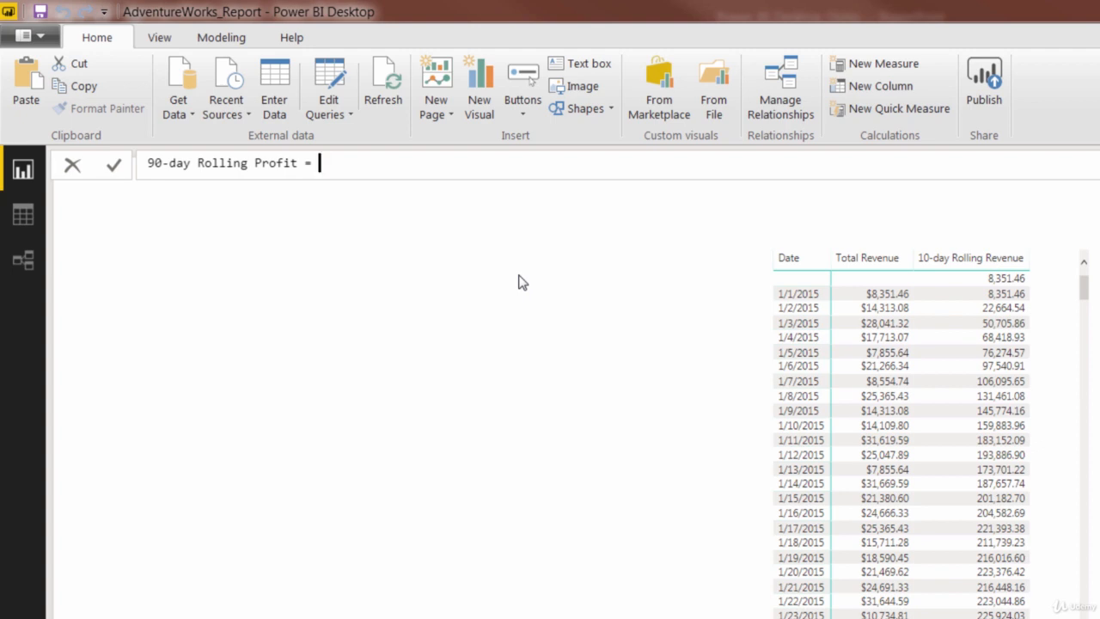
text(CALCULATE)
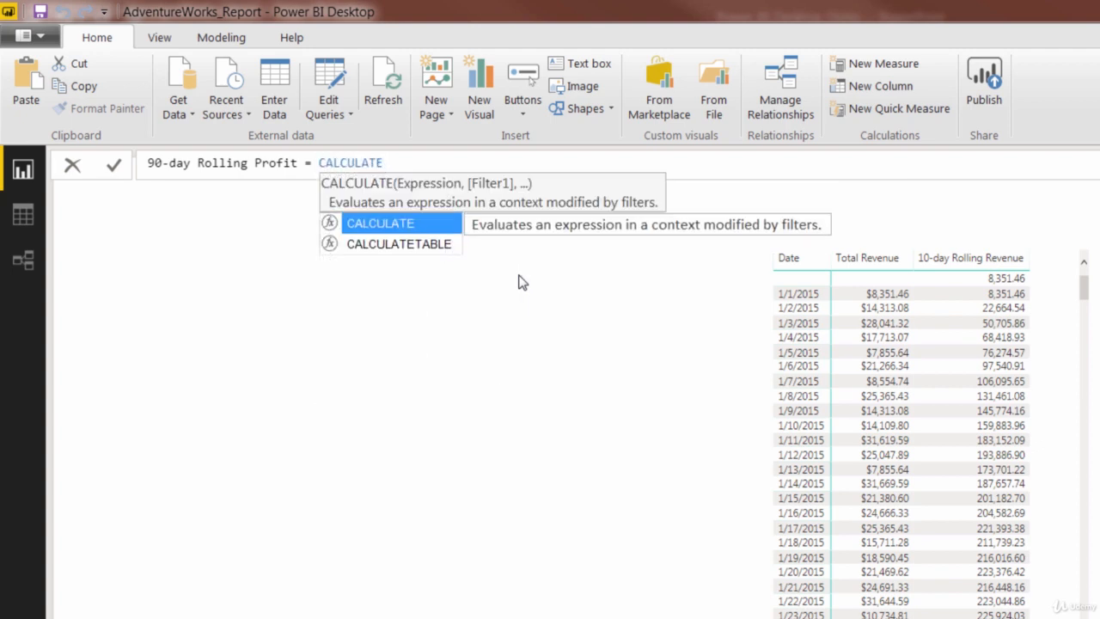
text((tot)
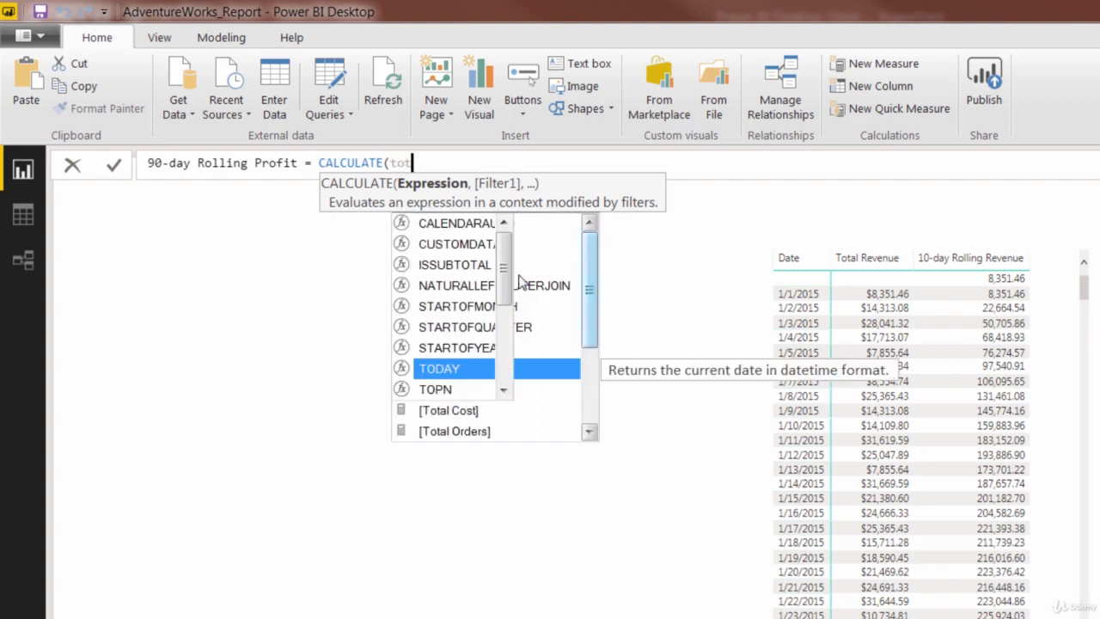
text([Total Profit])
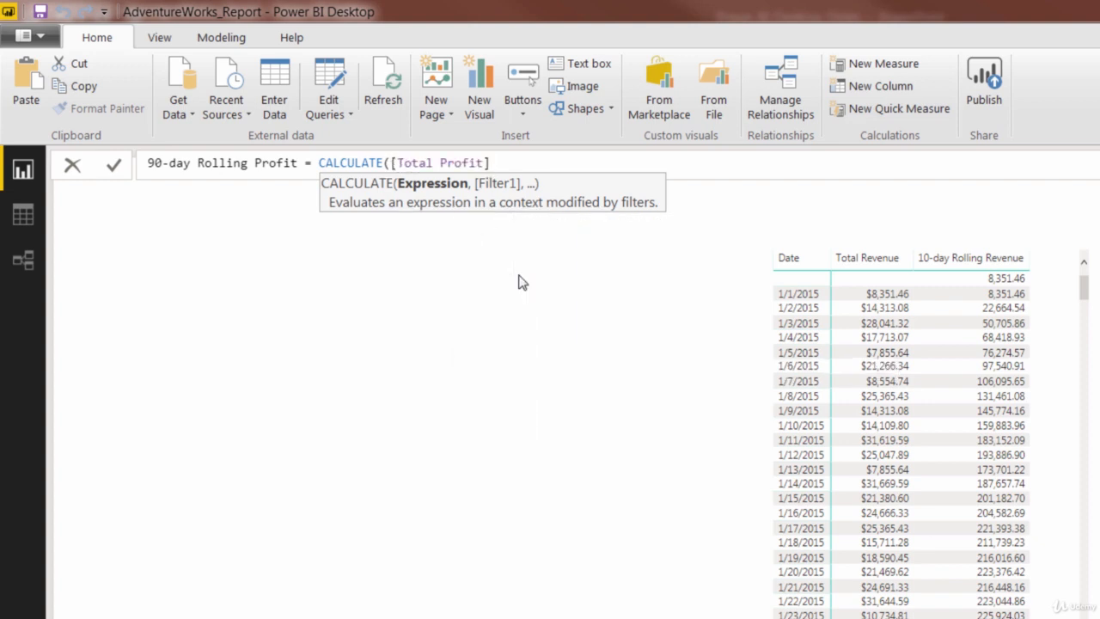
text(,)
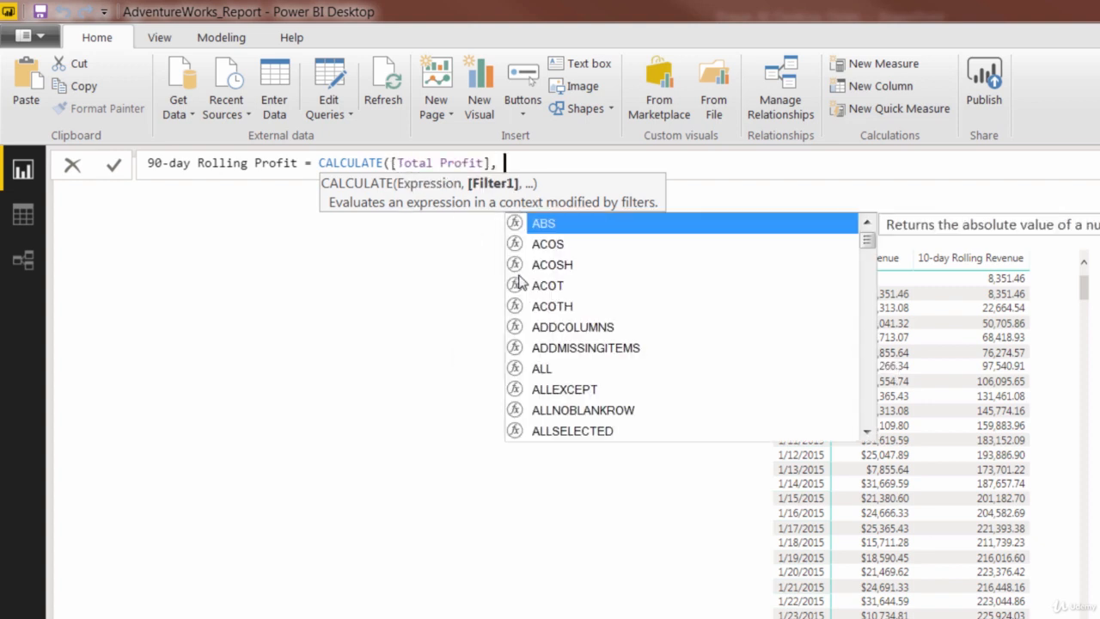
text(DATESIN)
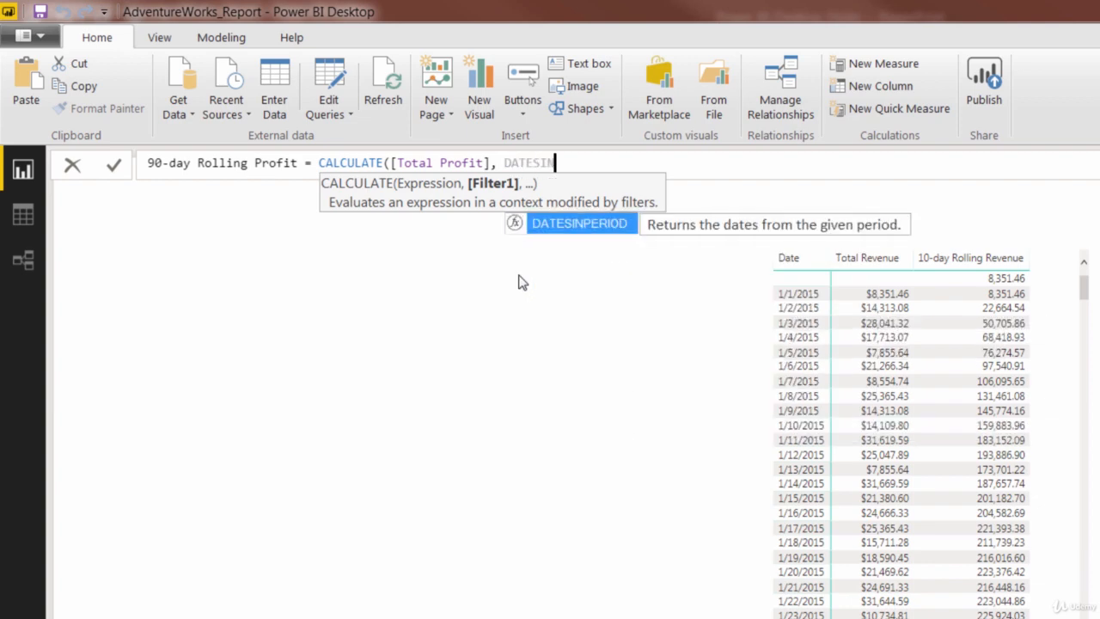
text(PERIOD()
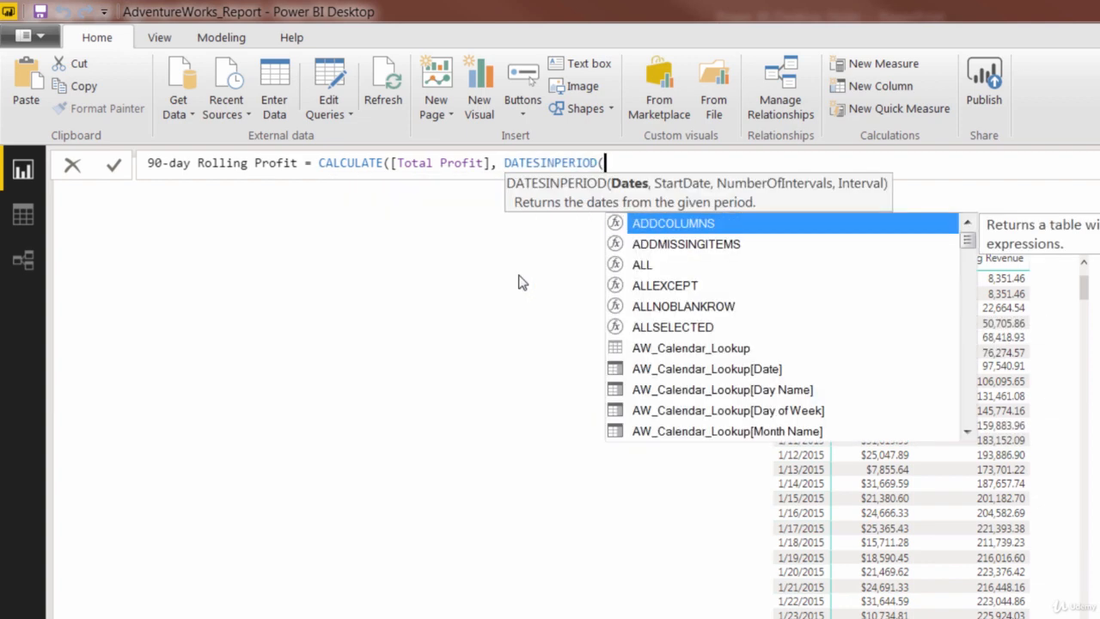
text(date)
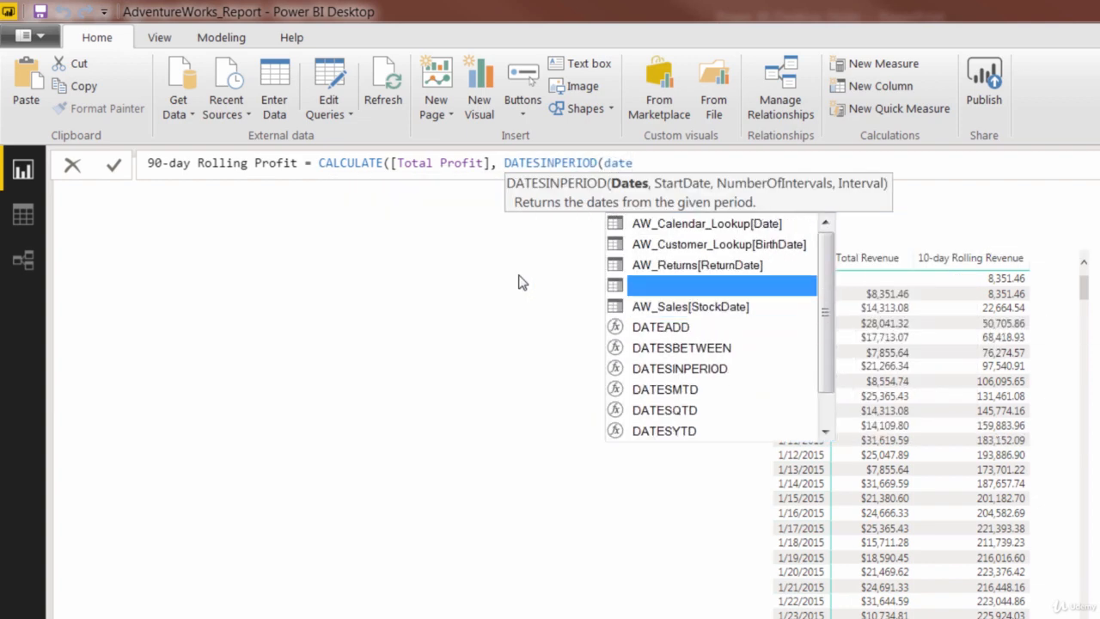
click(707, 223)
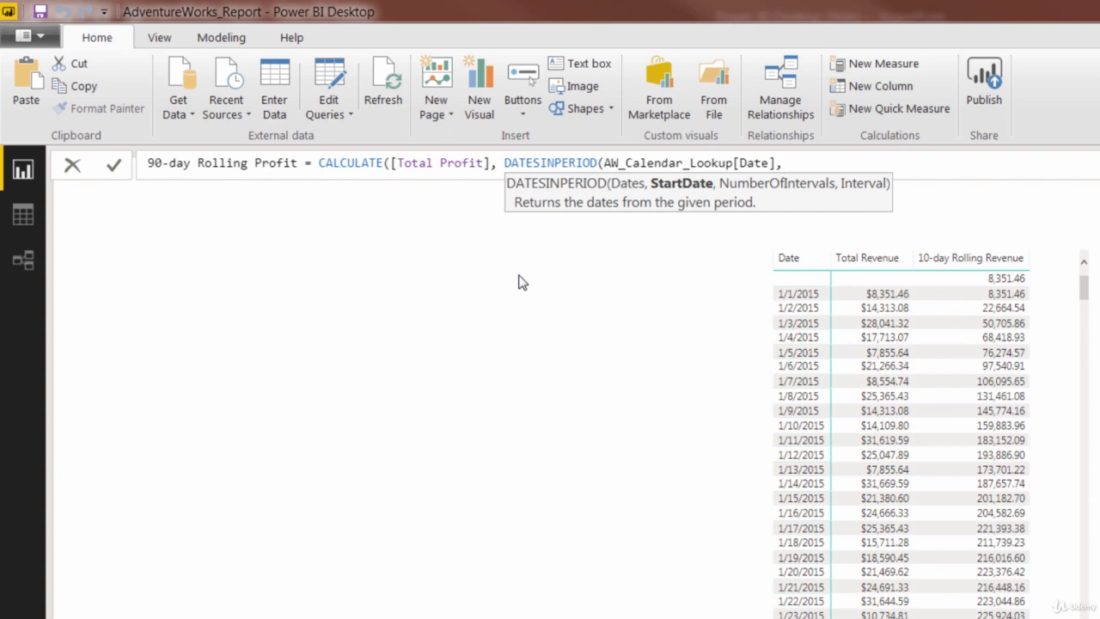
- Complete DATESINPERIOD with MAX(AW_Calendar_Lookup[Date]) as end date, going back -90 DAY
text(,)
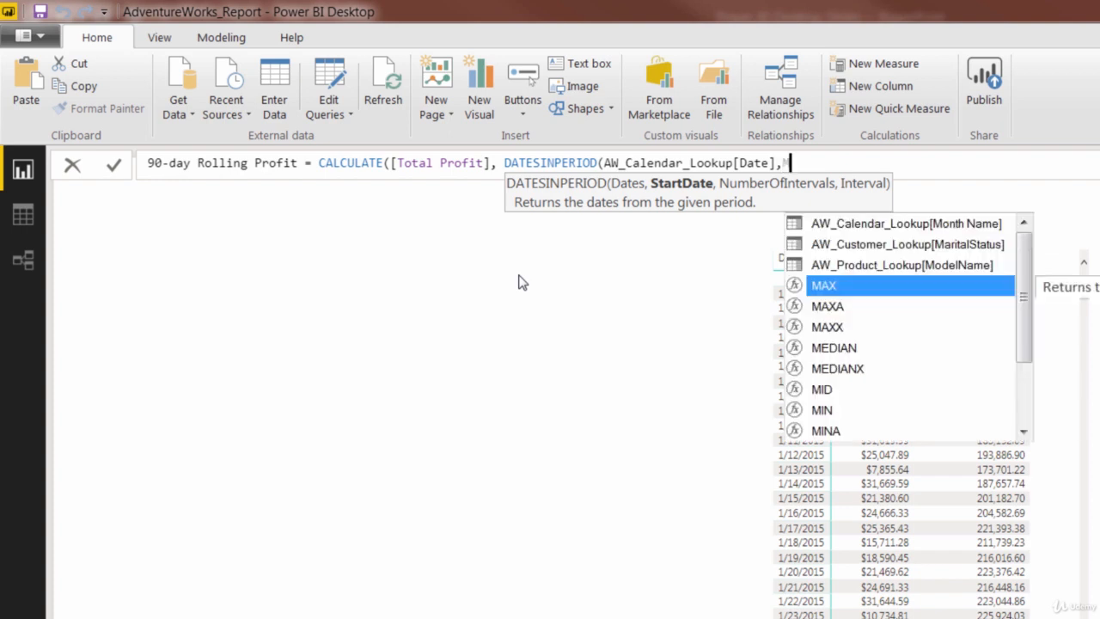
text(MAX(da)
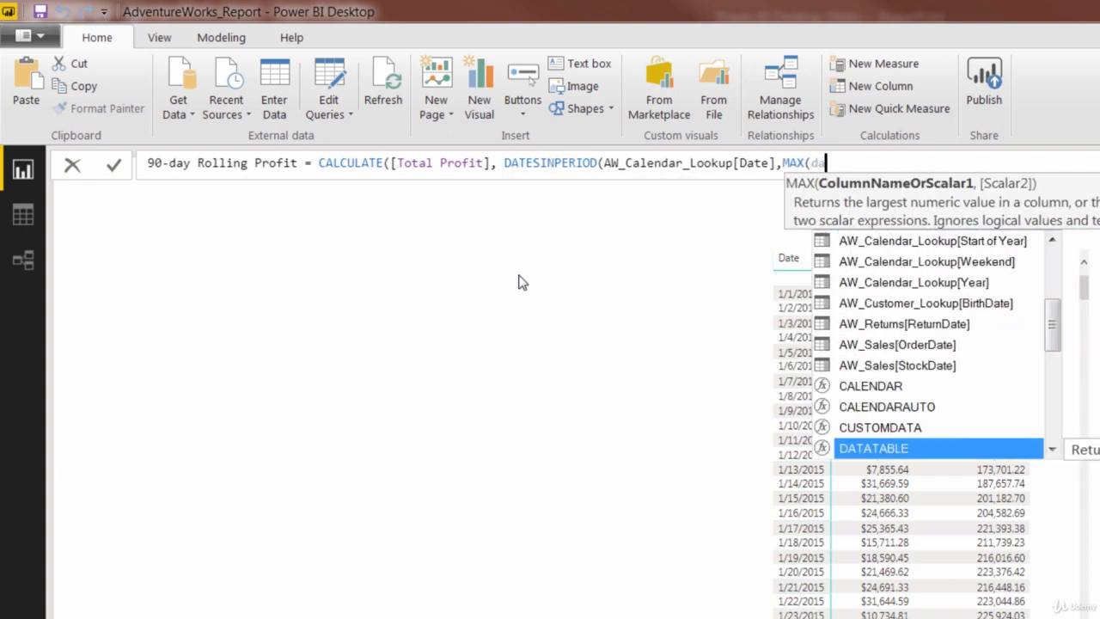
text(AW_Calendar_Lookup[Date])
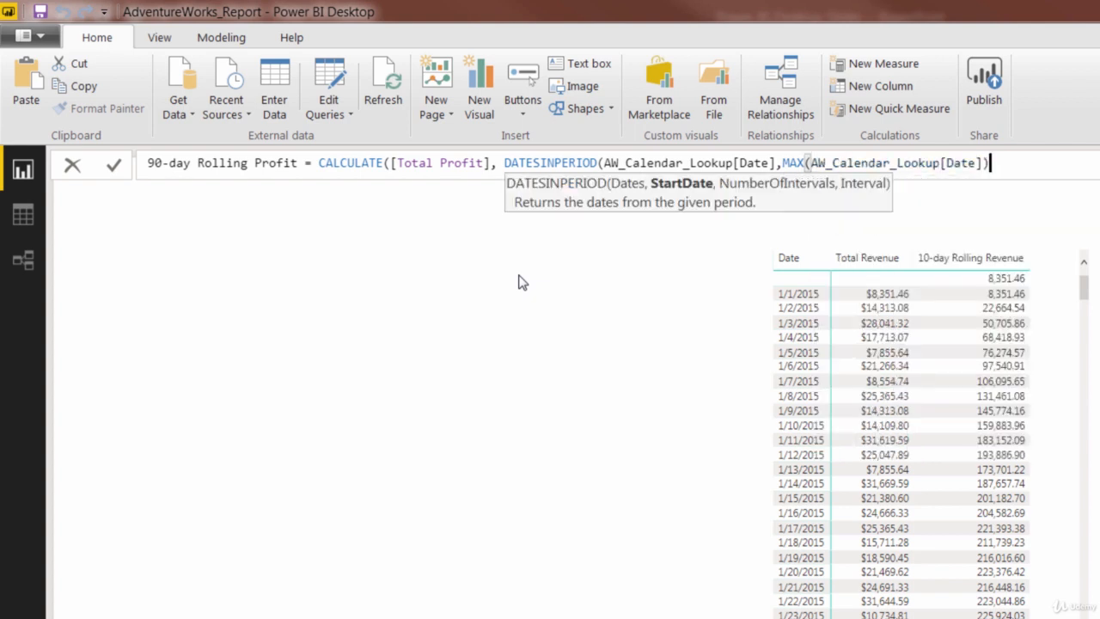
text(,)
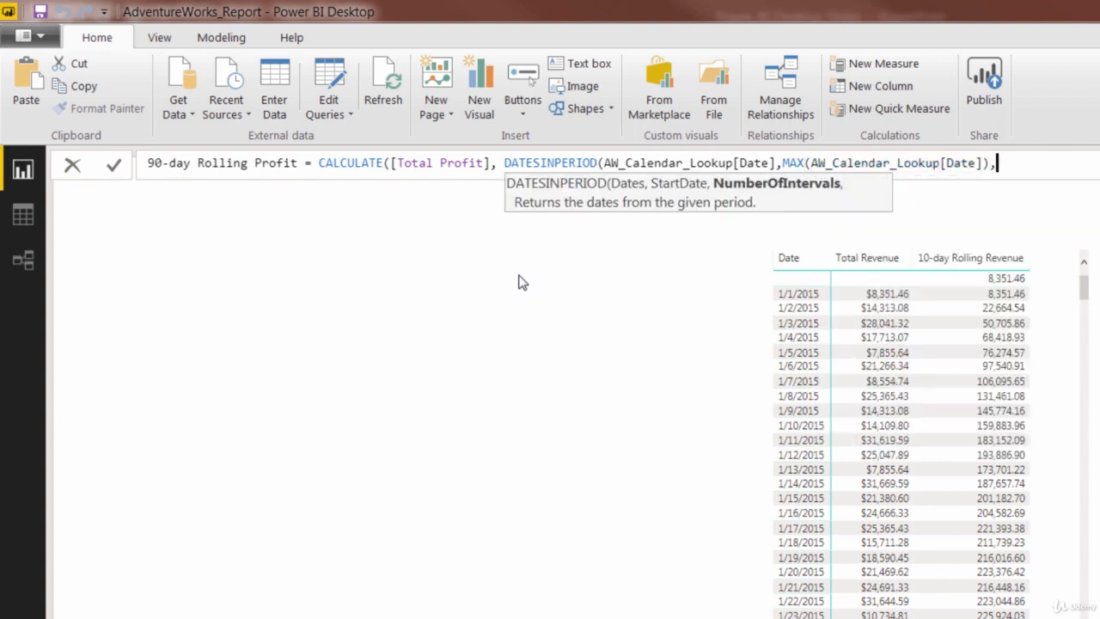
text(-90)
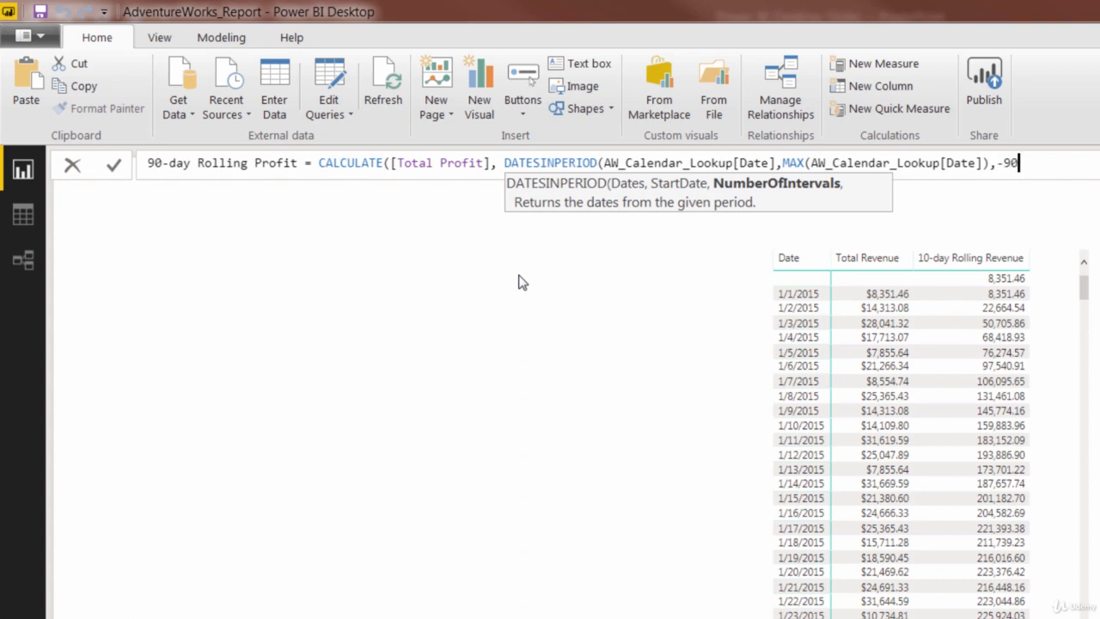
text(,)
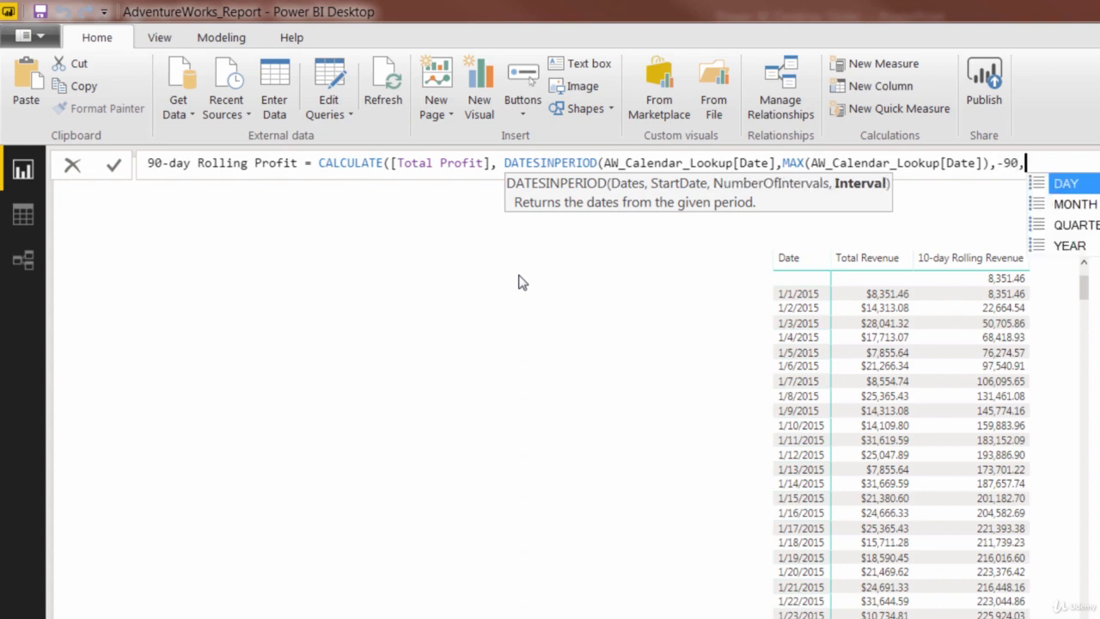
text(DAY))
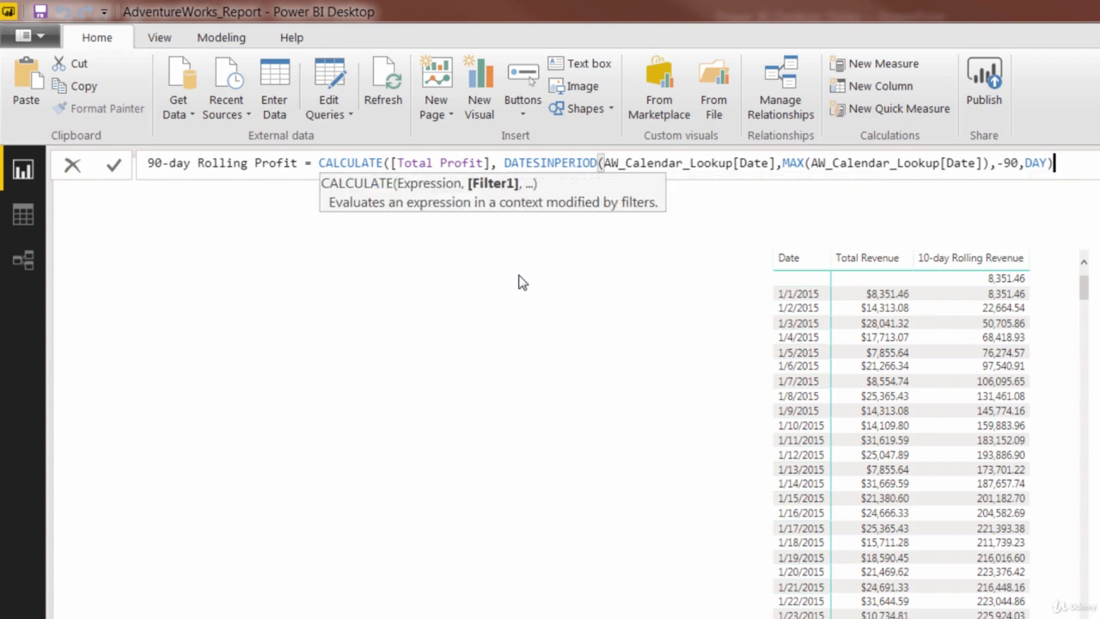